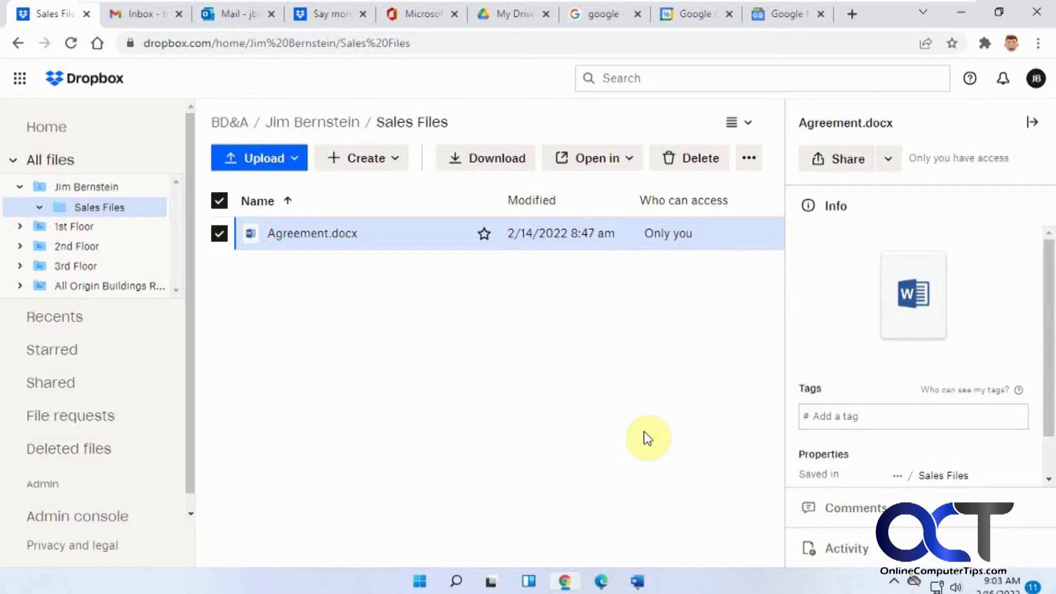
mouse_move(325, 264)
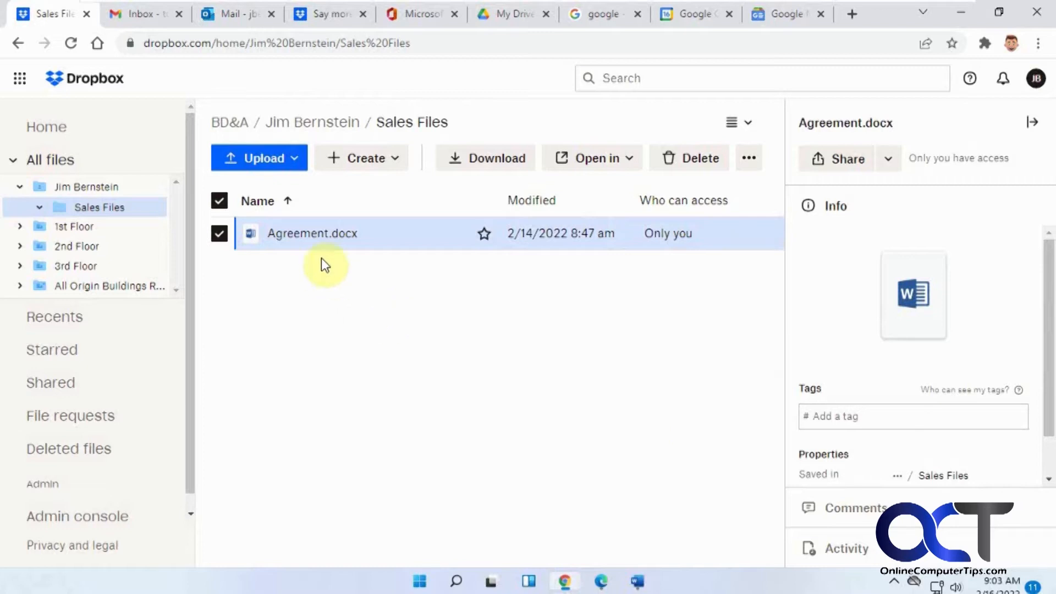
mouse_move(350, 261)
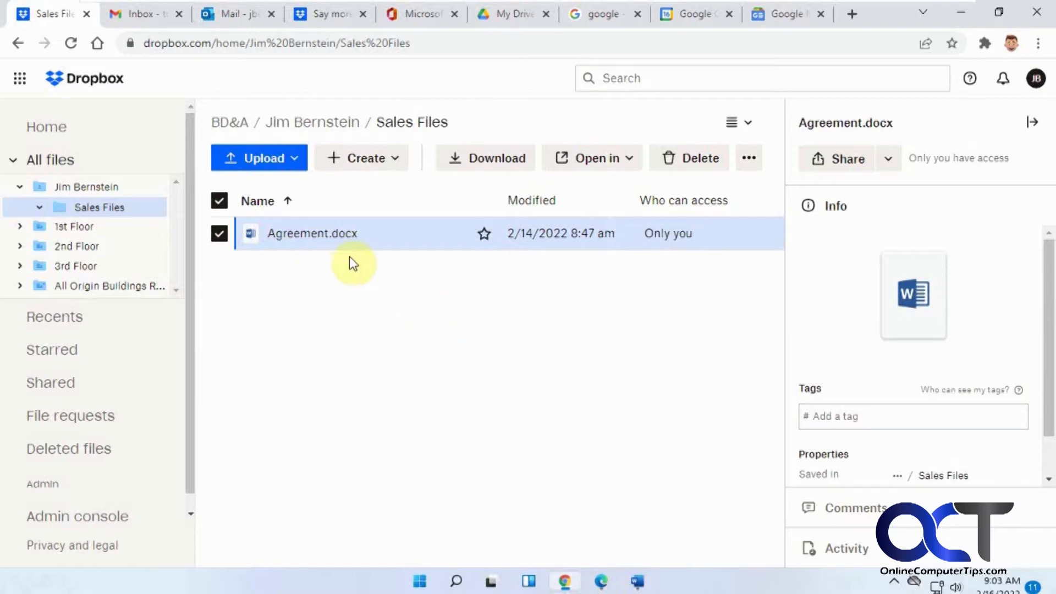
mouse_move(324, 271)
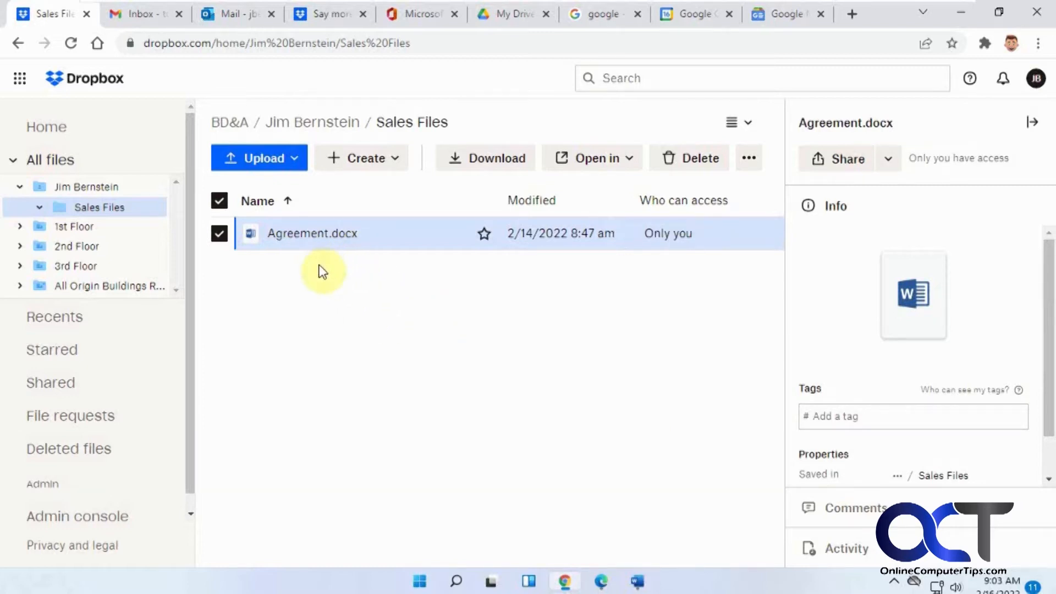
mouse_move(261, 269)
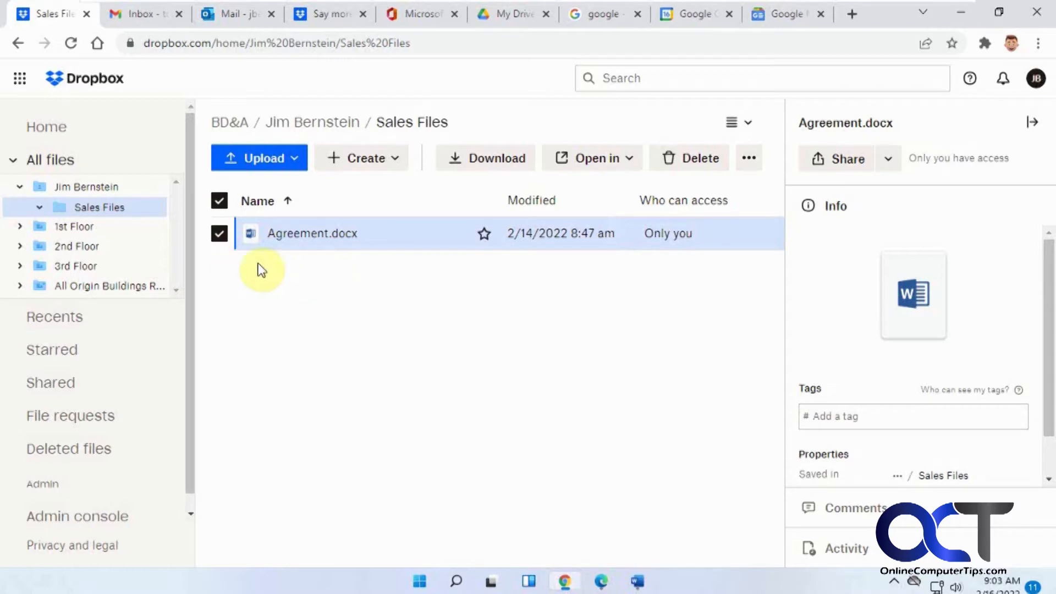
mouse_move(310, 270)
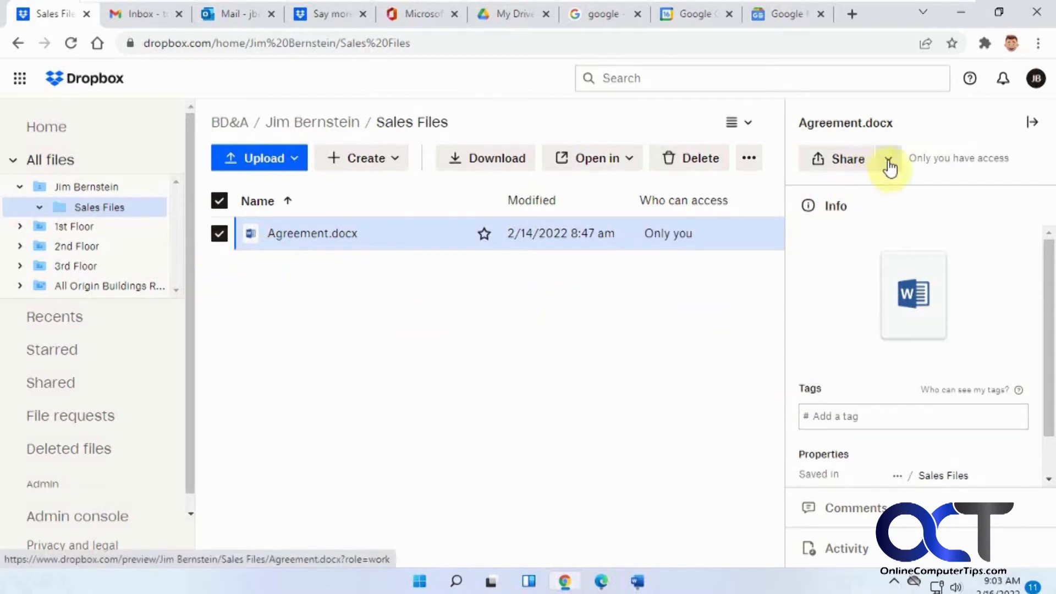
- Preview Agreement.docx, scrolling down to the signature section and back to the top
left_click(888, 159)
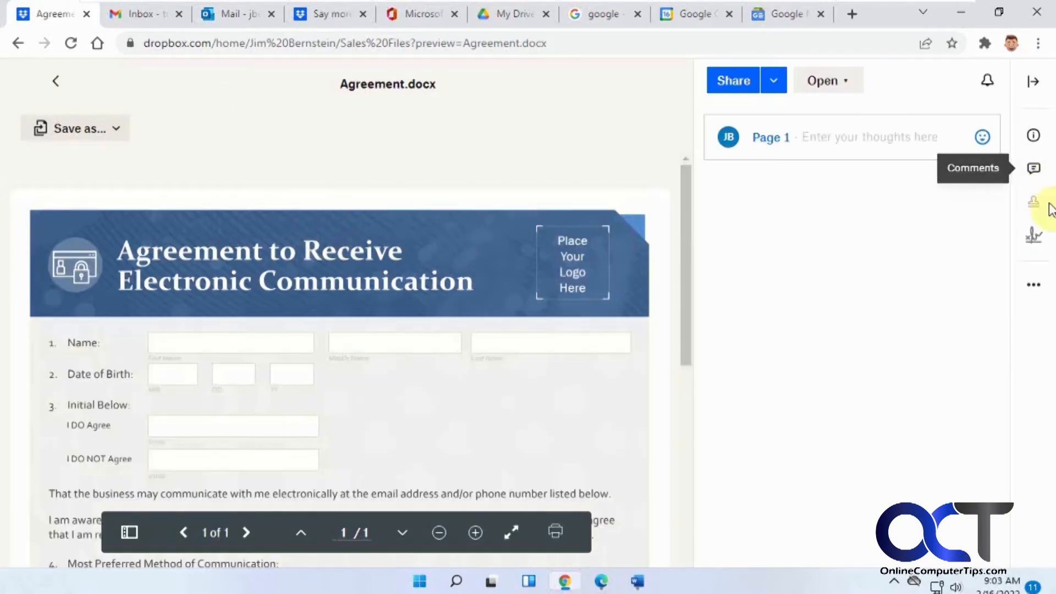
mouse_move(541, 382)
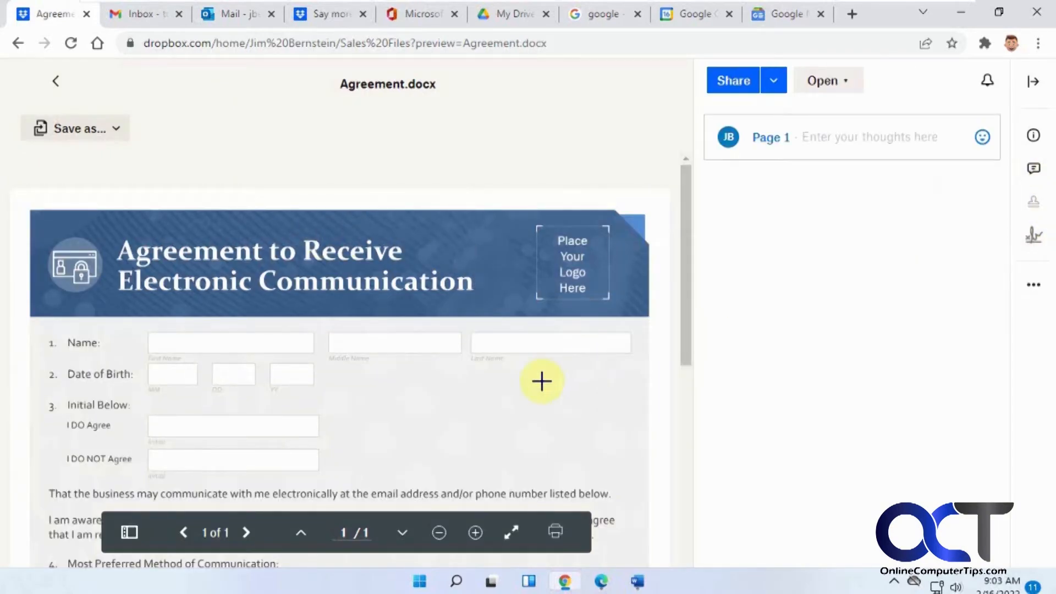
scroll("down", 3)
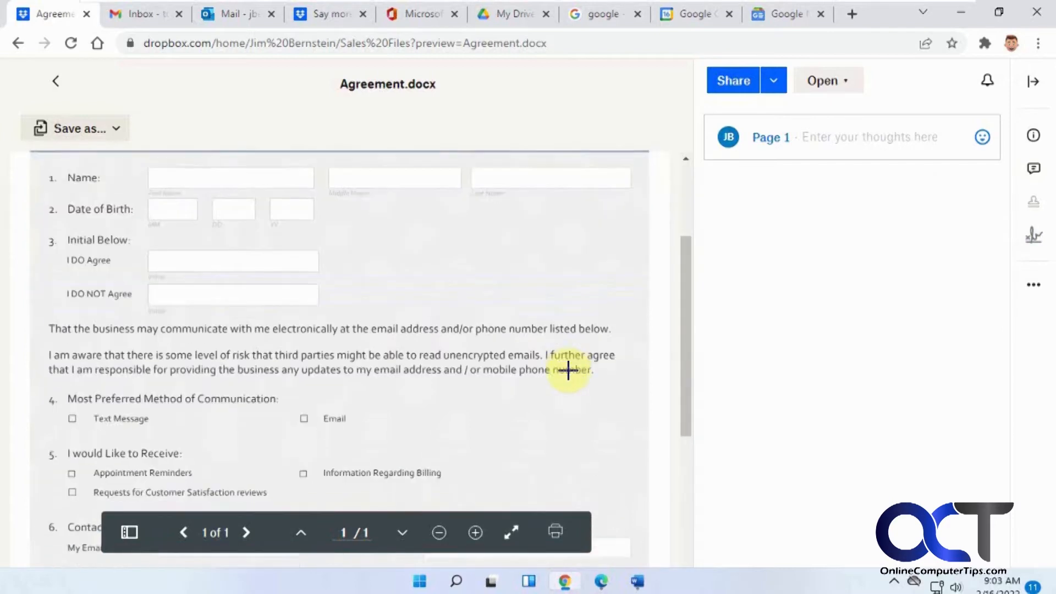
scroll("down", 3)
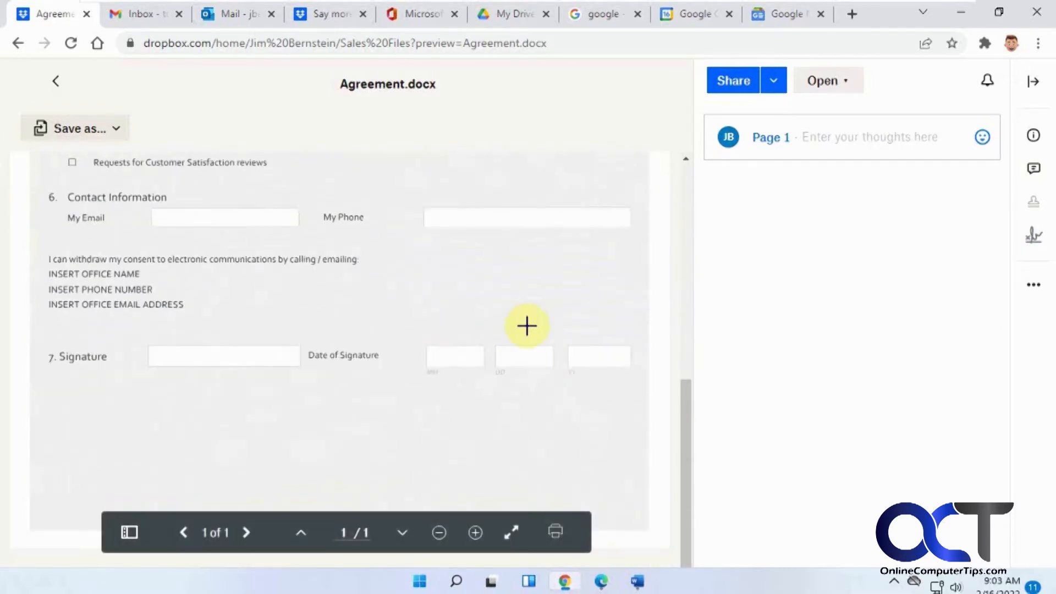
mouse_move(238, 372)
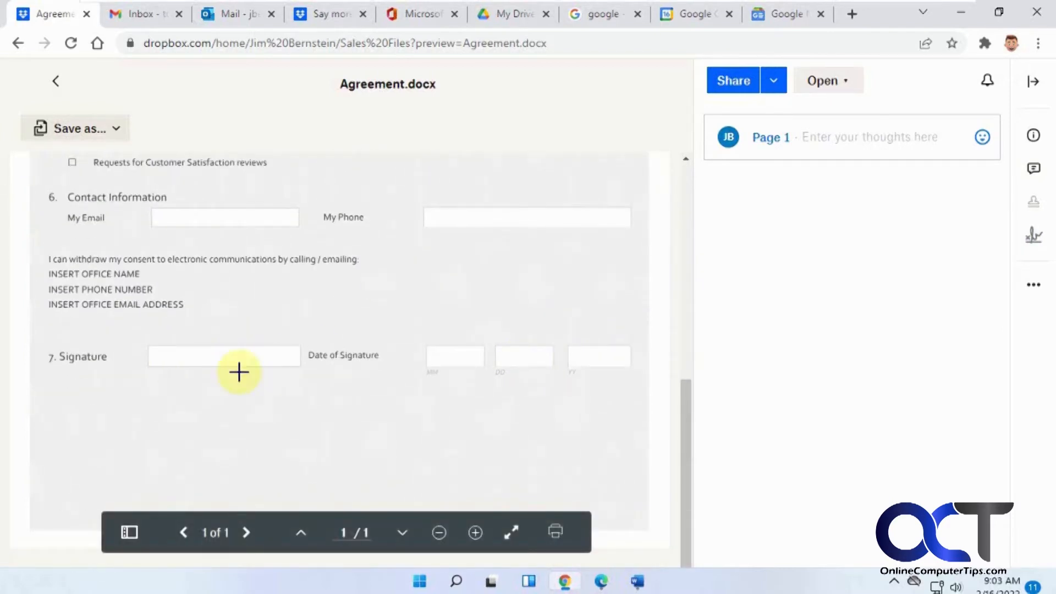
mouse_move(351, 275)
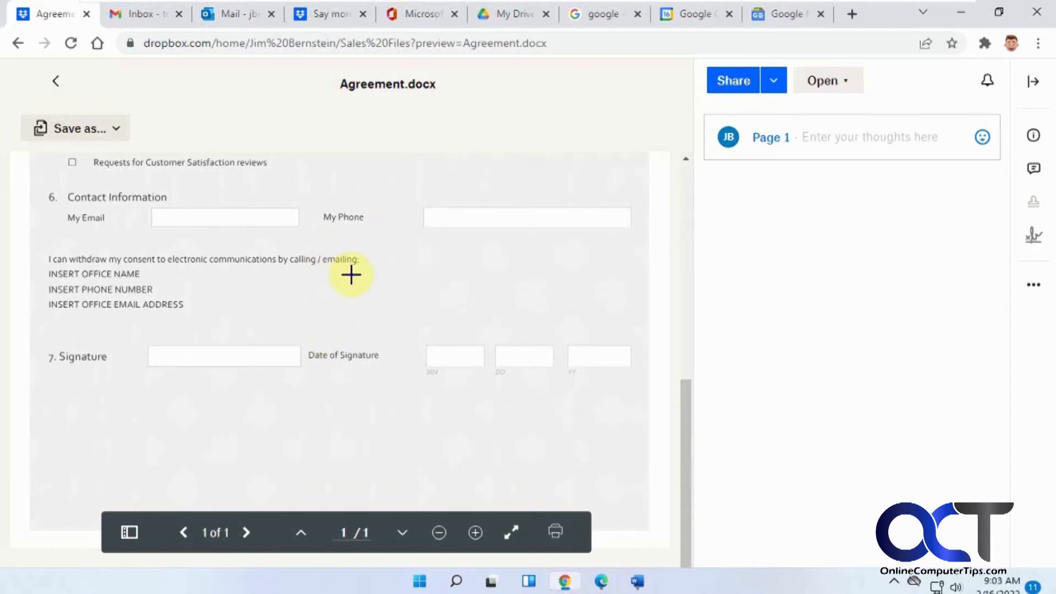
mouse_move(143, 360)
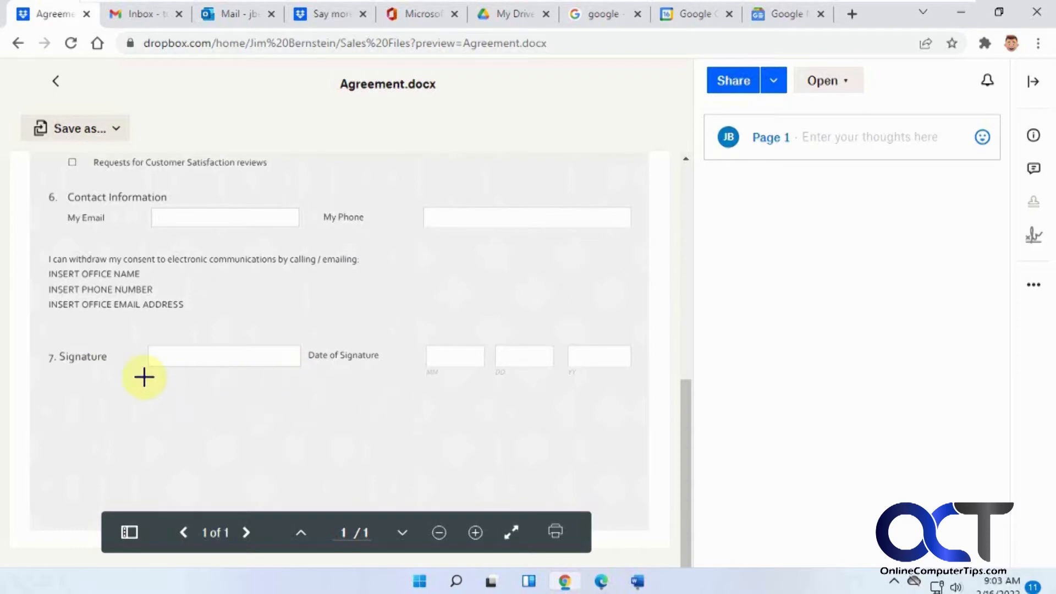
mouse_move(792, 387)
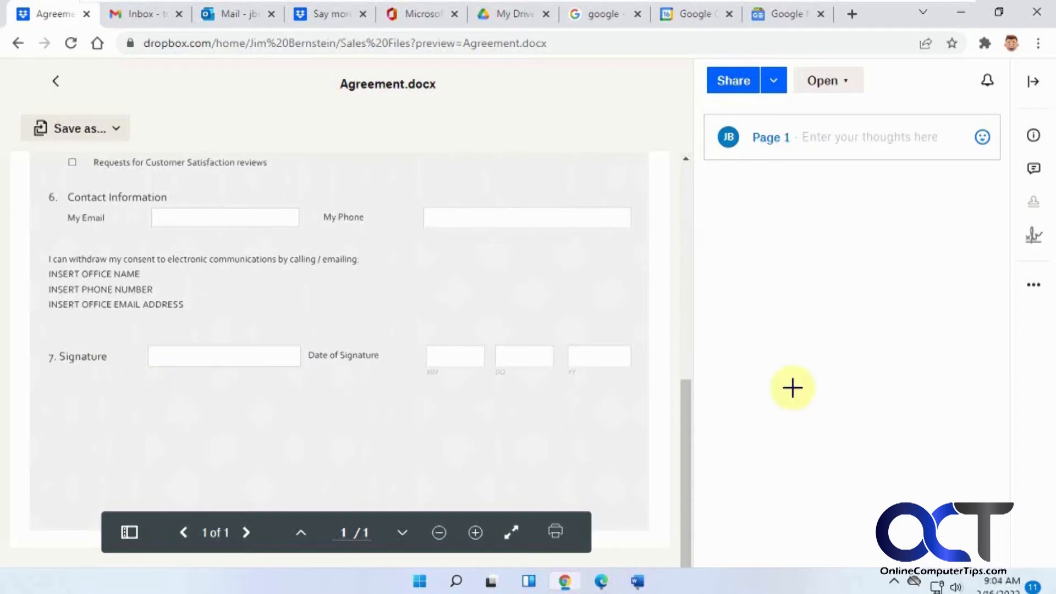
scroll("up", 3)
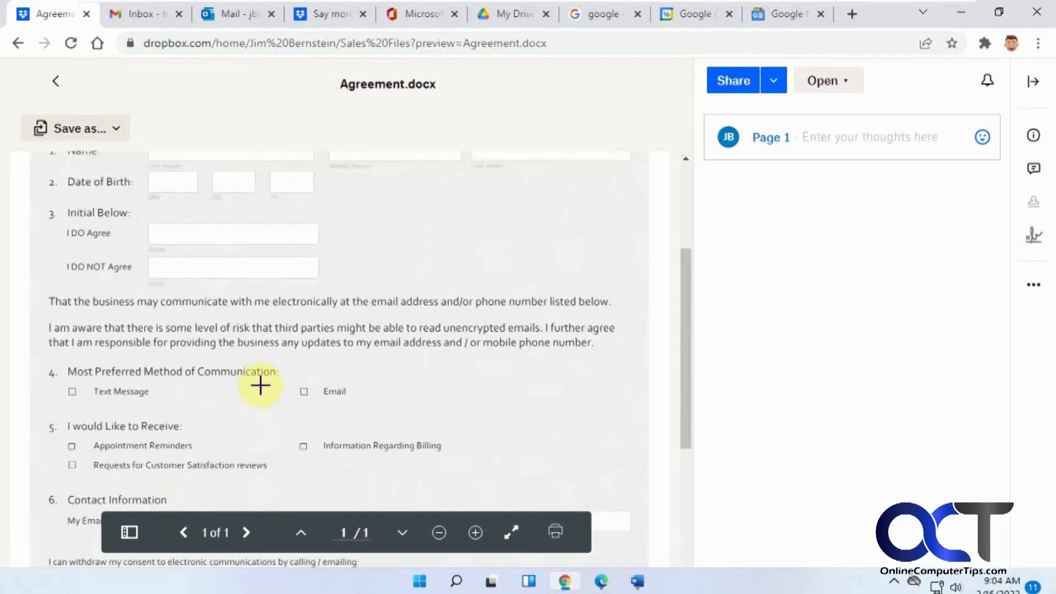
scroll("up", 3)
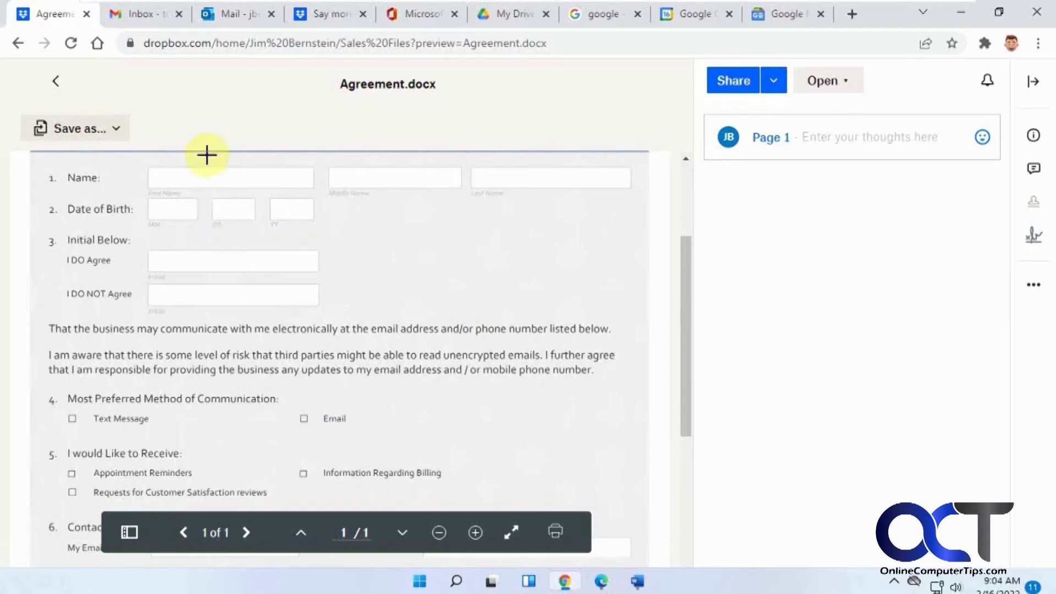
mouse_move(418, 297)
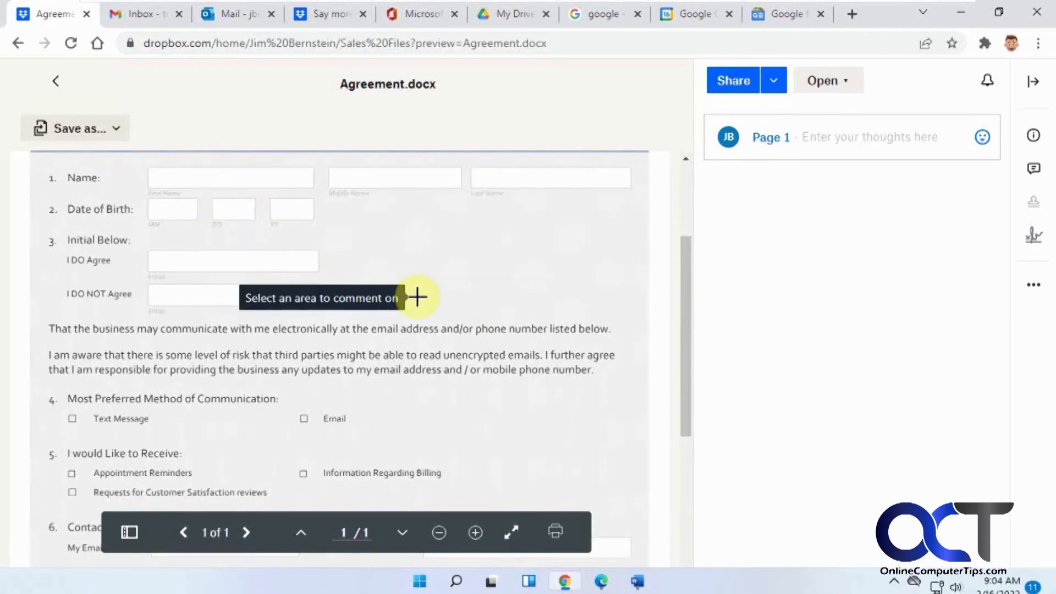
mouse_move(632, 257)
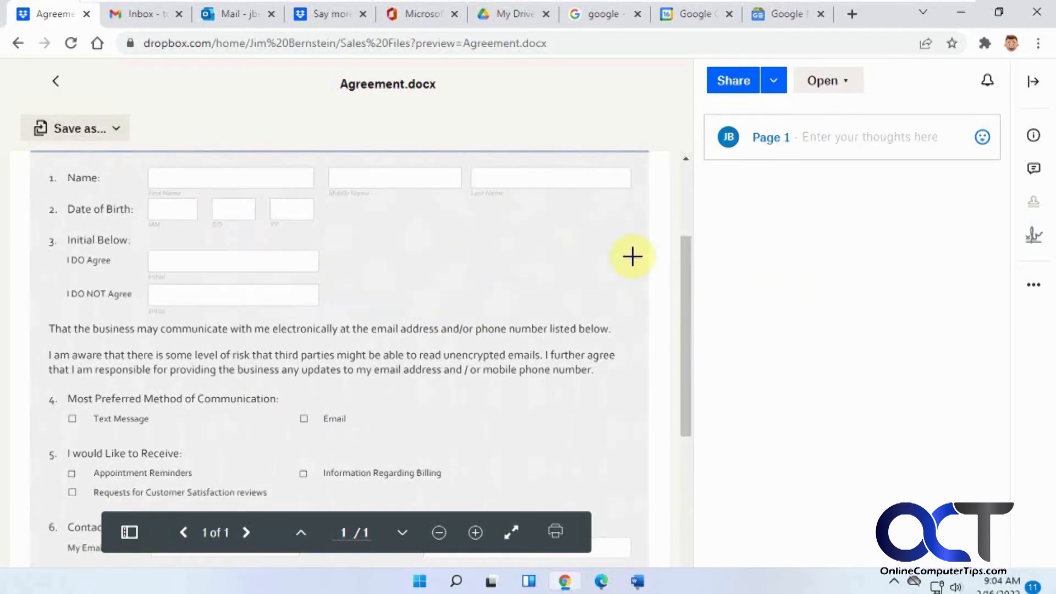
mouse_move(1034, 236)
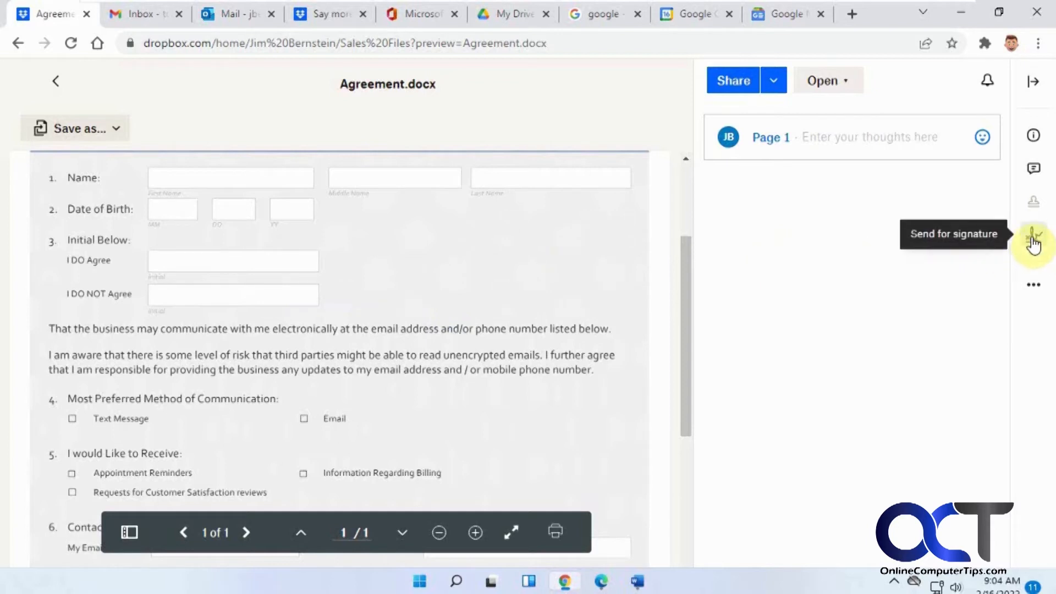
left_click(1035, 243)
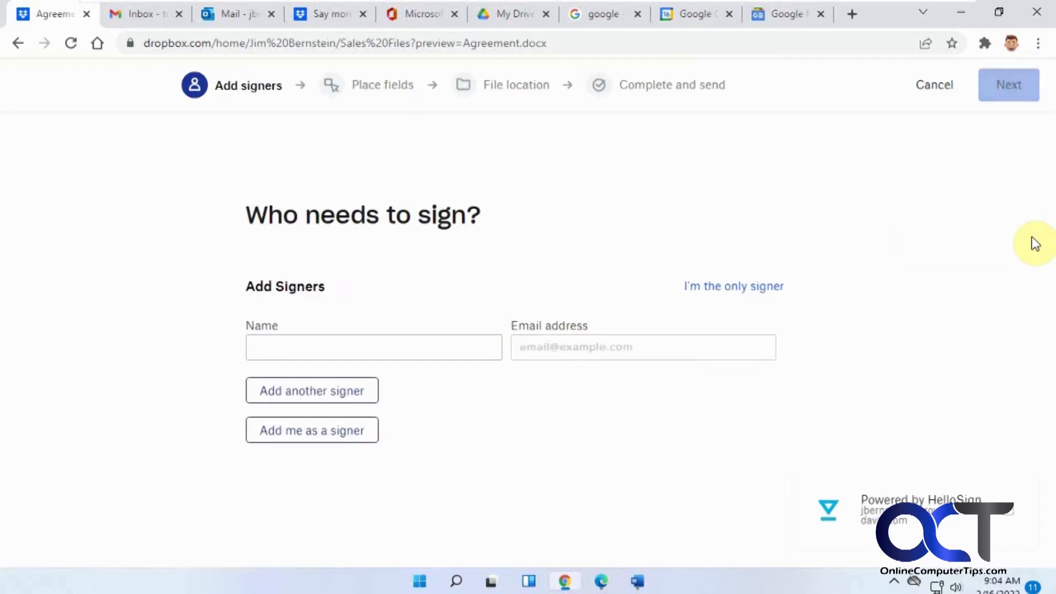
left_click(373, 347)
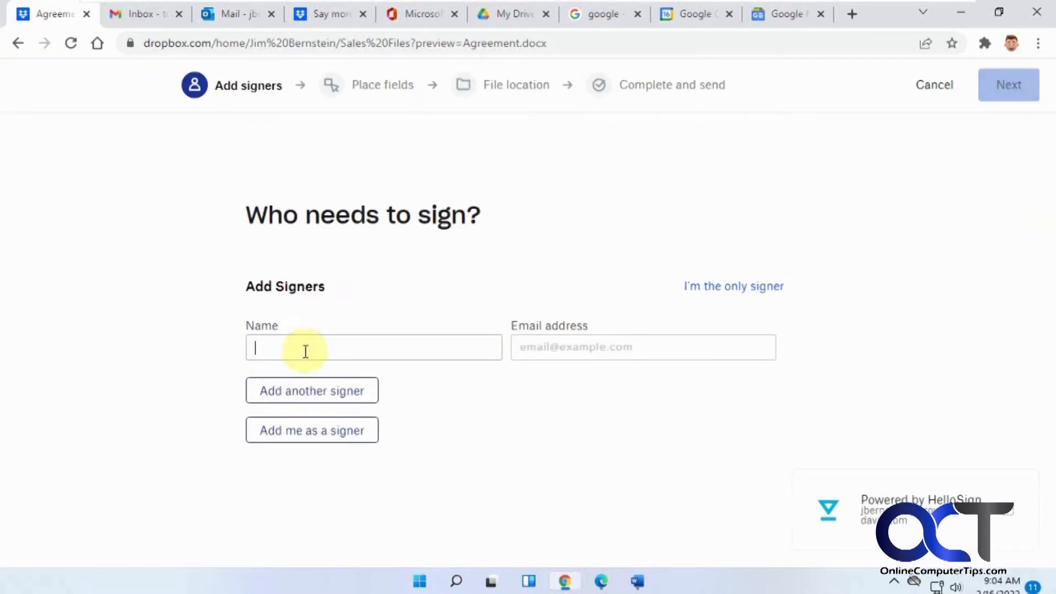
type("Todd Simms")
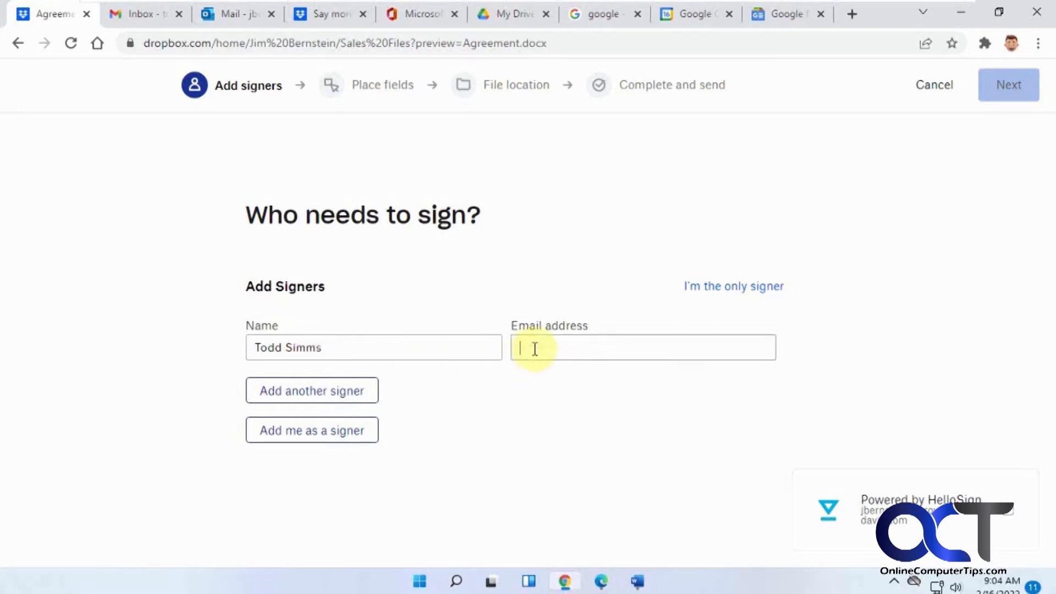
type("todd")
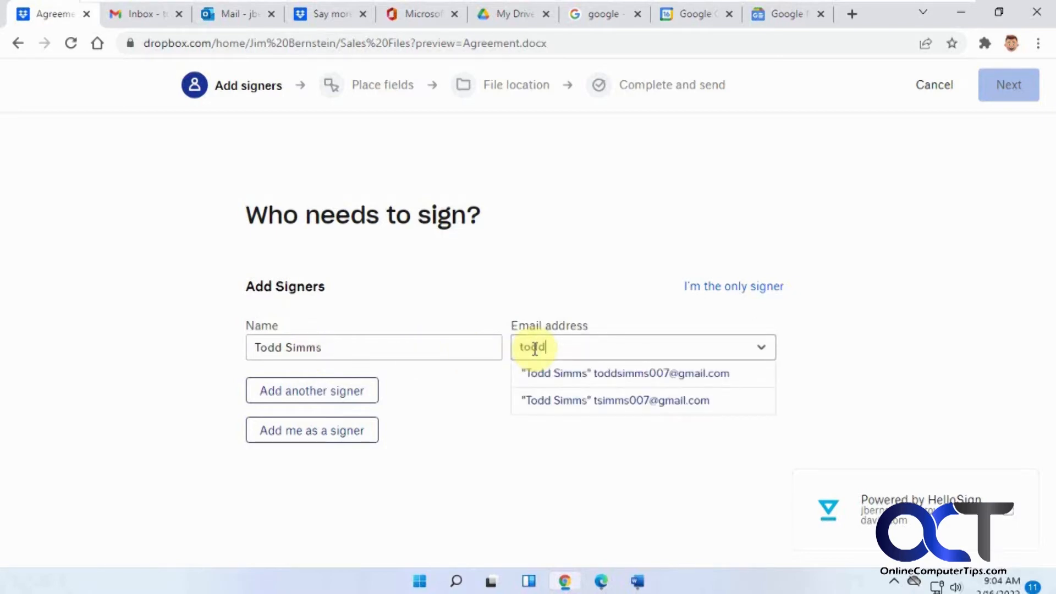
left_click(624, 373)
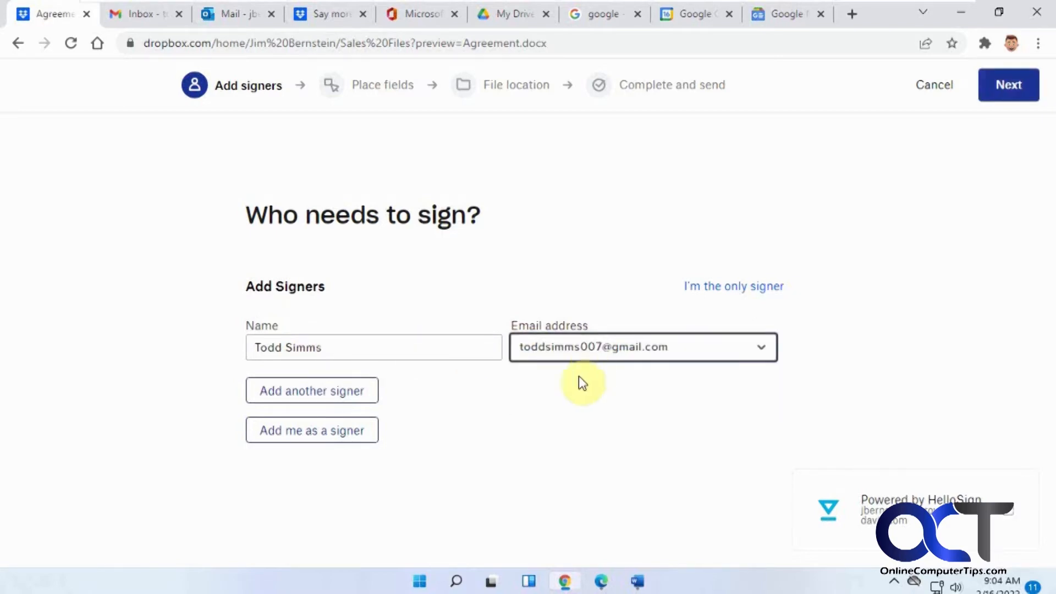
mouse_move(405, 438)
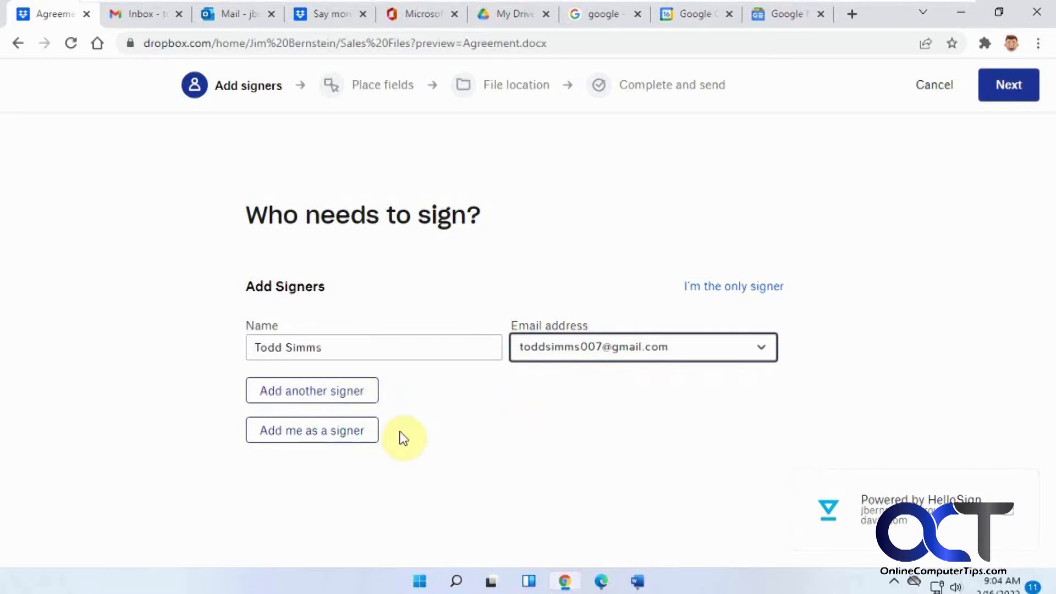
mouse_move(977, 167)
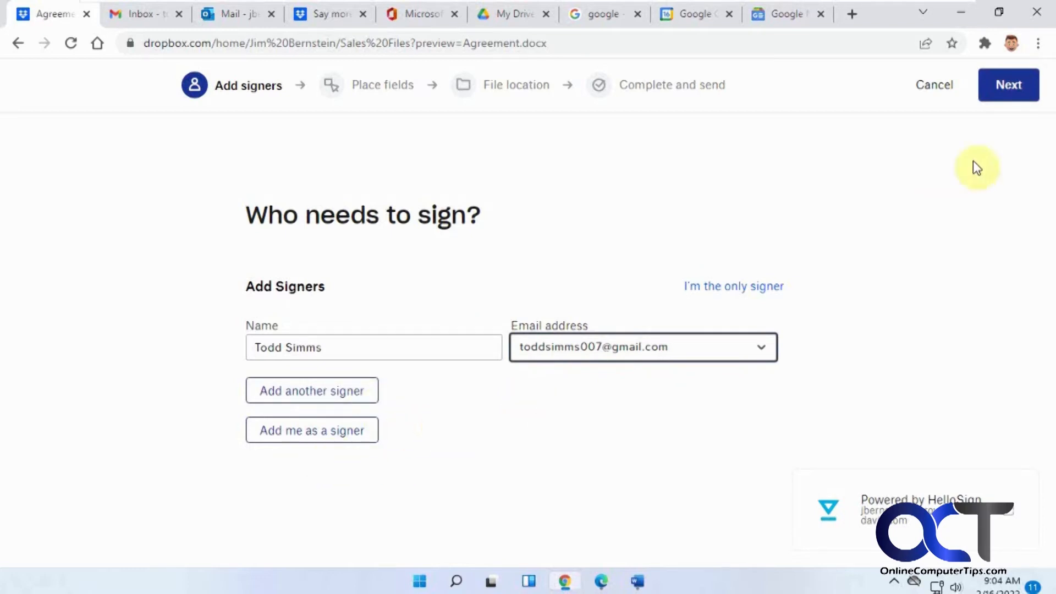
- Move on to field placement and drop a Date Signed field beside Date of Signature
left_click(1008, 84)
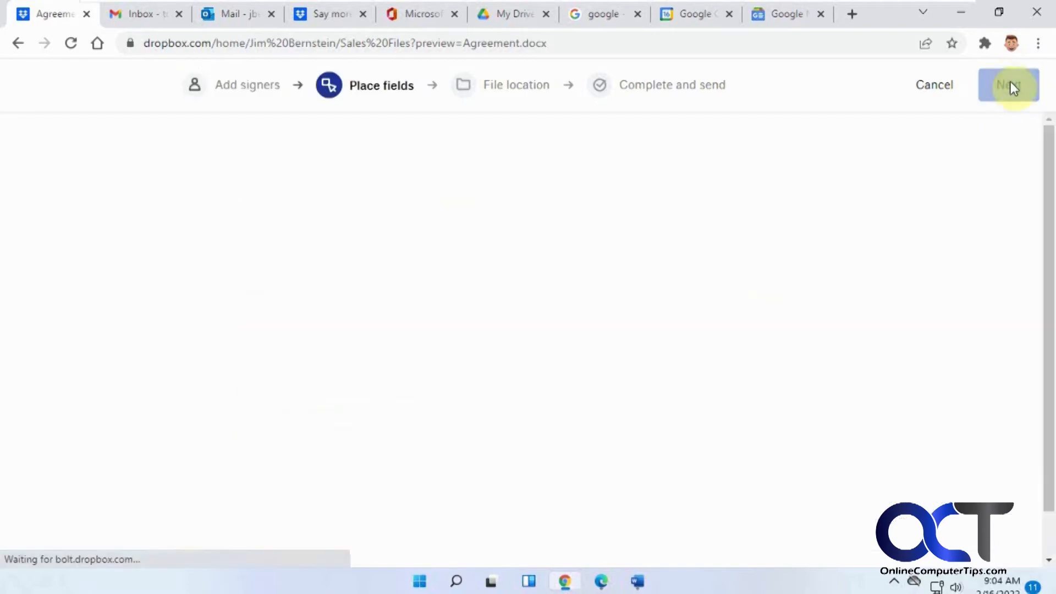
left_click(1008, 85)
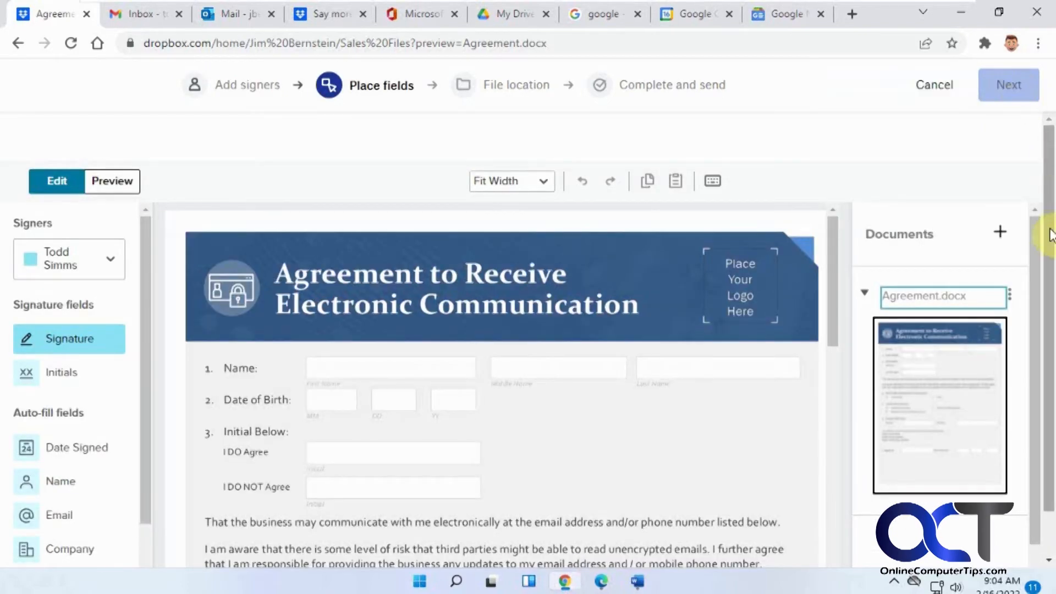
mouse_move(79, 378)
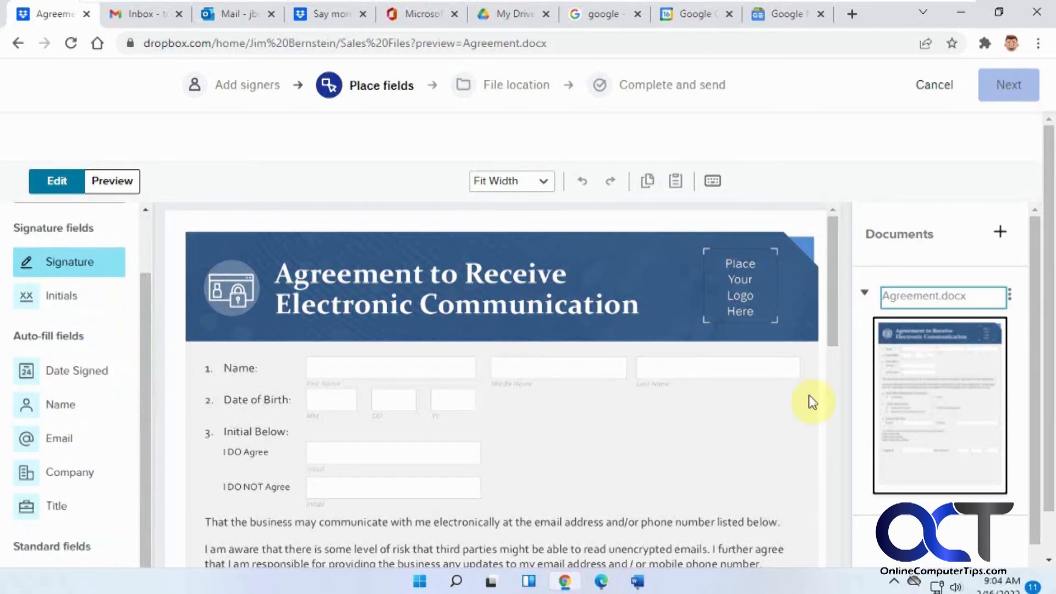
scroll("down", 3)
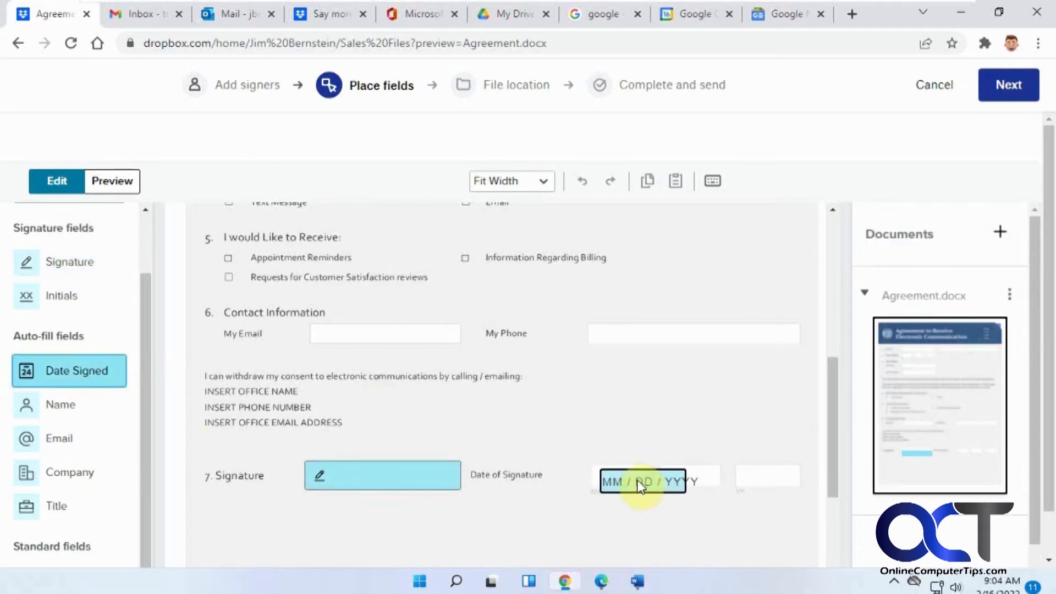
left_click(641, 481)
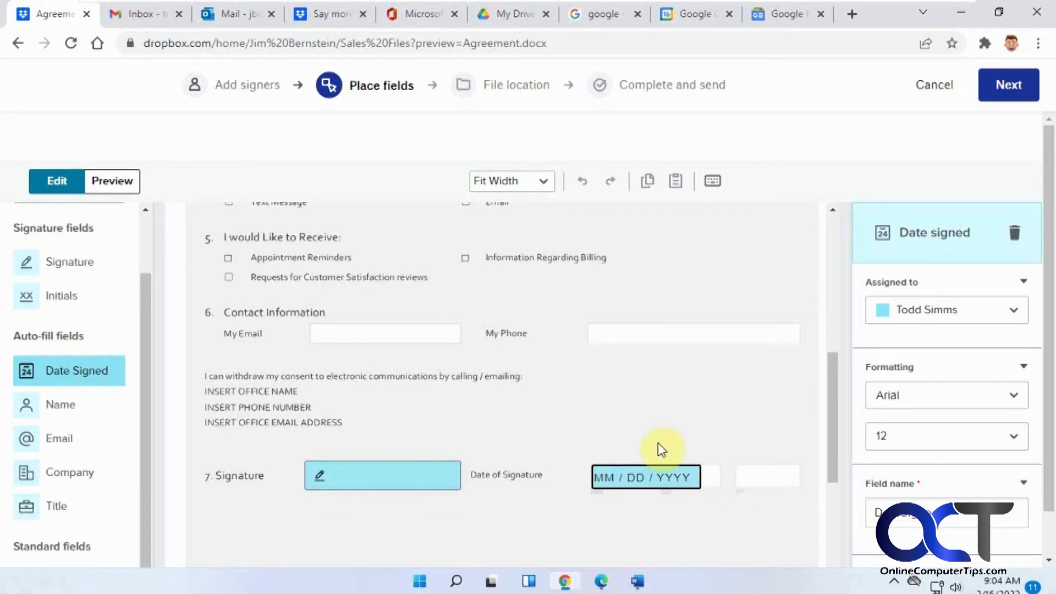
- Place a full-name field across the Name line at the top and finish field placement
scroll("up", 3)
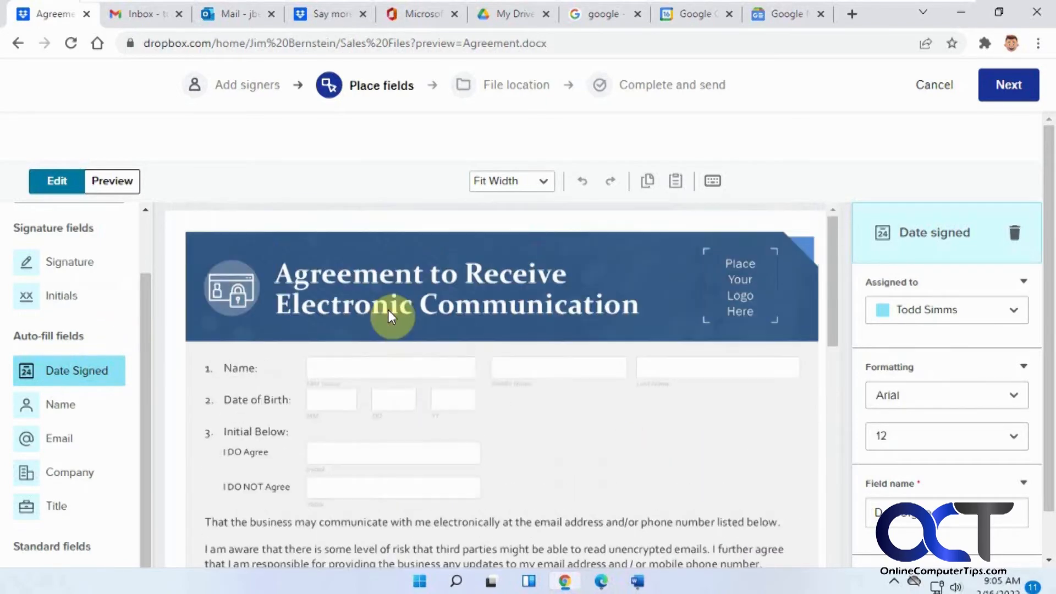
left_click(60, 404)
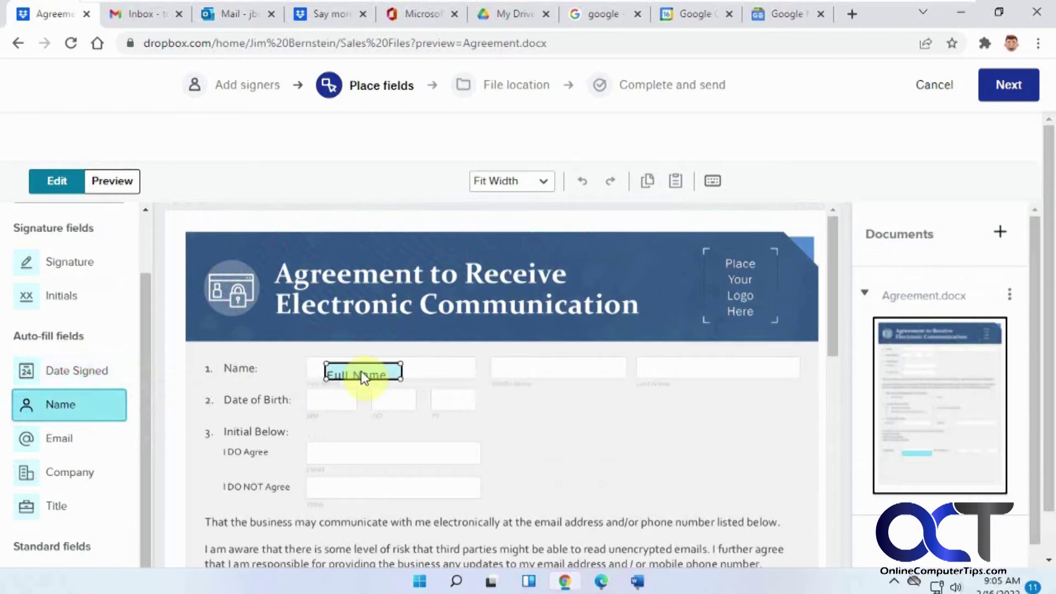
left_click(363, 374)
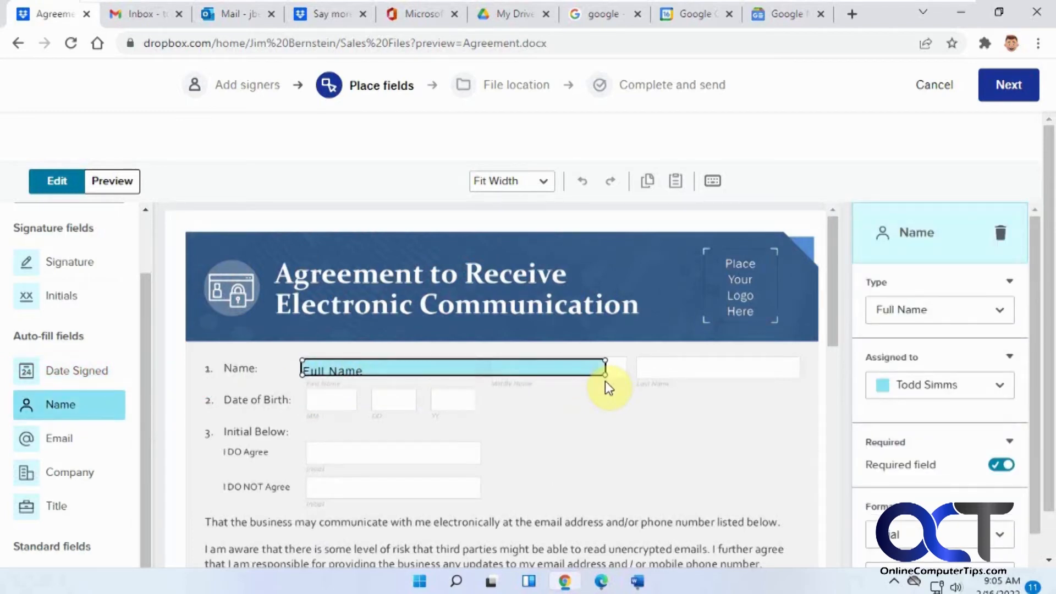
mouse_move(624, 429)
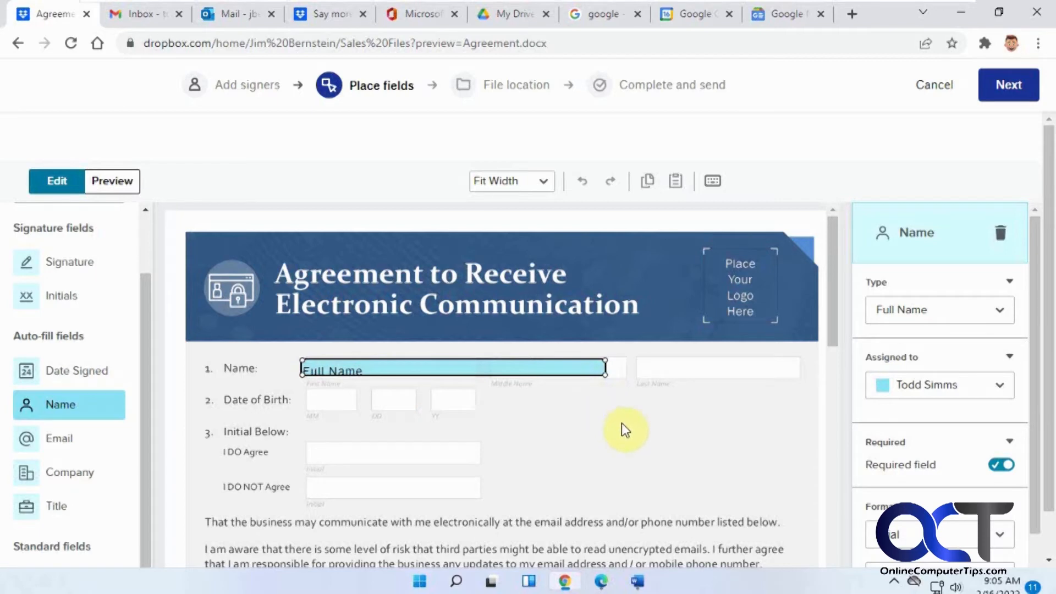
mouse_move(1037, 384)
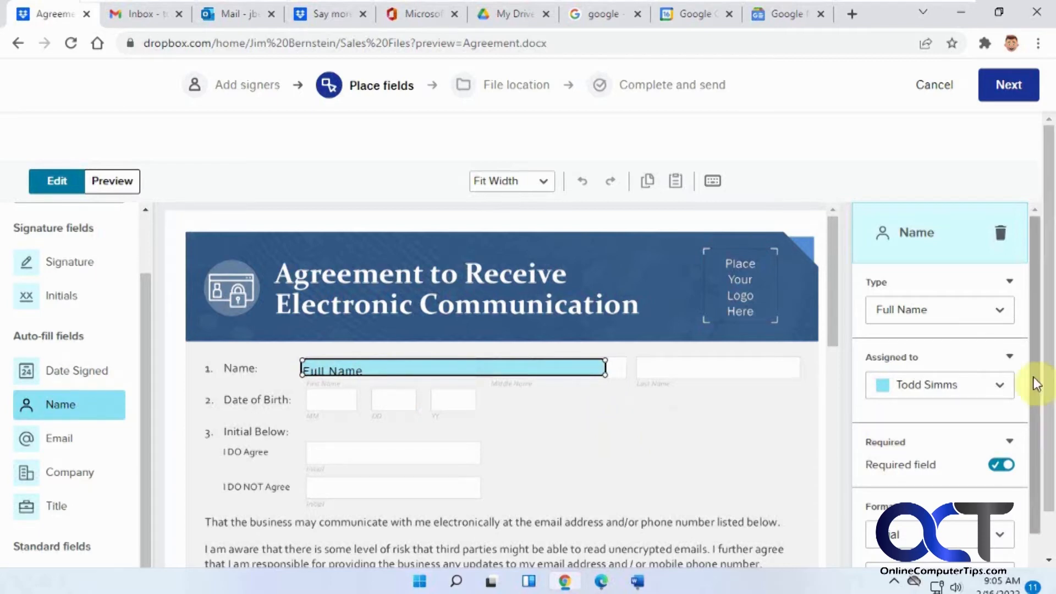
mouse_move(1037, 396)
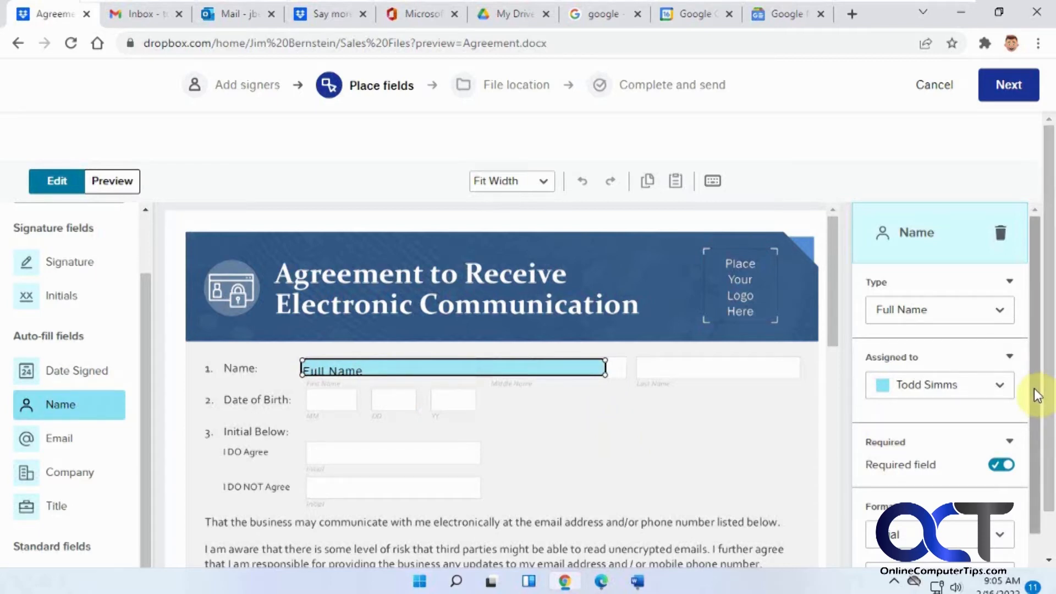
scroll("down", 3)
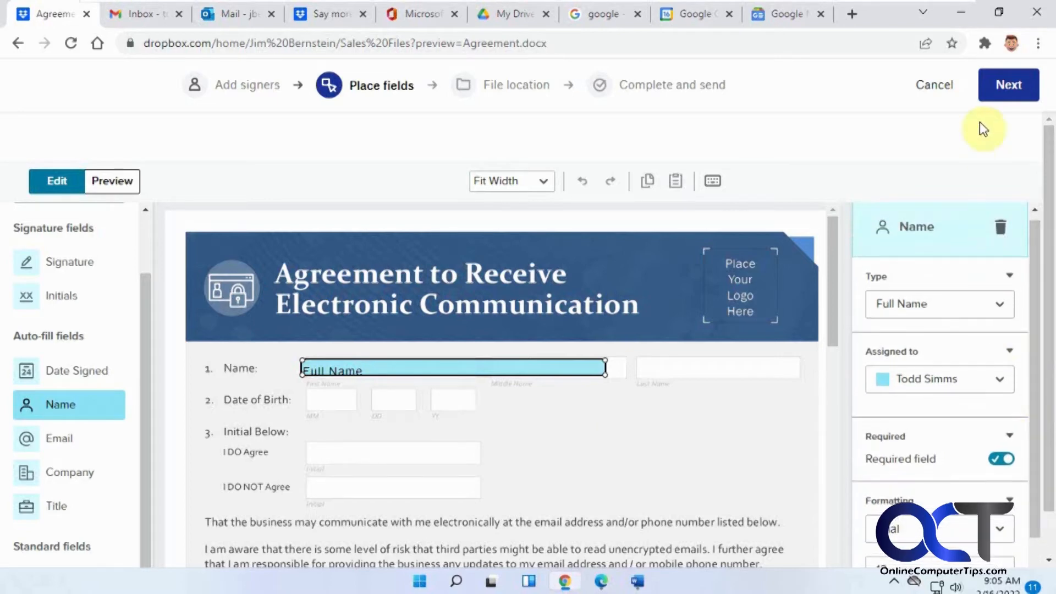
mouse_move(986, 108)
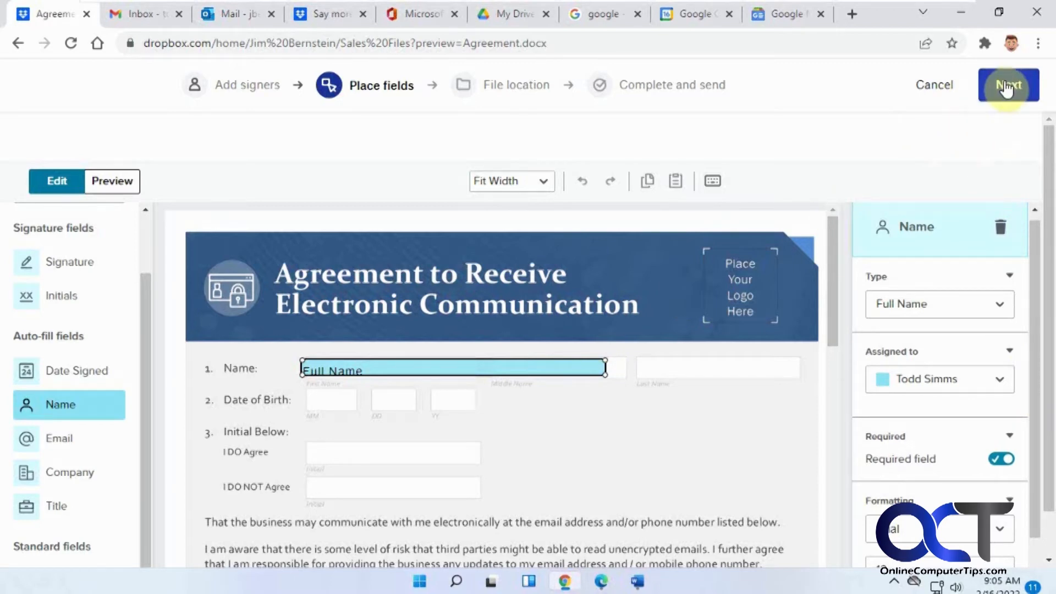
left_click(1008, 84)
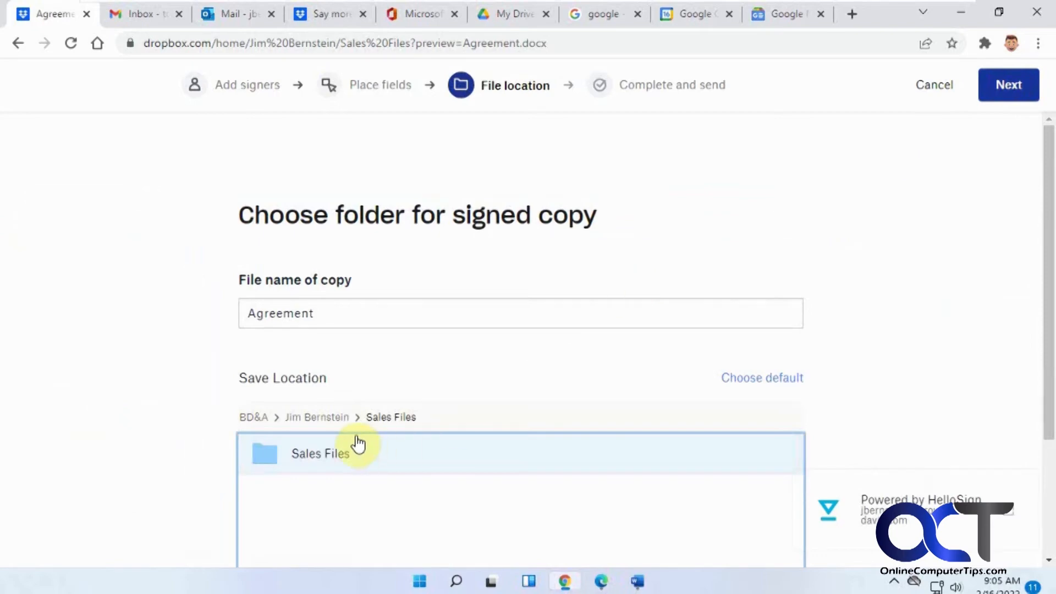
mouse_move(344, 471)
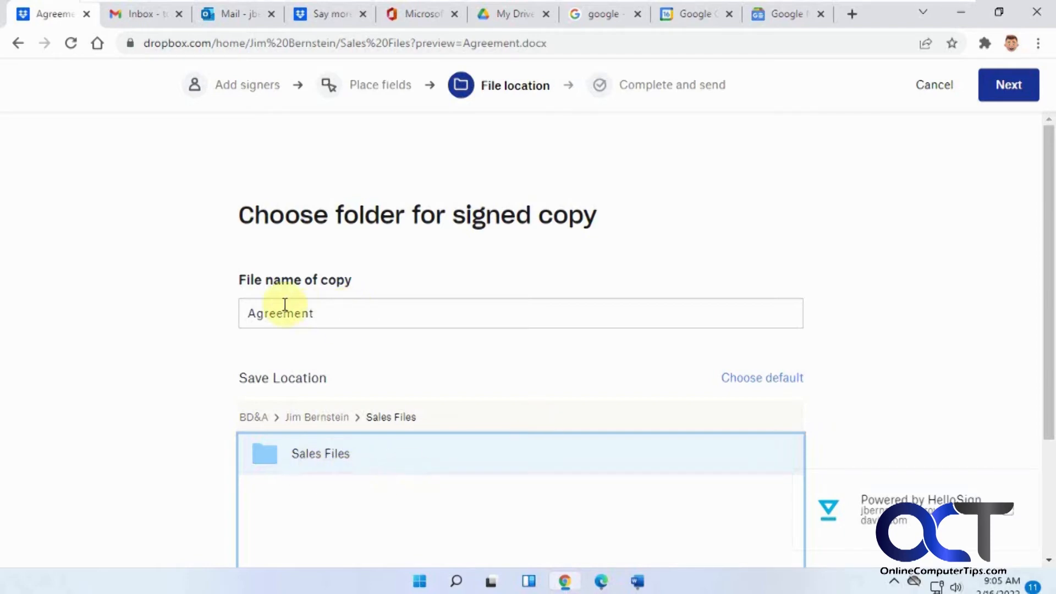
mouse_move(327, 312)
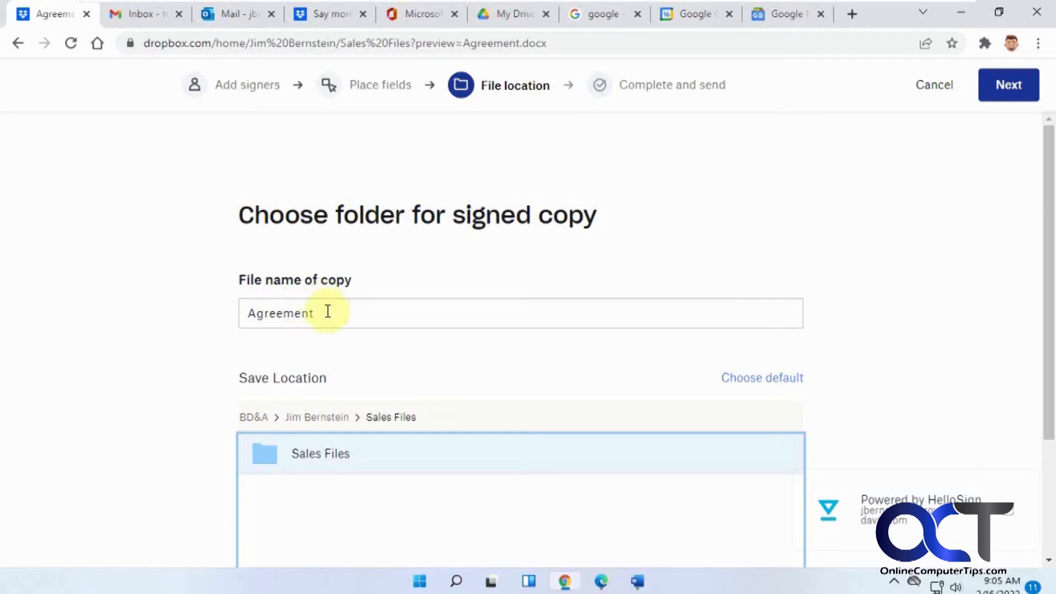
mouse_move(993, 127)
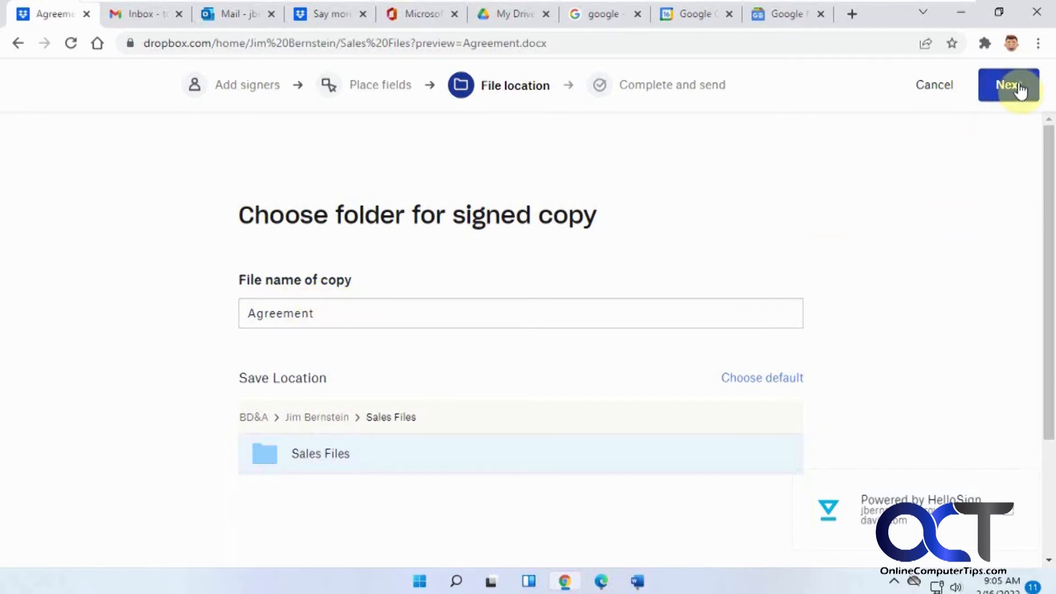
- On Review, add the message 'Please sign this agreement' and send the request
left_click(1008, 85)
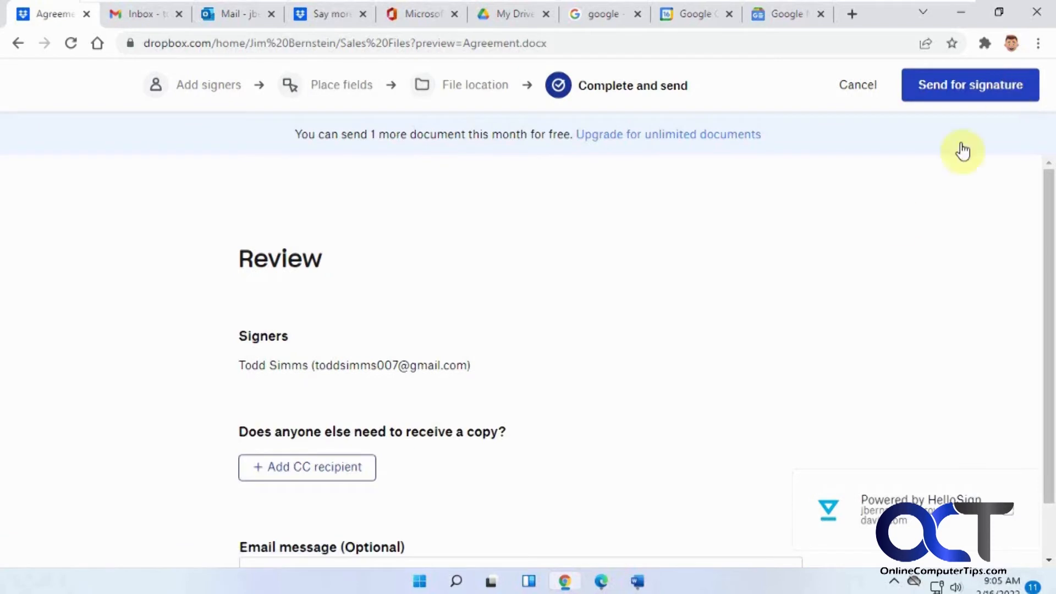
scroll("down", 3)
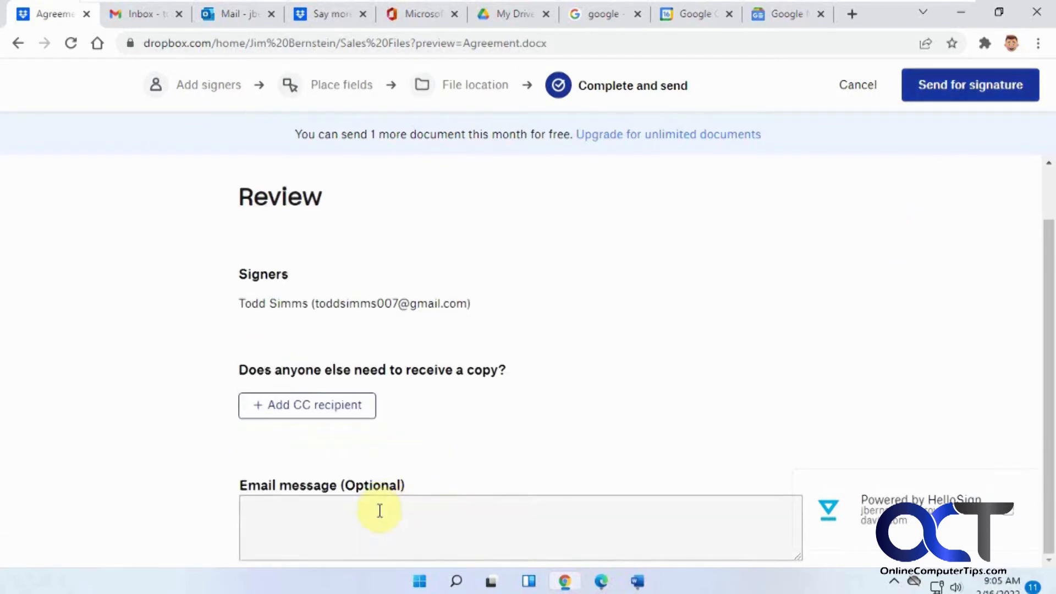
type("Pleawse")
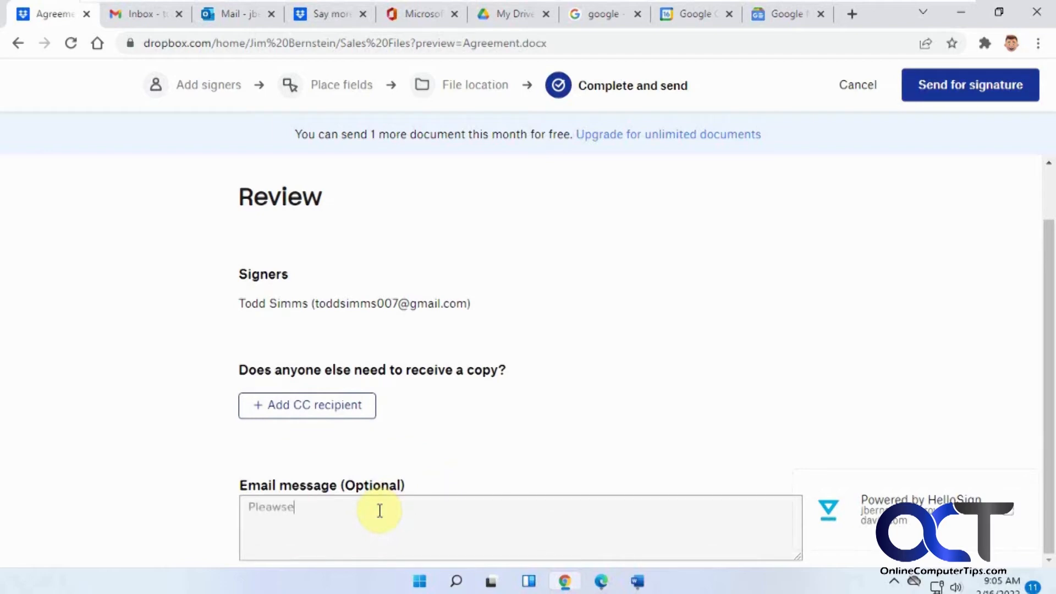
key("Backspace")
type(" sign this agreement")
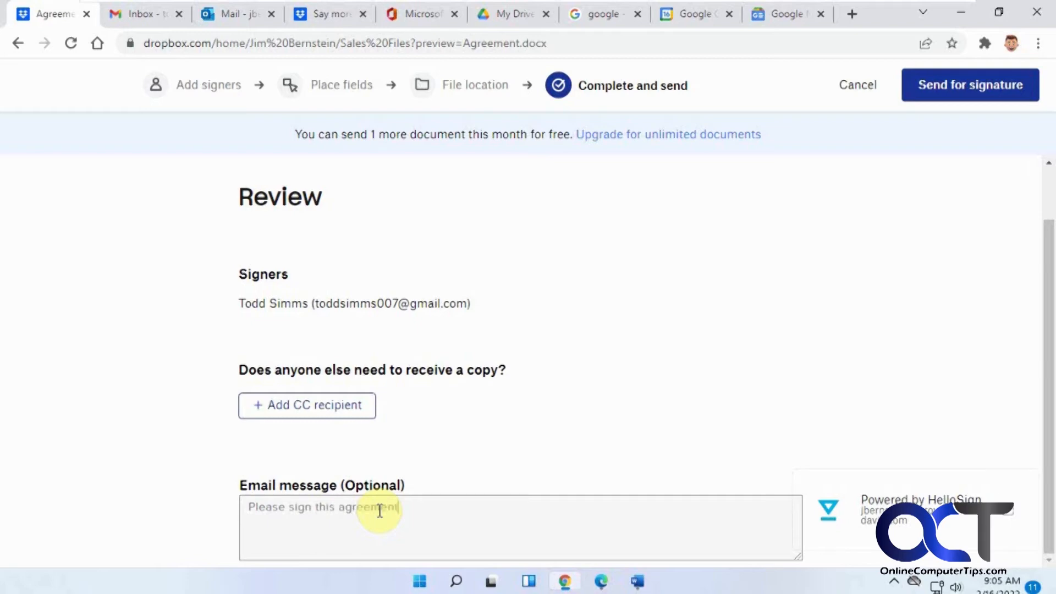
mouse_move(377, 405)
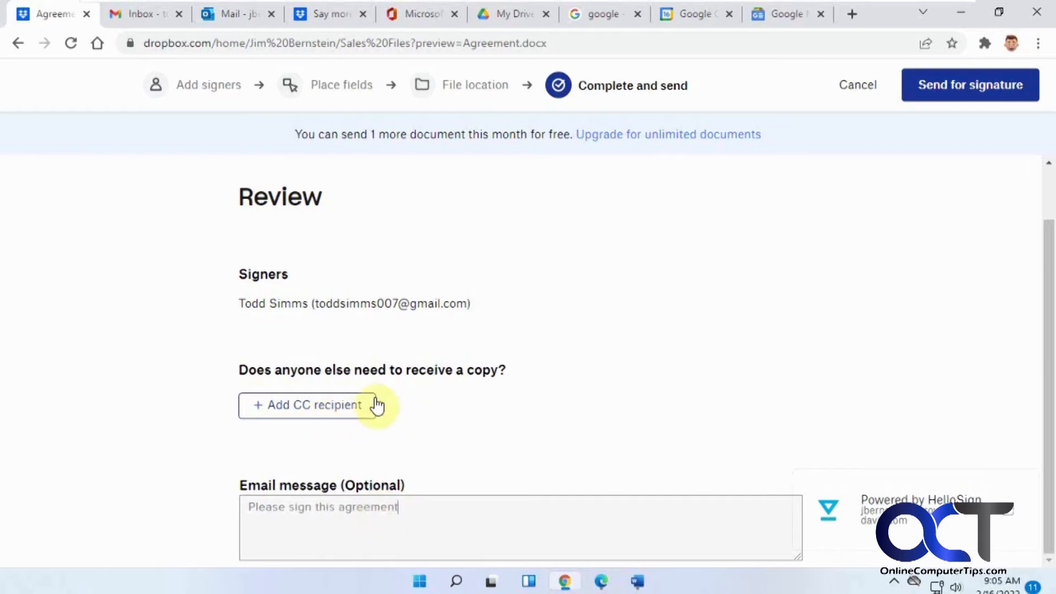
mouse_move(970, 85)
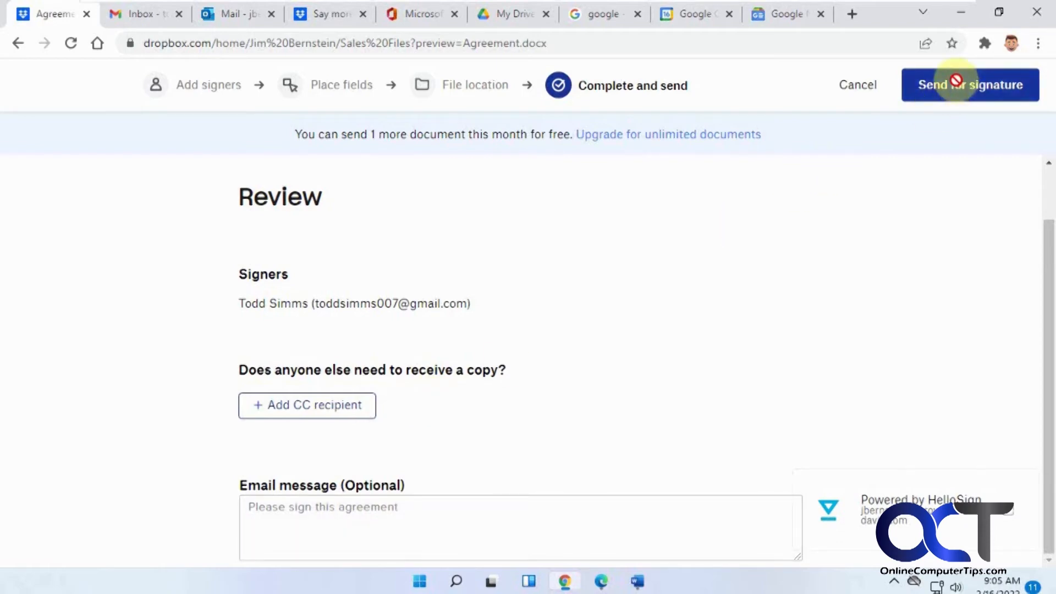
left_click(969, 85)
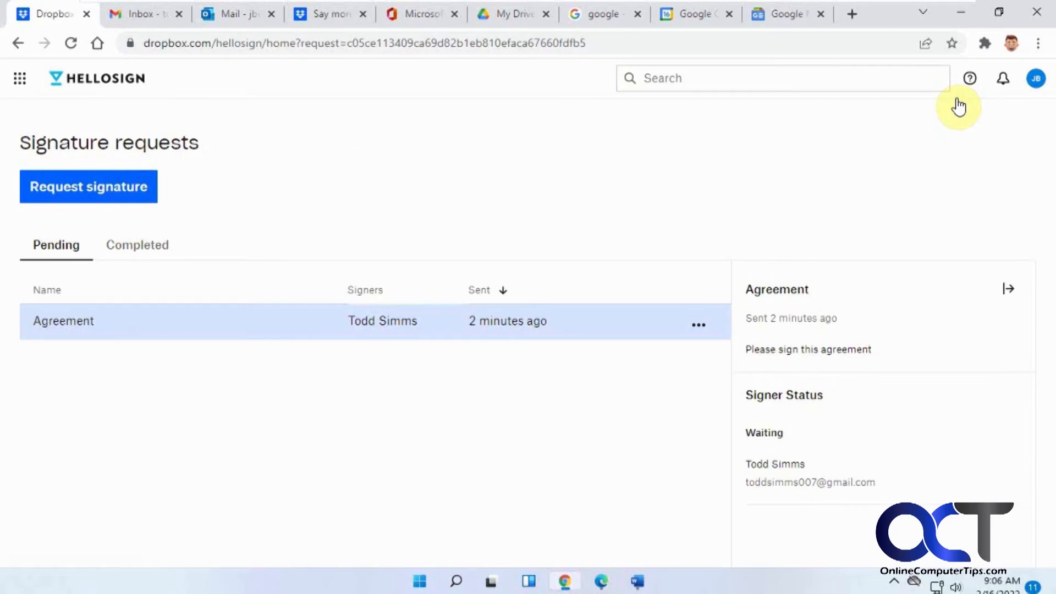
mouse_move(311, 340)
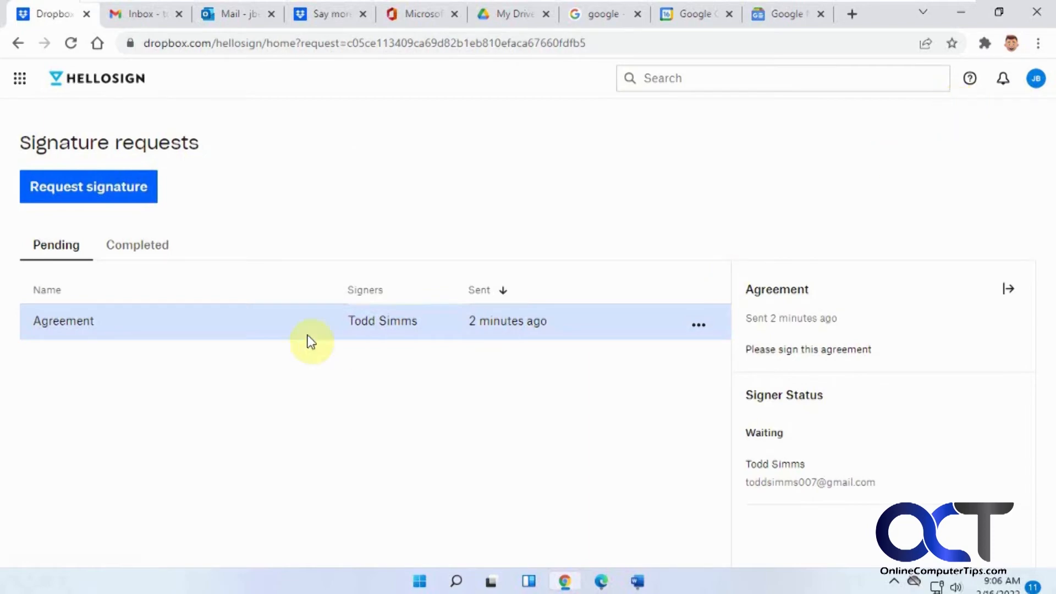
mouse_move(176, 344)
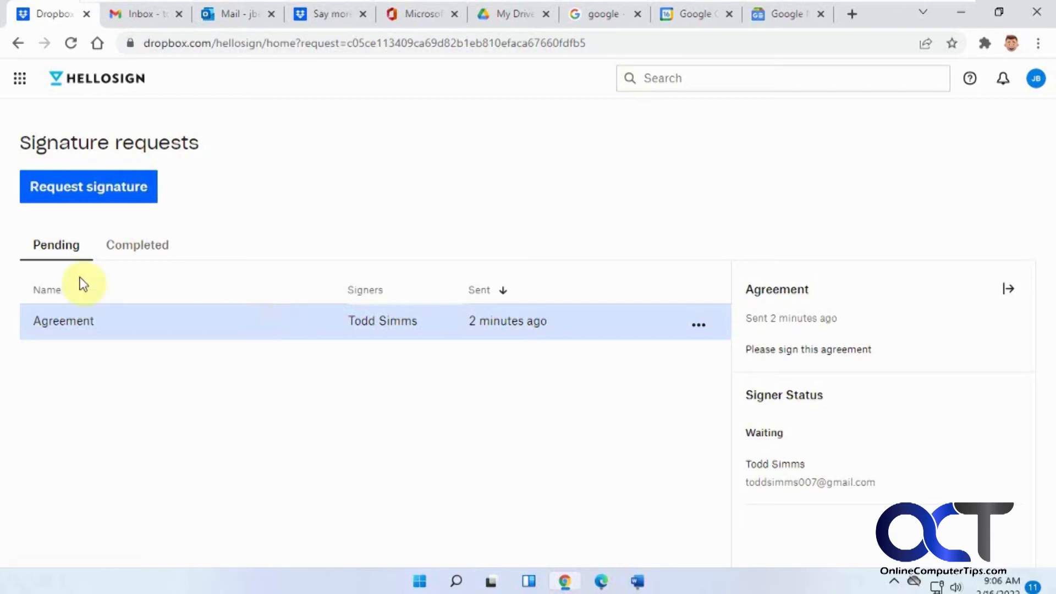
mouse_move(589, 392)
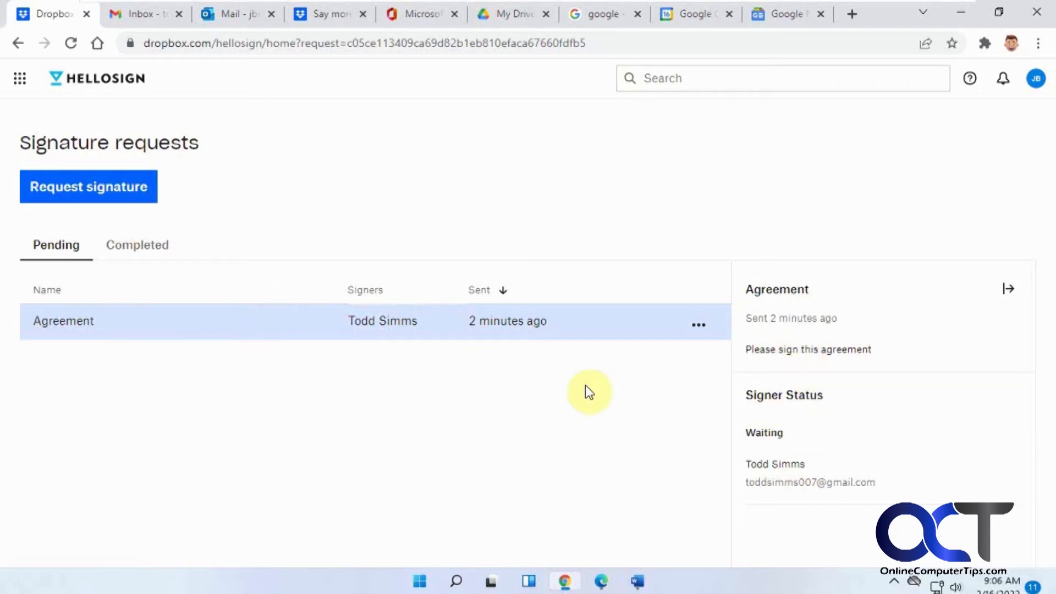
mouse_move(165, 276)
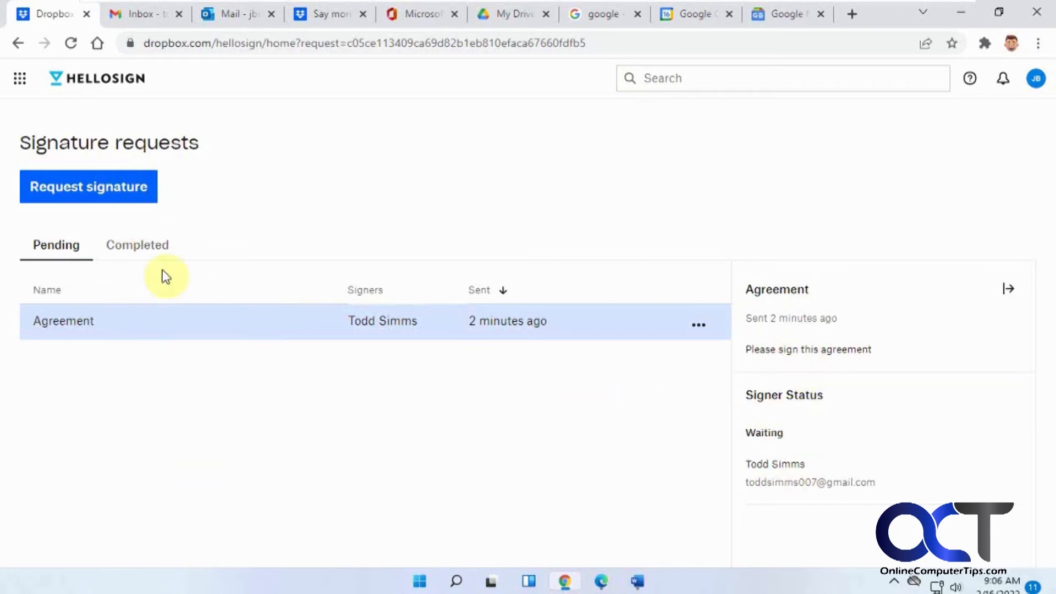
- Look at Completed signature requests, then return to the Pending list
left_click(137, 244)
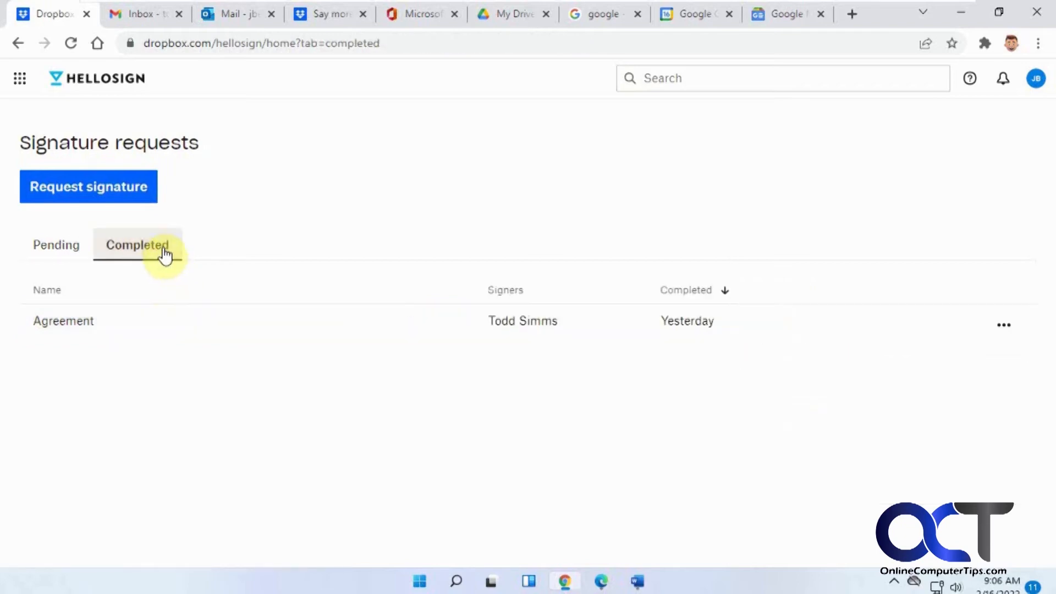
mouse_move(111, 255)
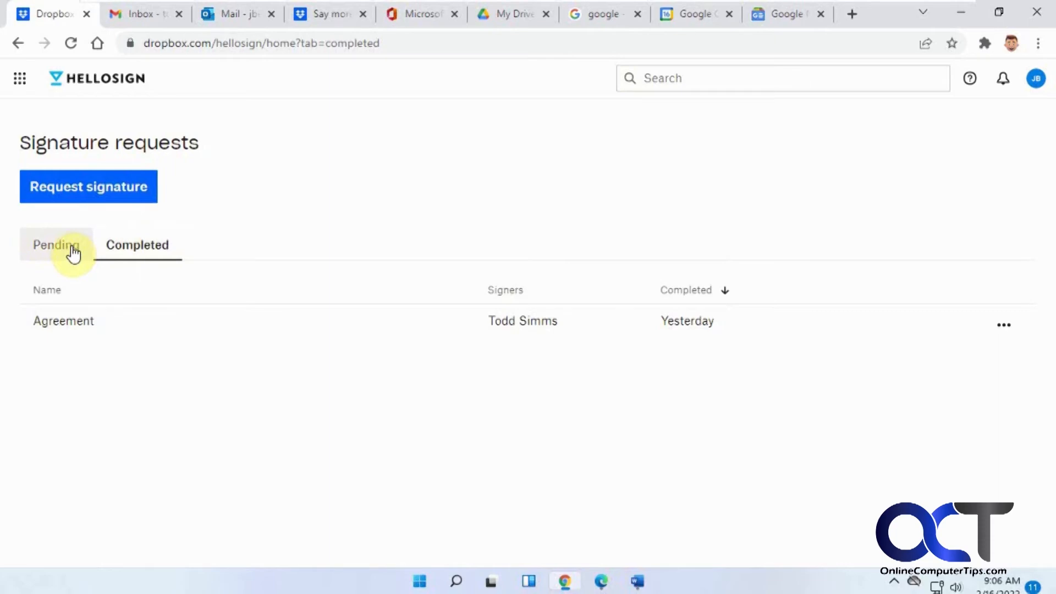
left_click(56, 244)
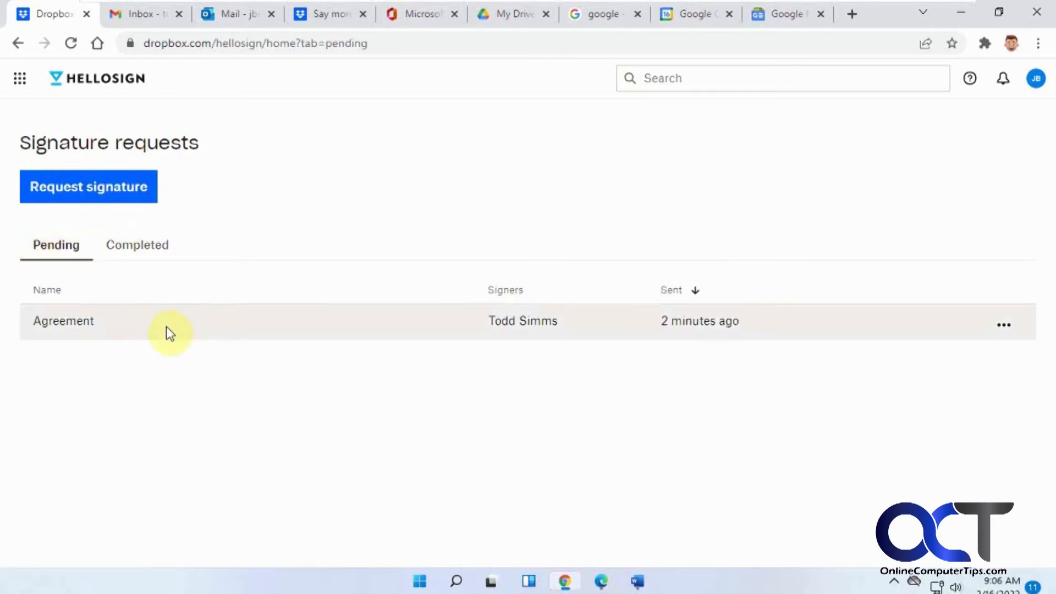
mouse_move(147, 24)
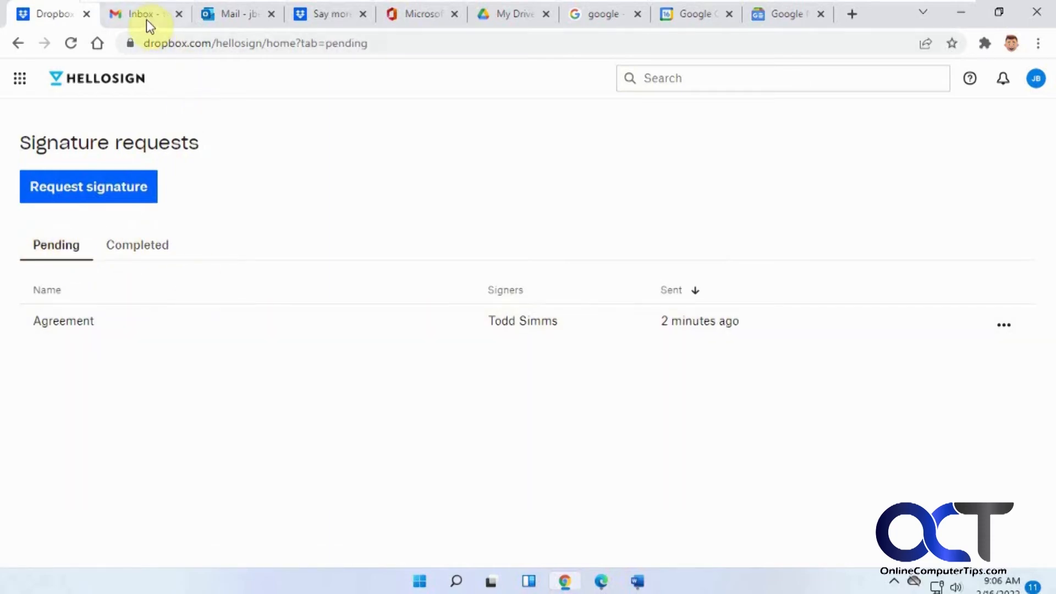
- Open the 'Agreement - Signature requested' email under Updates and click REVIEW & SIGN
left_click(141, 13)
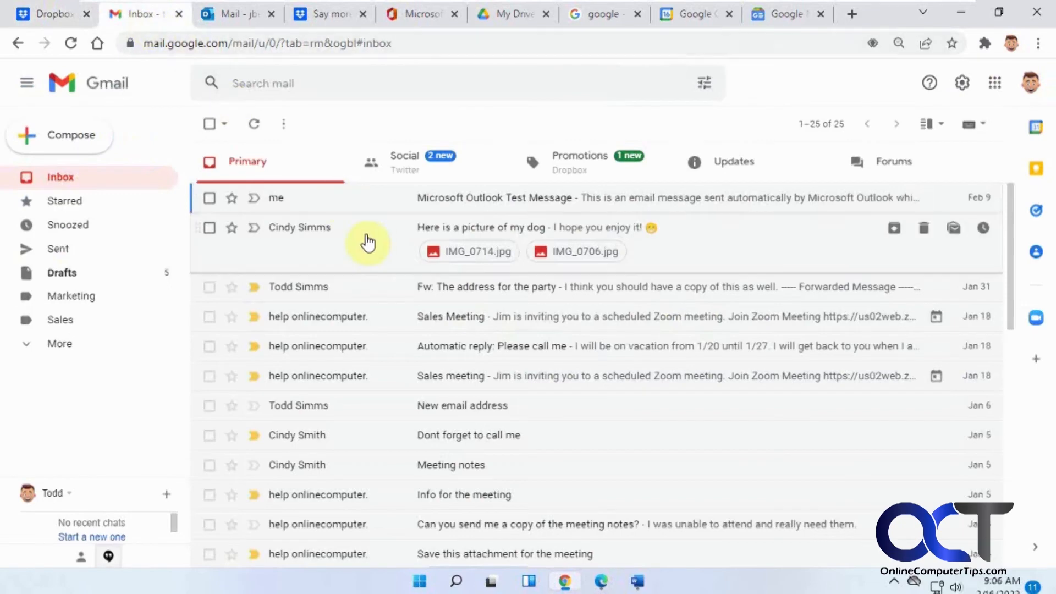
mouse_move(343, 200)
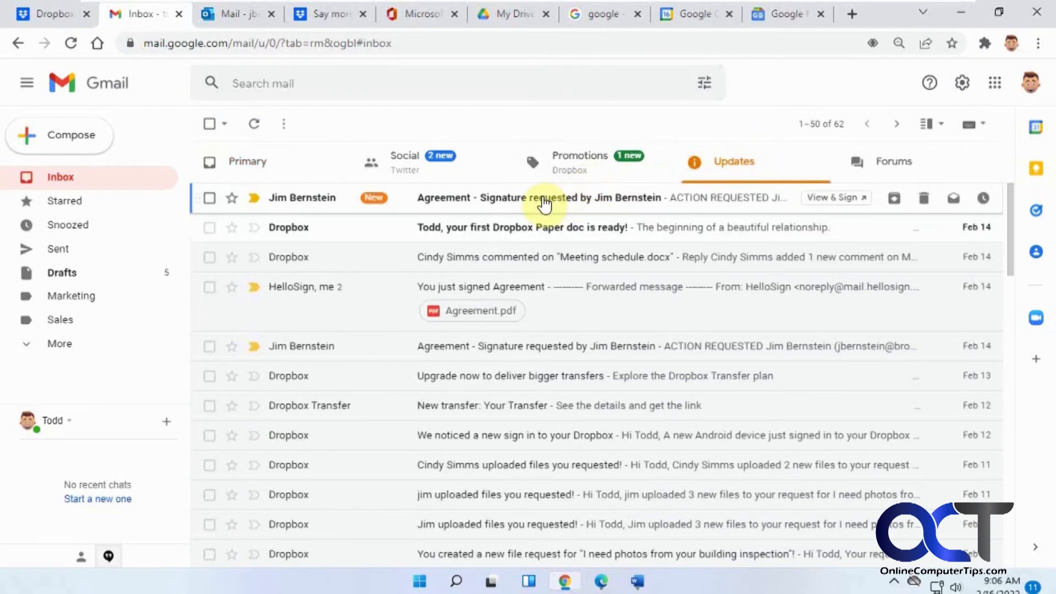
left_click(539, 198)
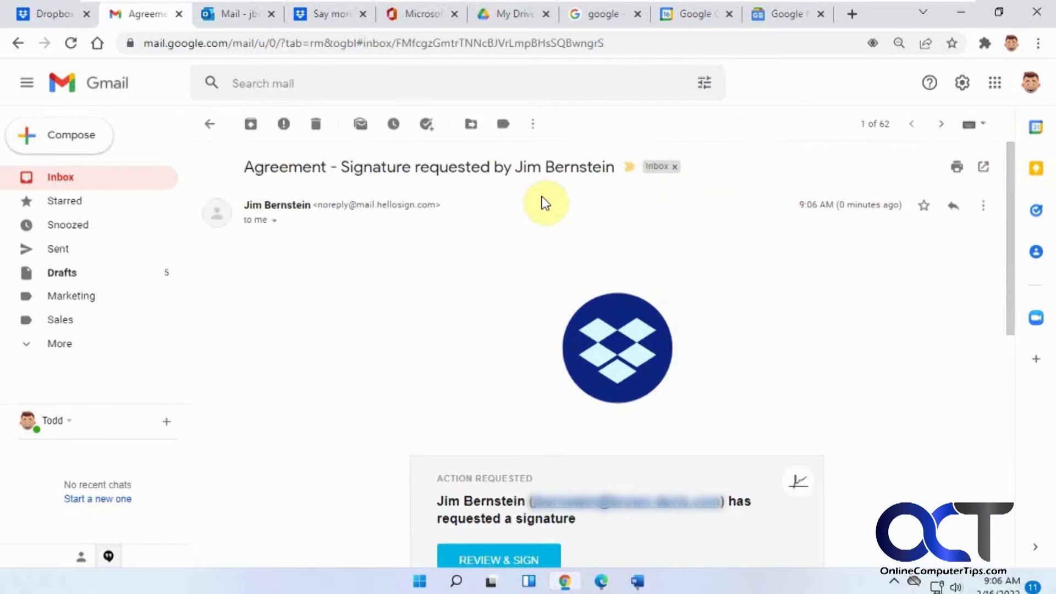
mouse_move(599, 264)
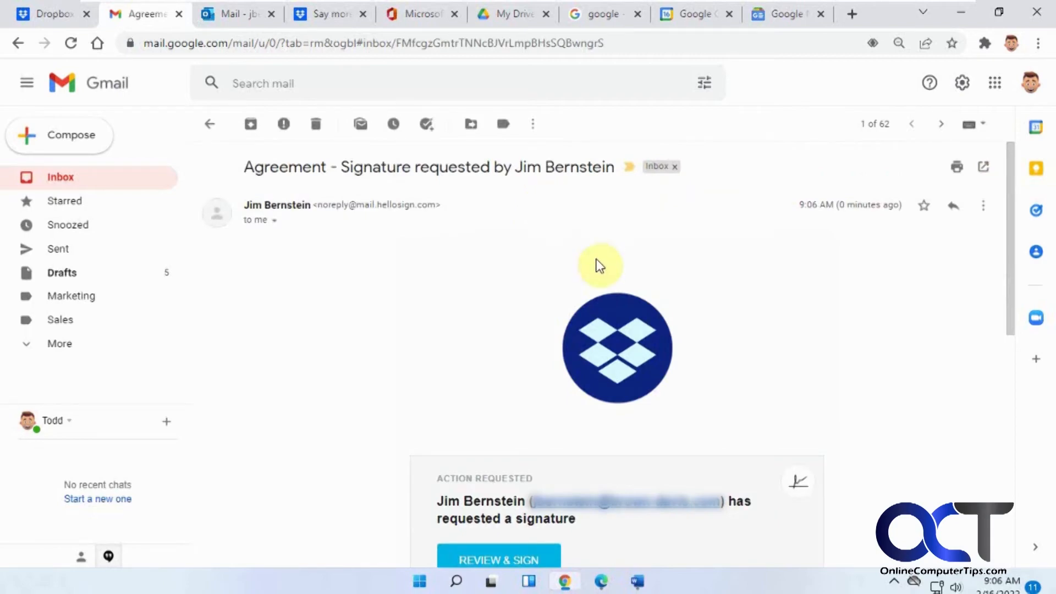
mouse_move(512, 559)
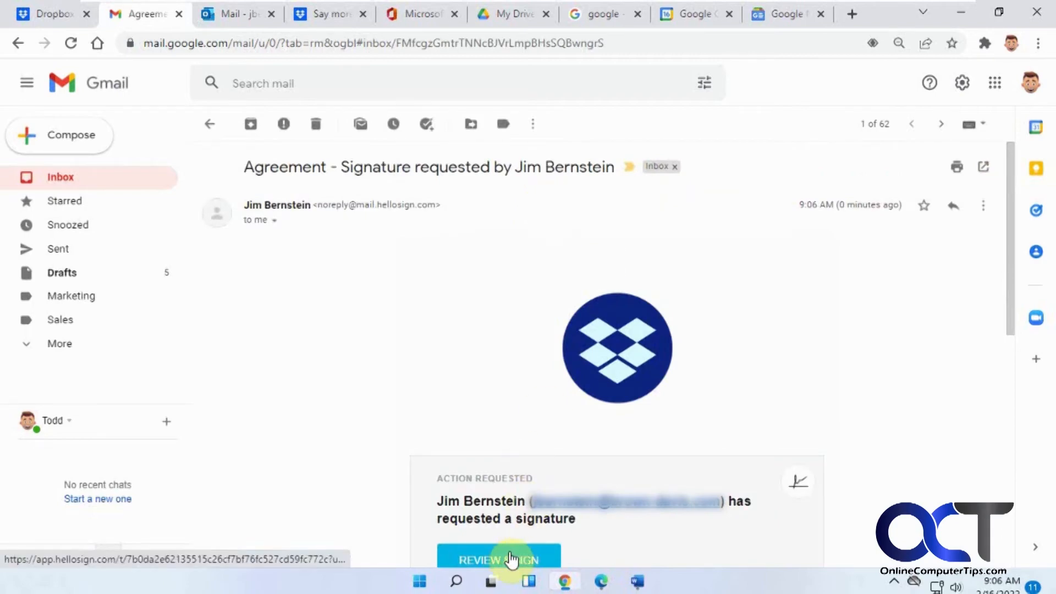
left_click(498, 560)
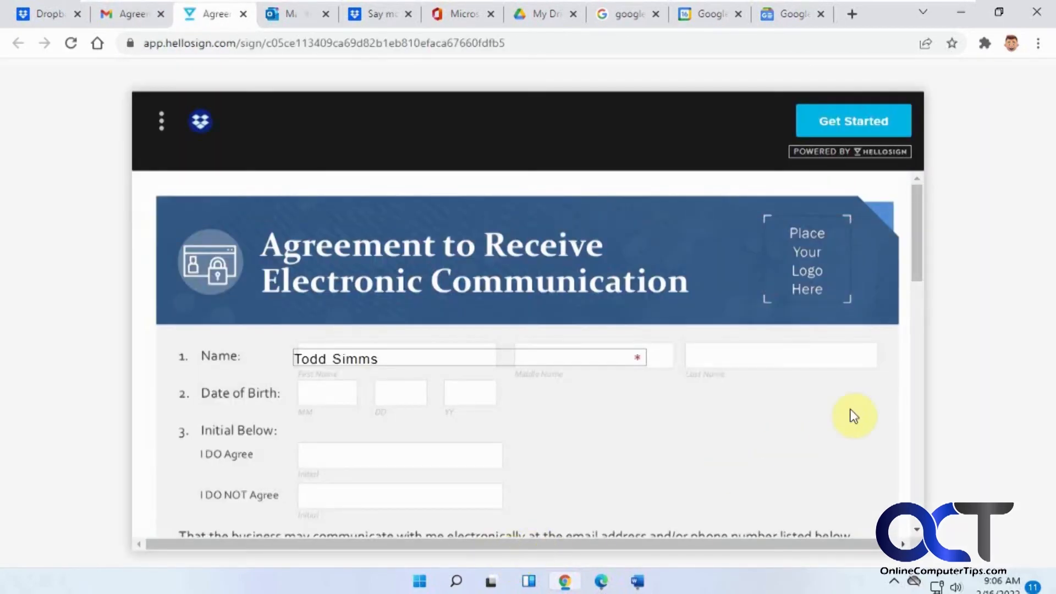
mouse_move(921, 267)
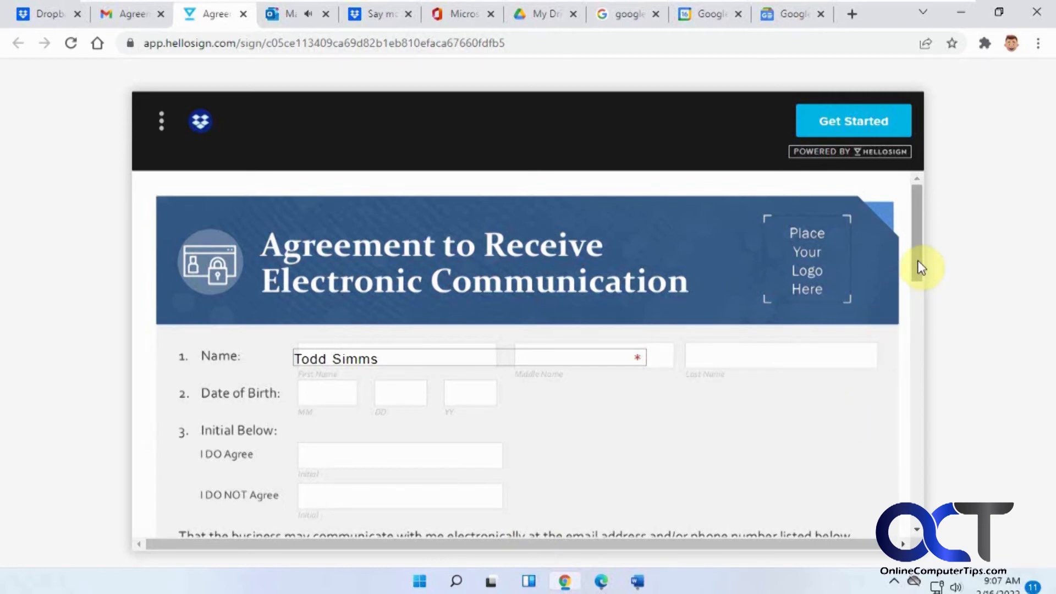
- Scroll the Agreement to the Signature field and begin the guided signing with Get Started
scroll("down", 3)
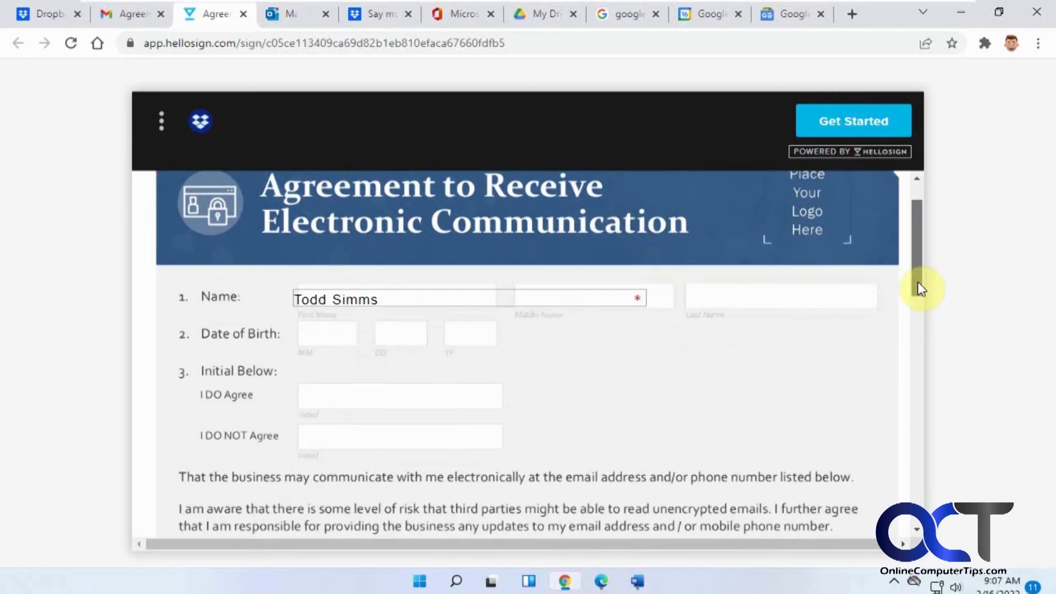
scroll("down", 3)
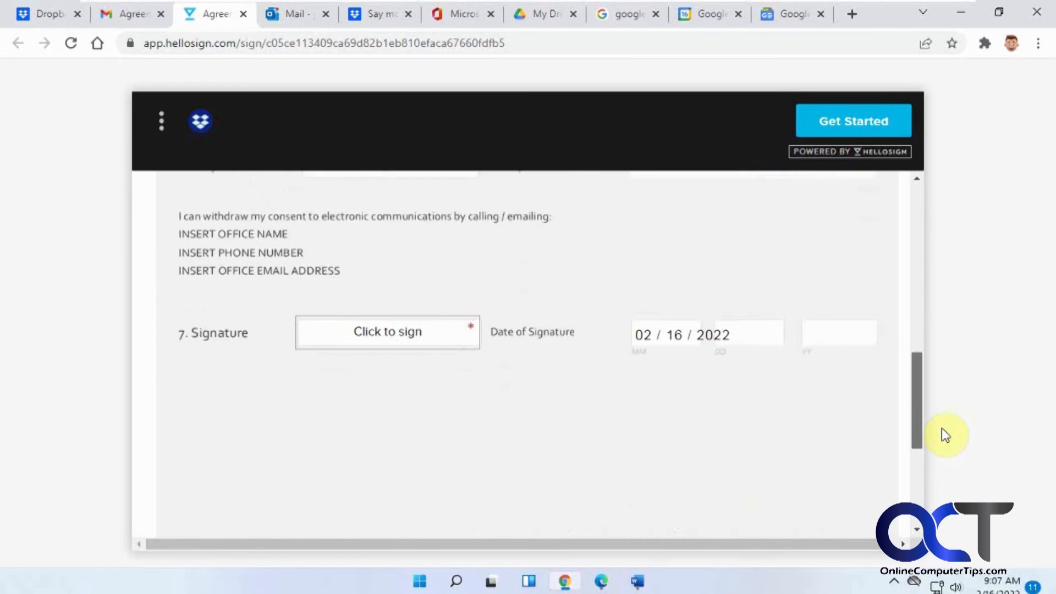
scroll("up", 3)
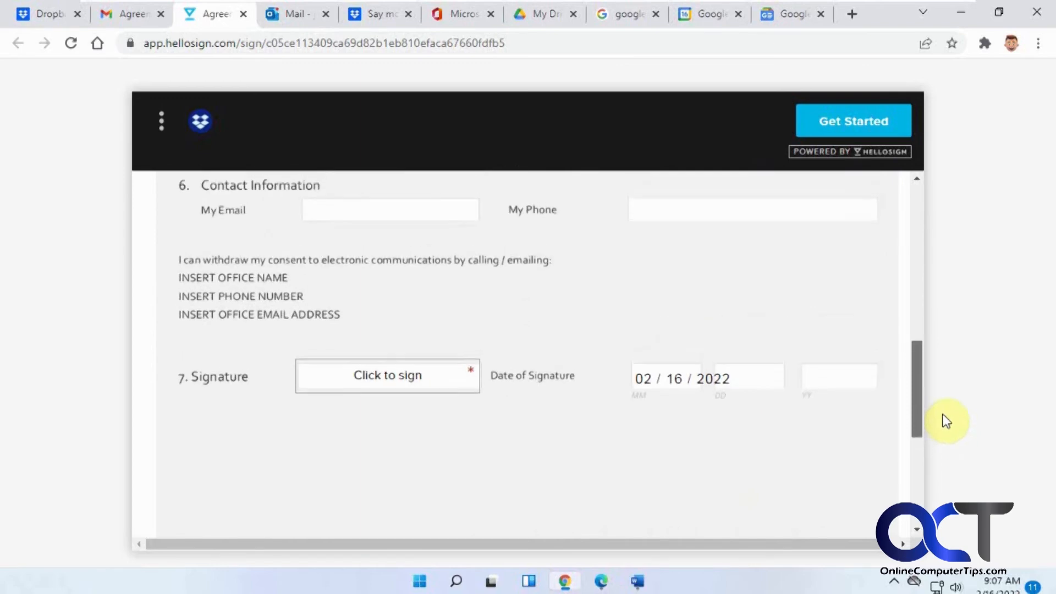
left_click(387, 375)
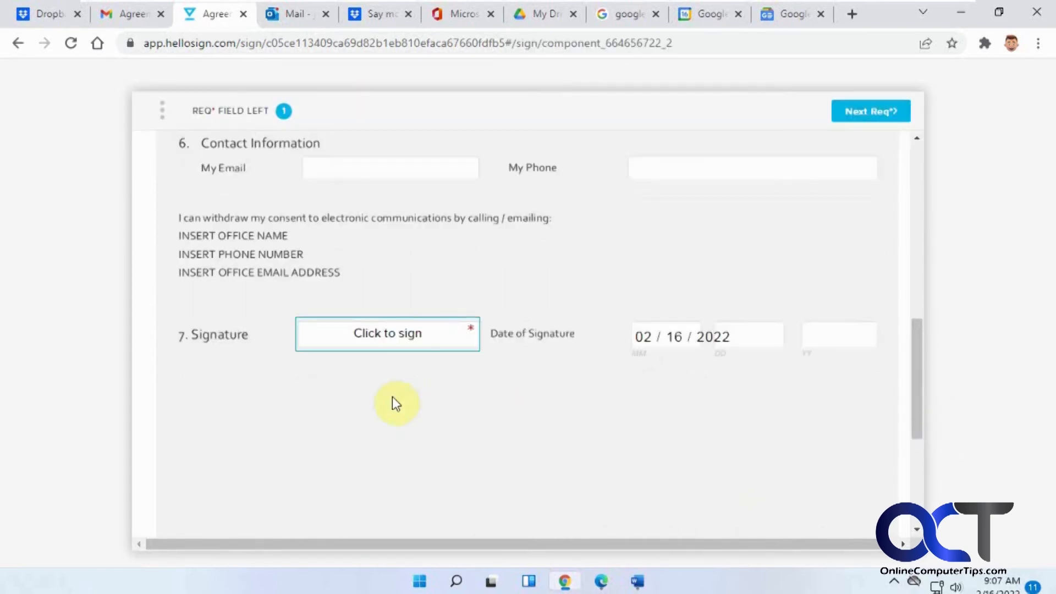
left_click(388, 334)
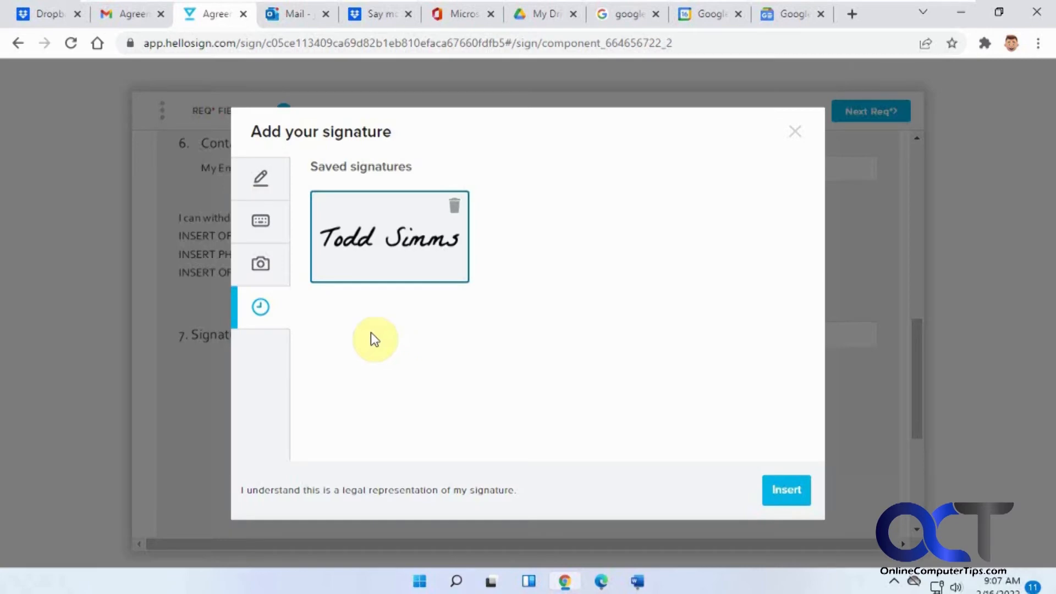
left_click(260, 178)
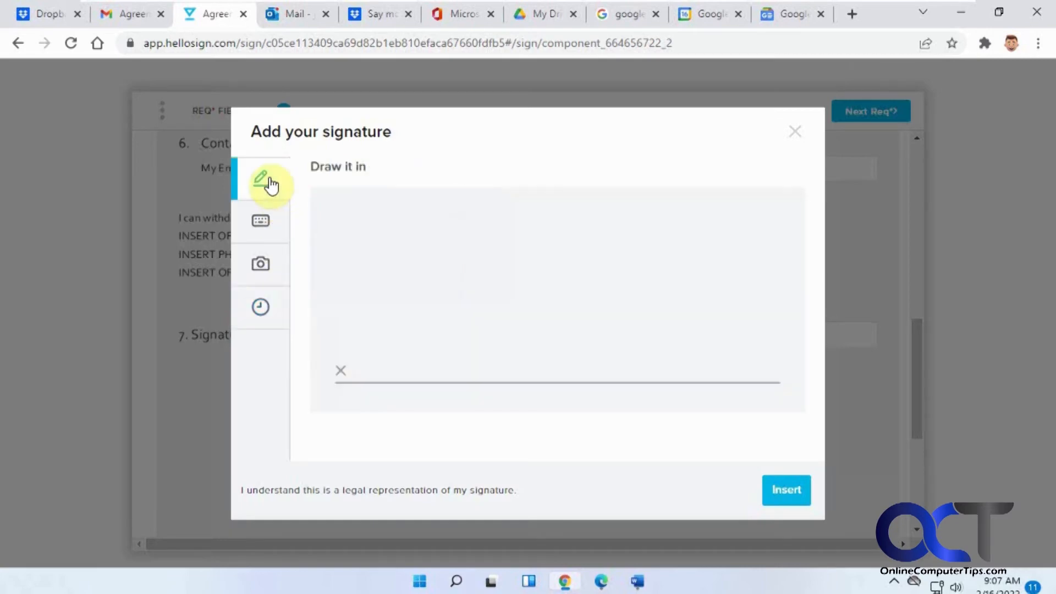
mouse_move(261, 222)
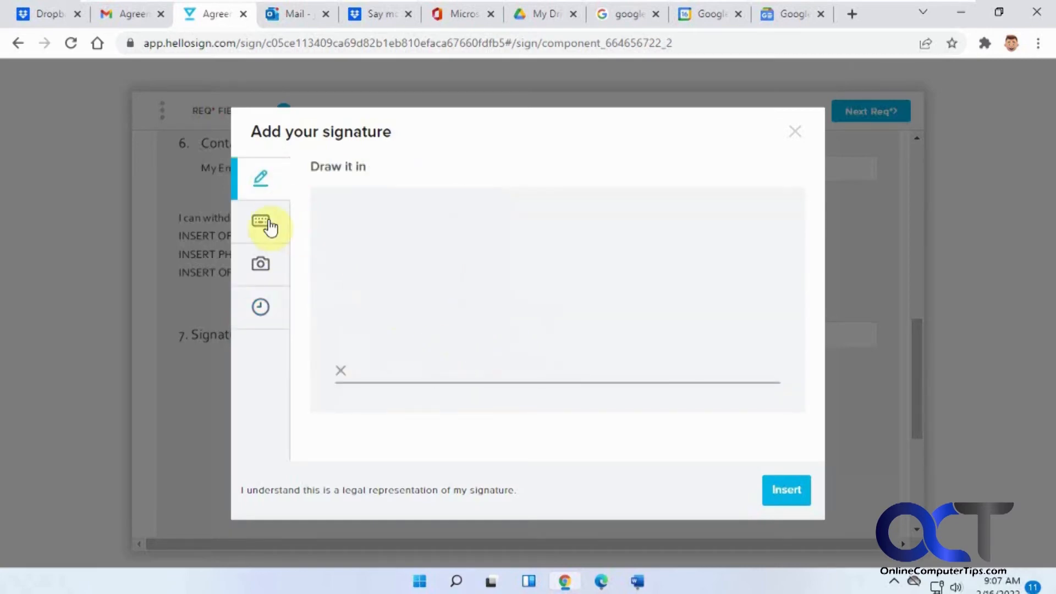
left_click(261, 220)
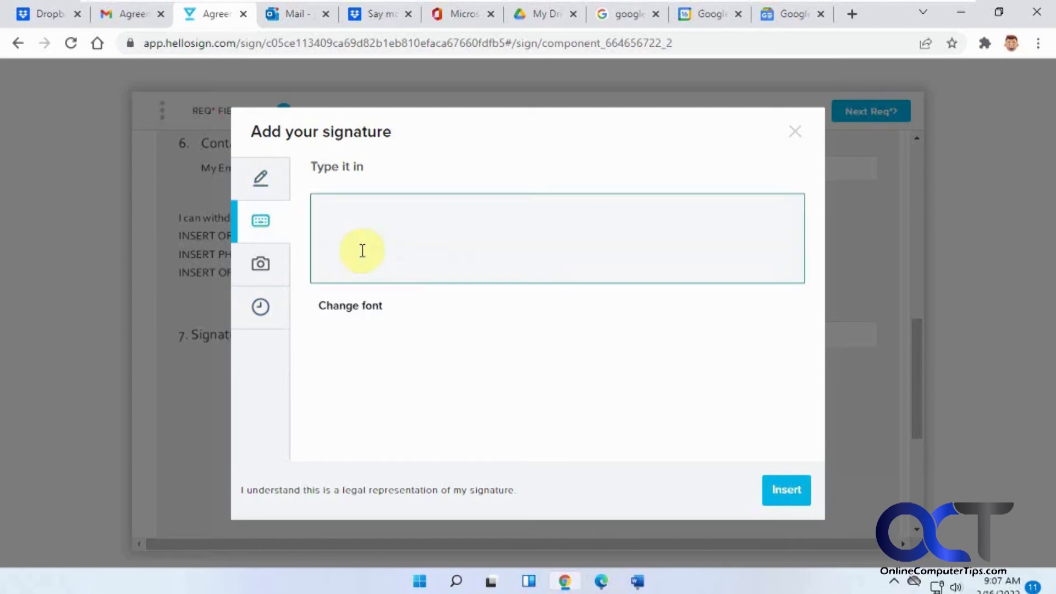
type("To")
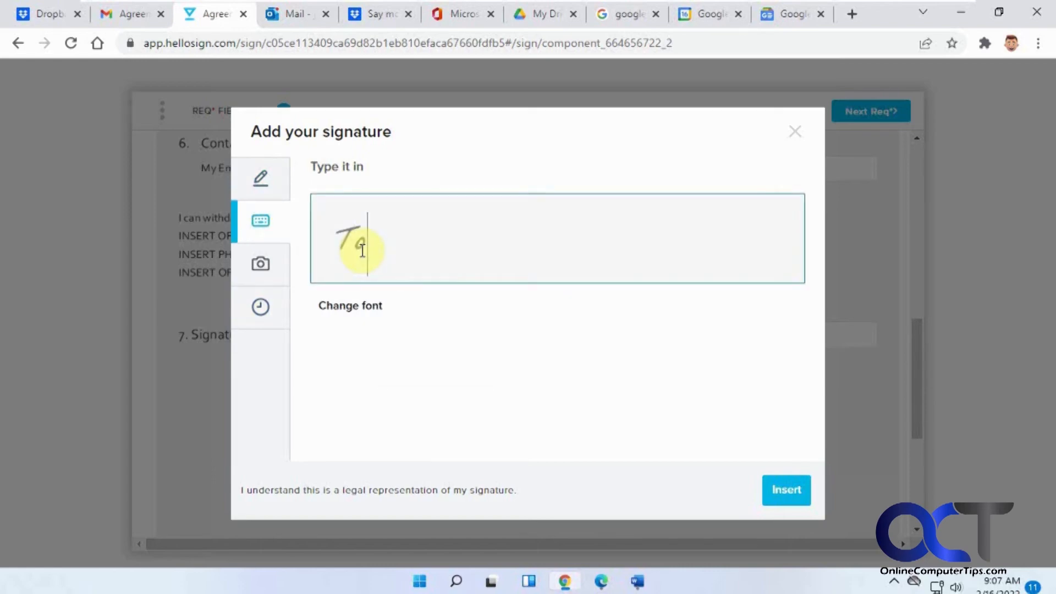
type("Todd Simms")
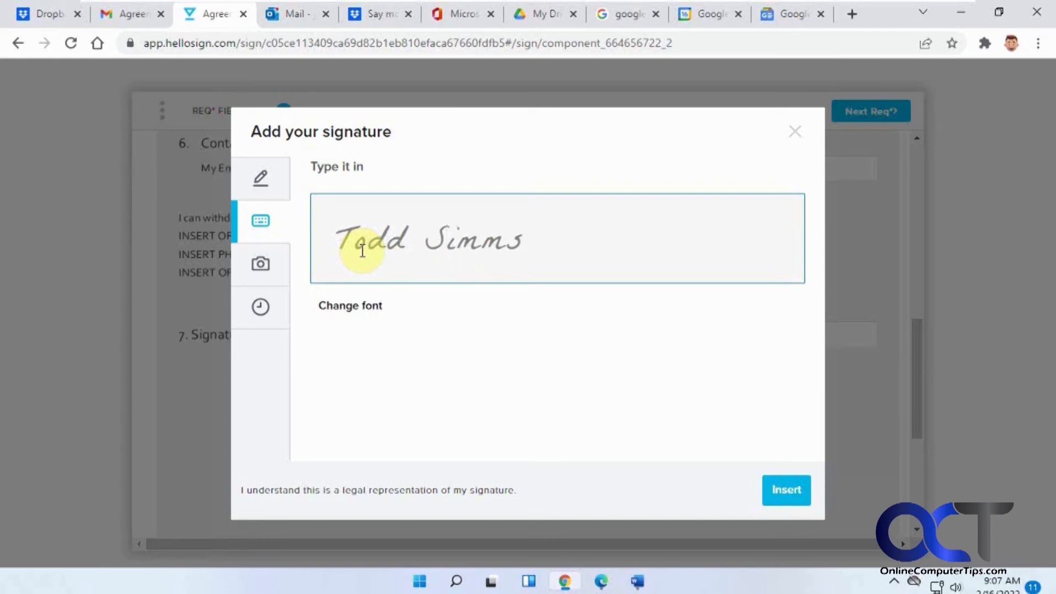
mouse_move(261, 263)
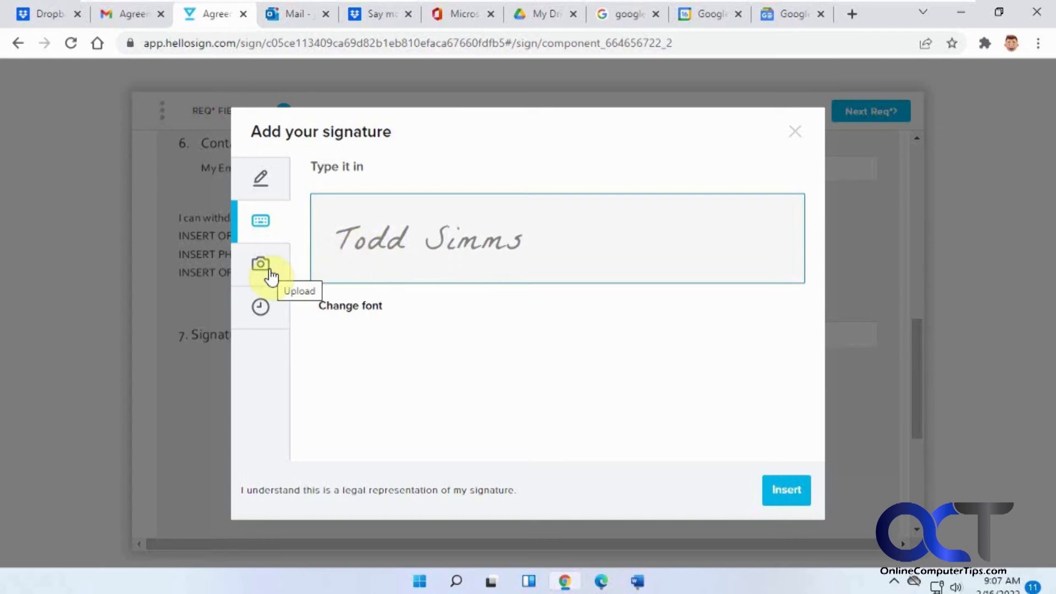
mouse_move(261, 306)
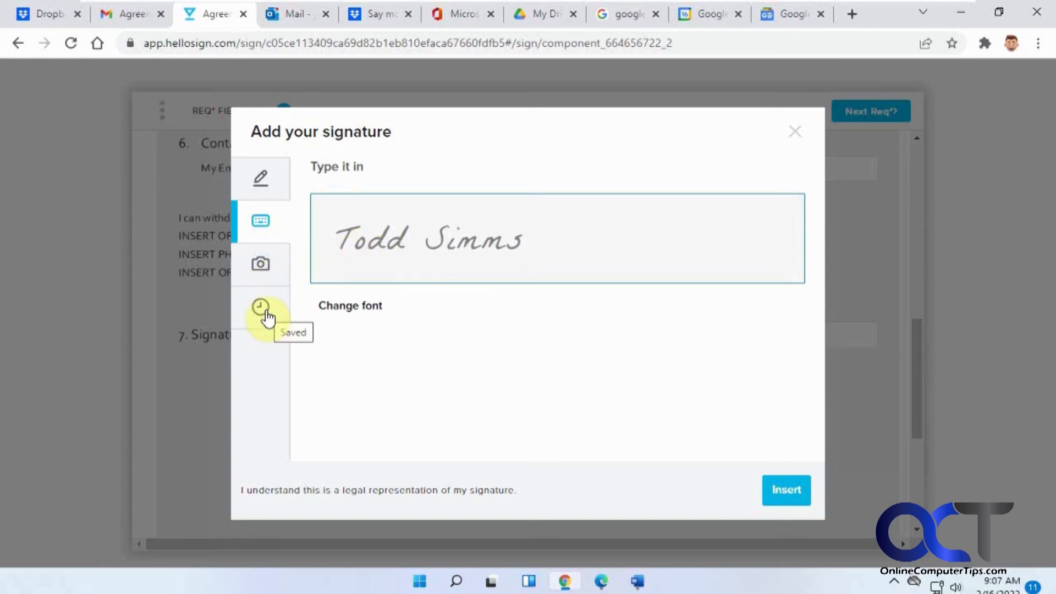
left_click(557, 239)
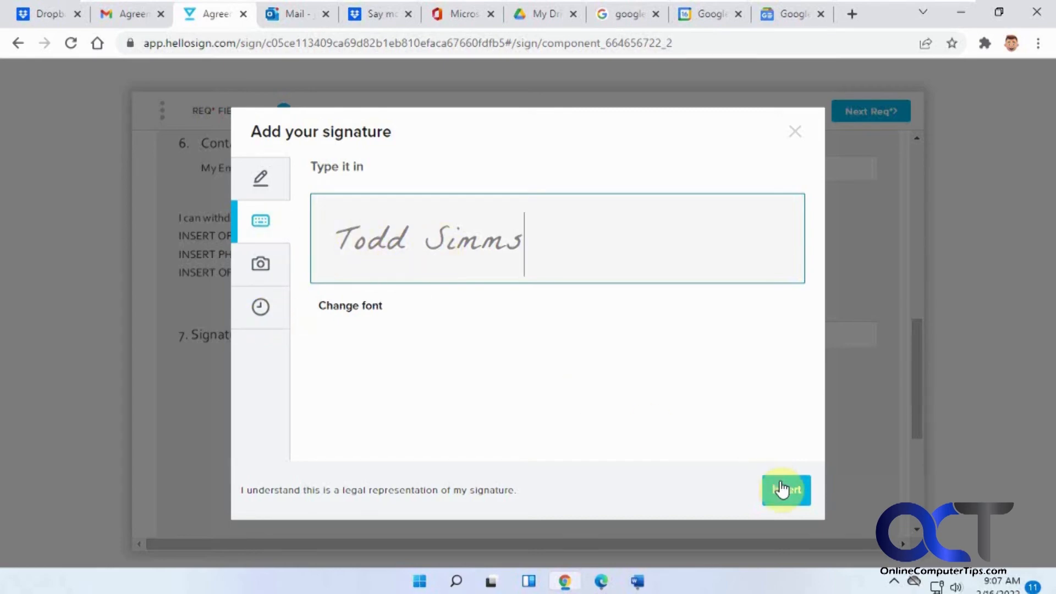
left_click(786, 490)
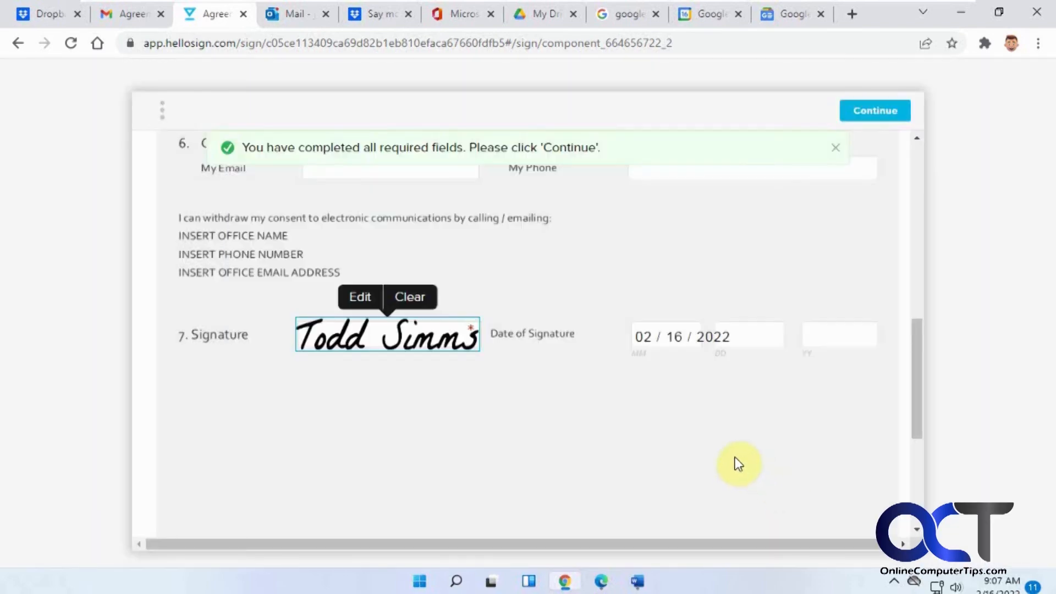
mouse_move(528, 197)
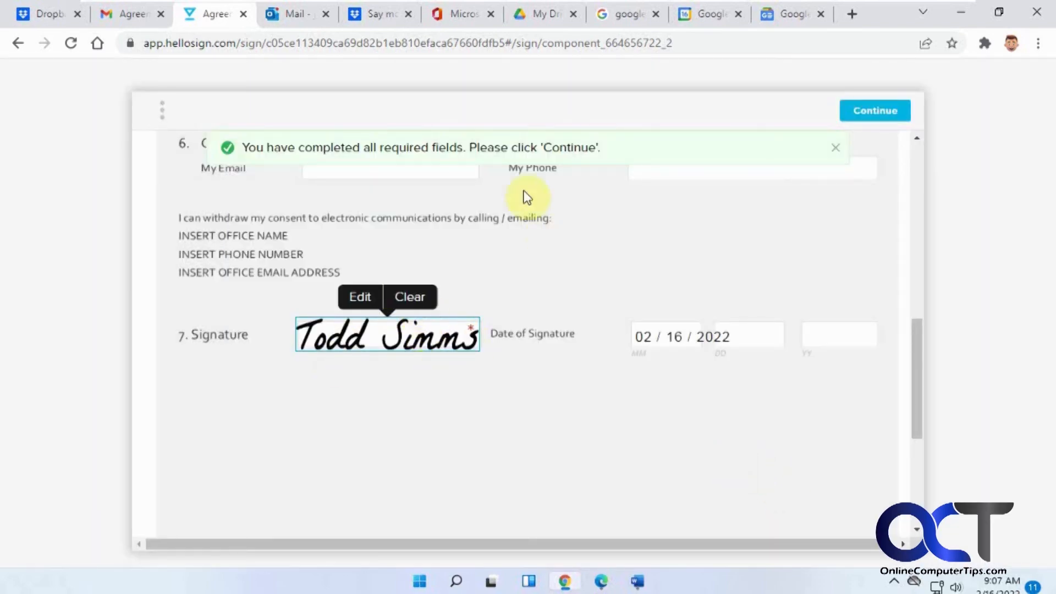
scroll("up", 3)
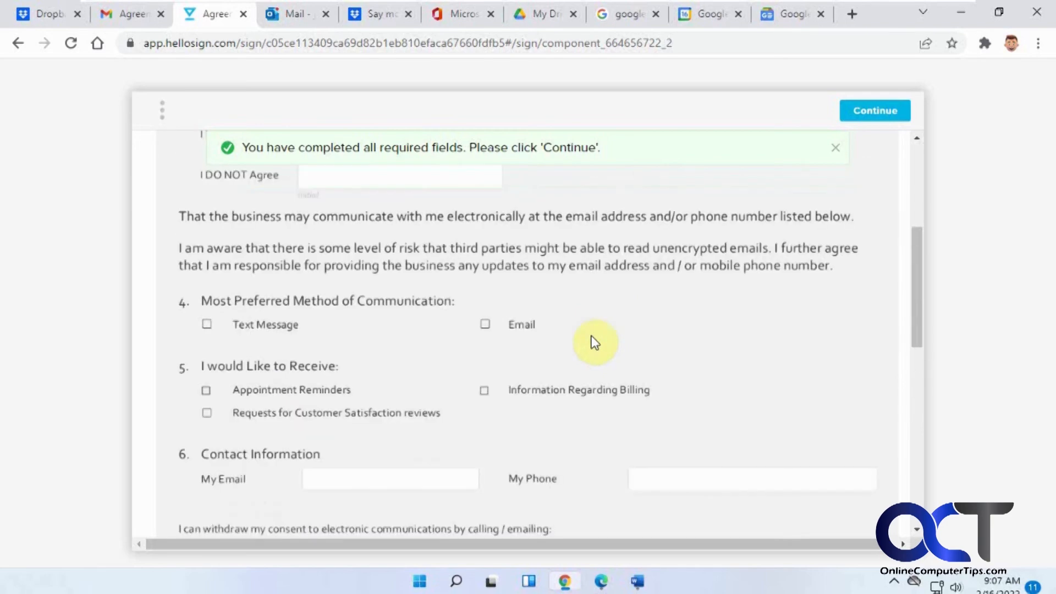
scroll("down", 3)
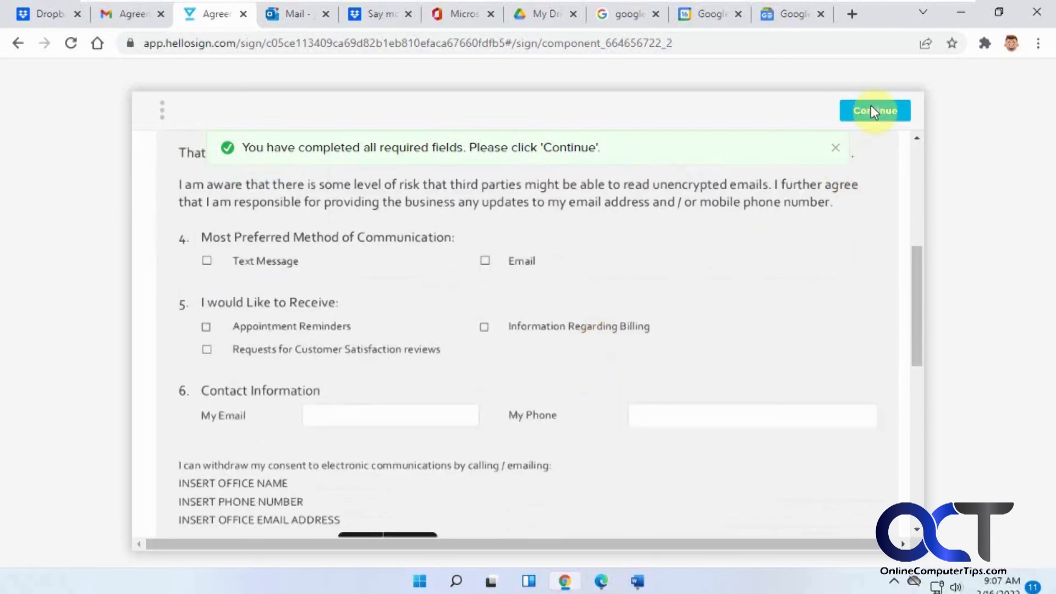
left_click(874, 111)
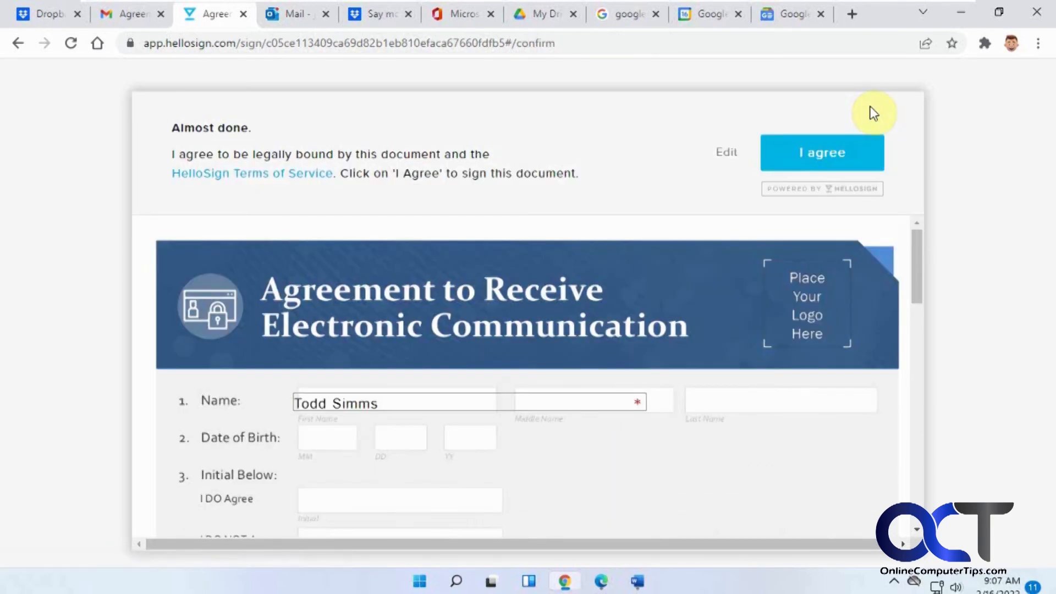
mouse_move(313, 161)
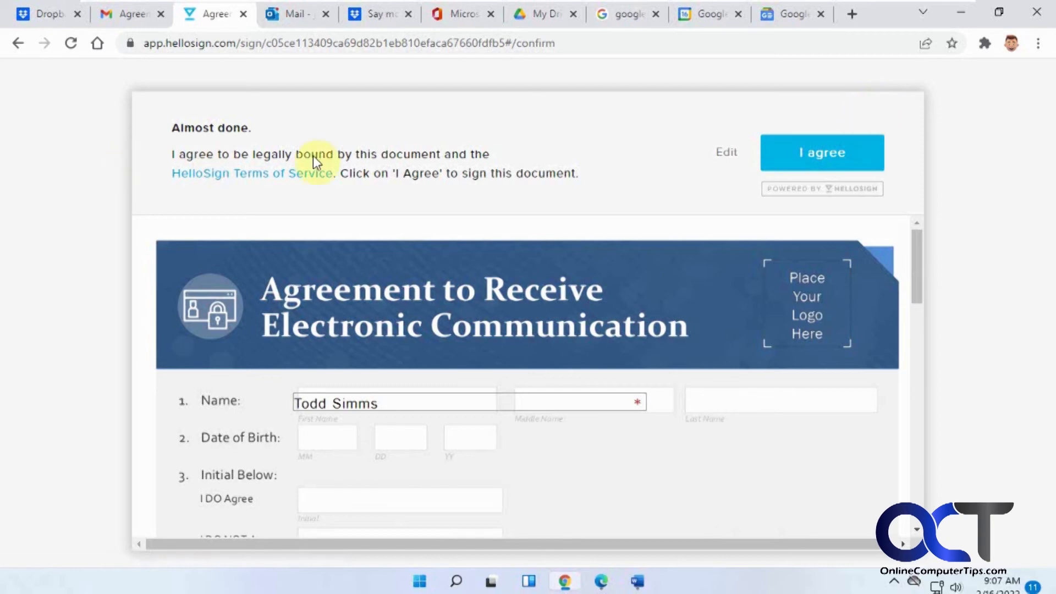
mouse_move(245, 176)
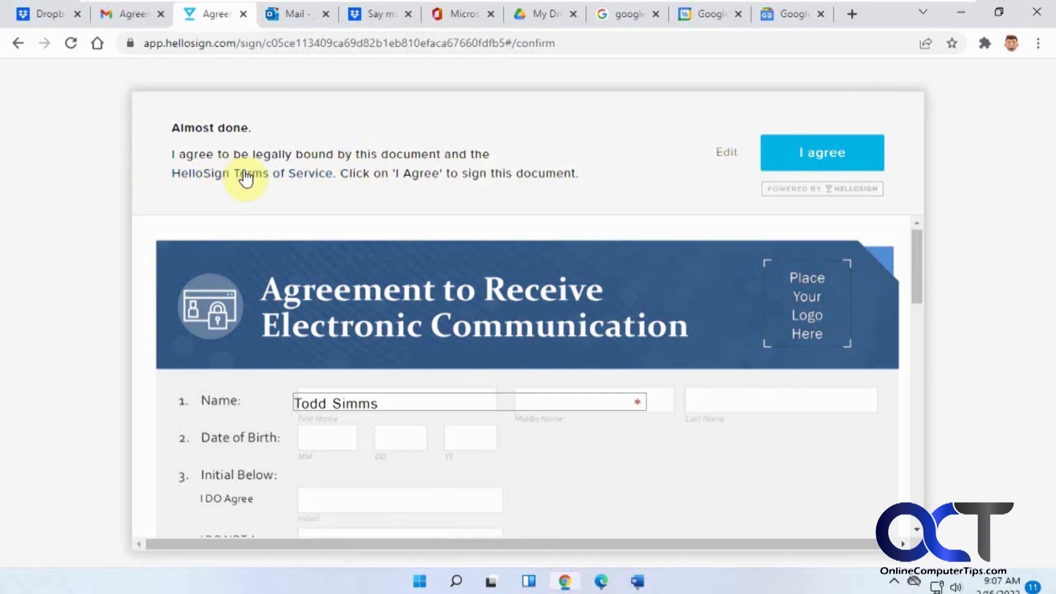
- Agree to the terms to submit the signed Agreement, then return to the Gmail inbox
left_click(821, 152)
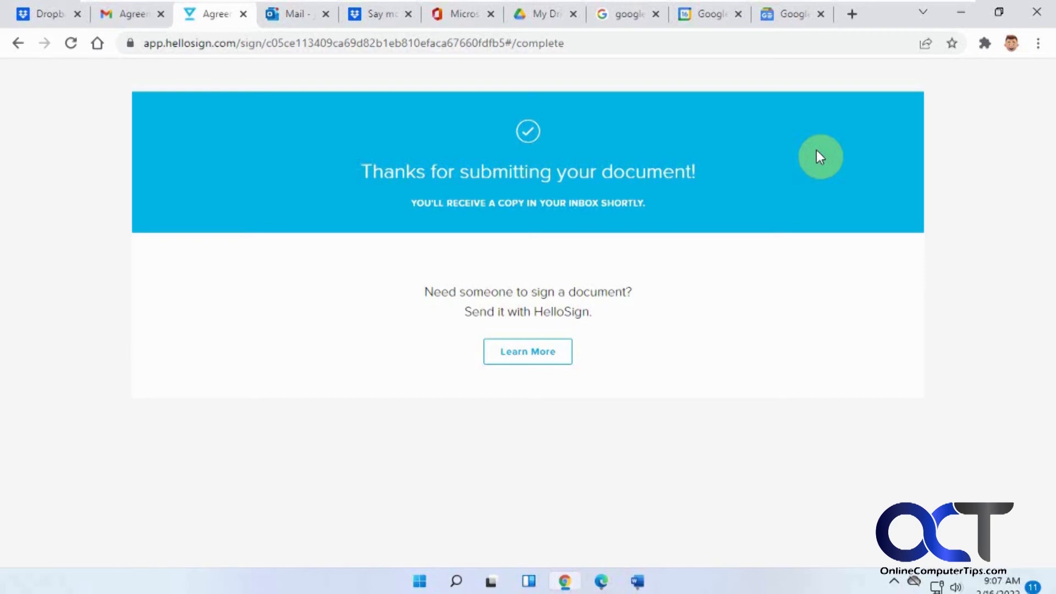
mouse_move(195, 61)
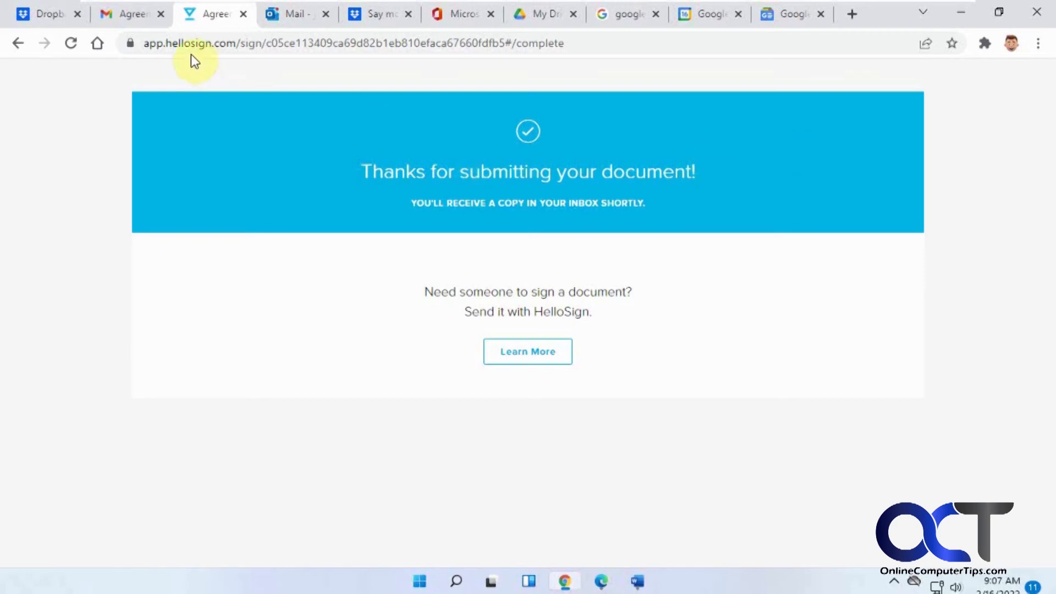
left_click(129, 14)
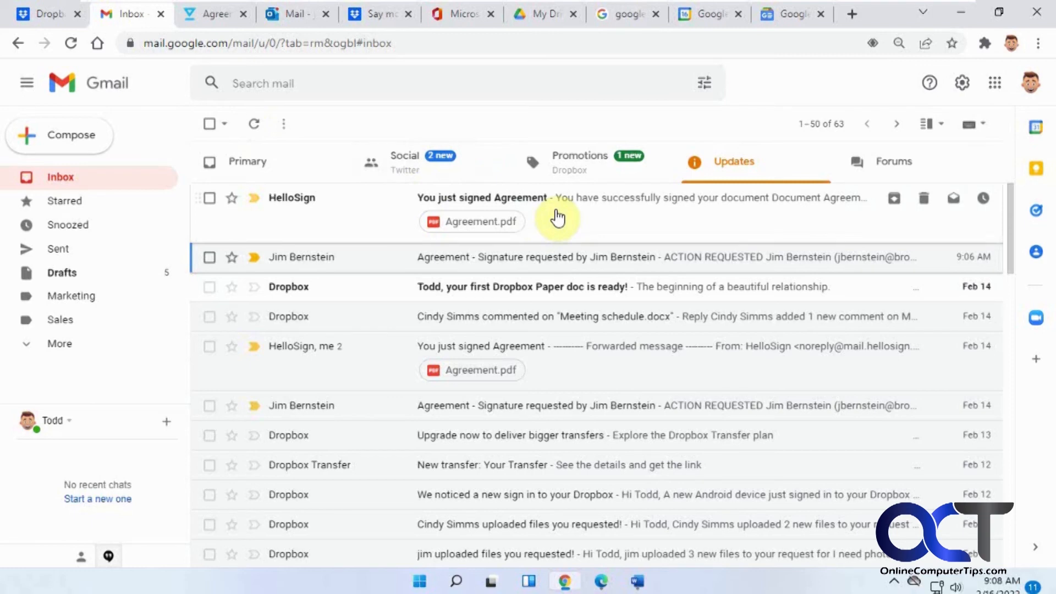
left_click(471, 221)
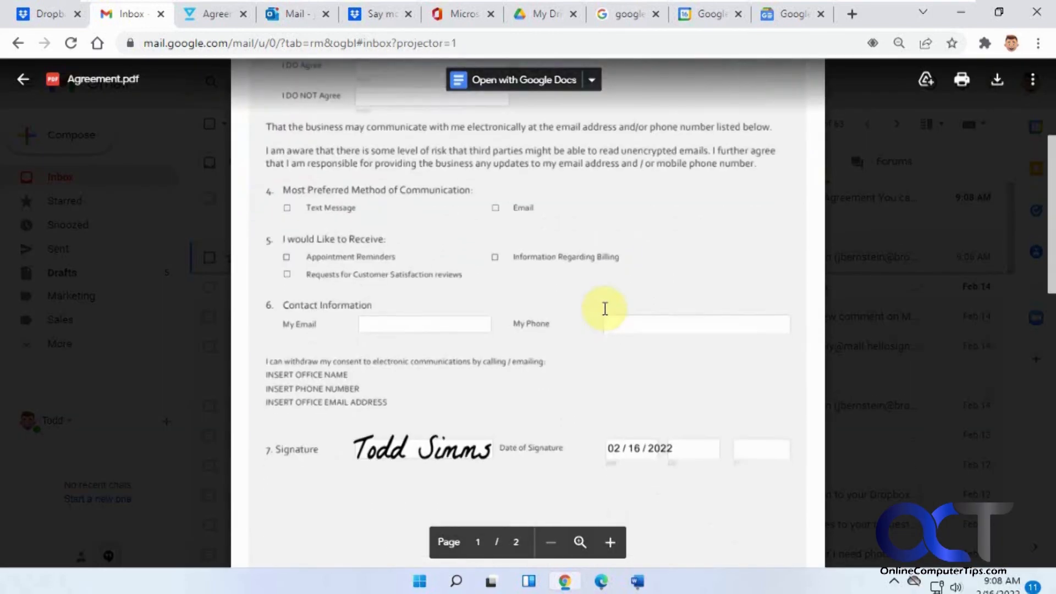
scroll("up", 3)
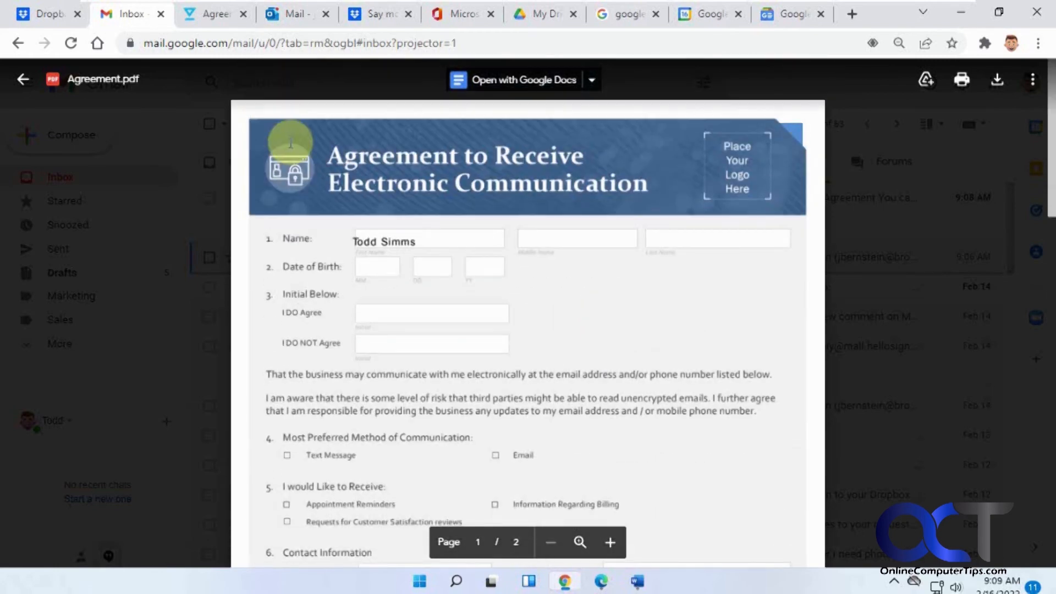
left_click(294, 13)
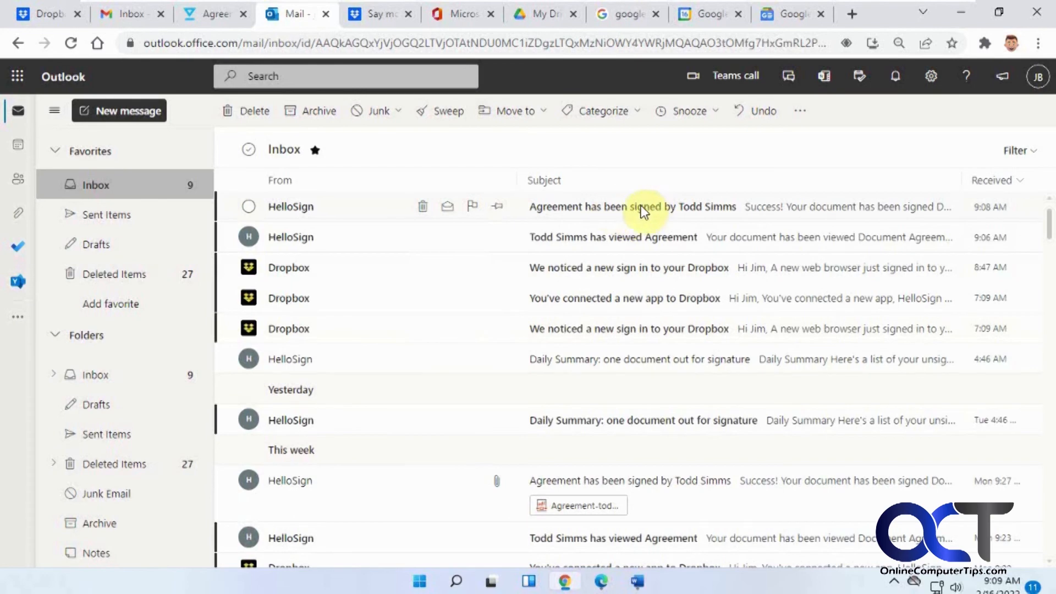
mouse_move(669, 213)
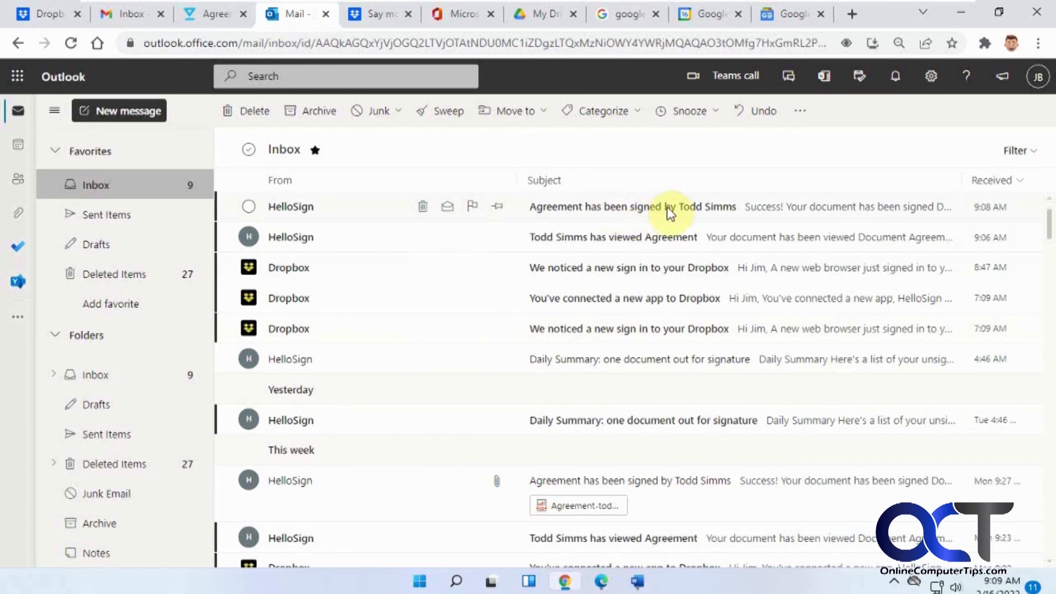
left_click(667, 207)
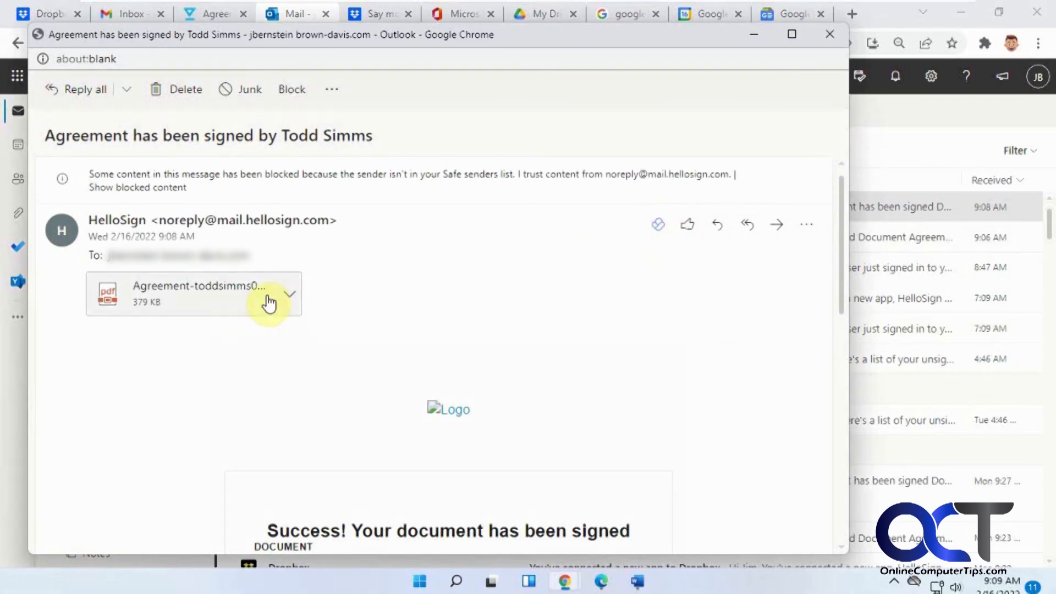
left_click(290, 294)
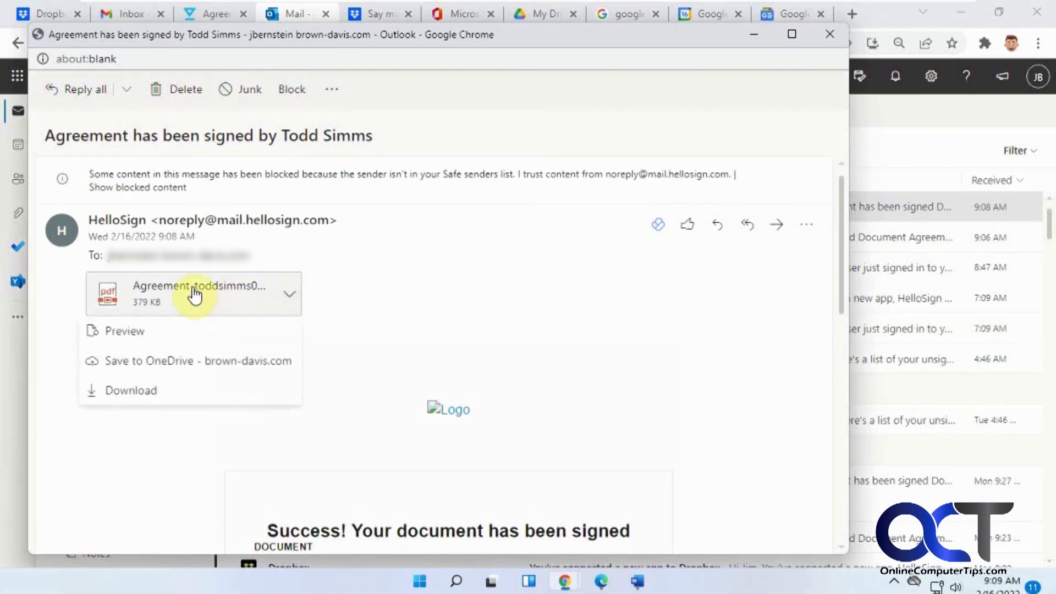
left_click(124, 330)
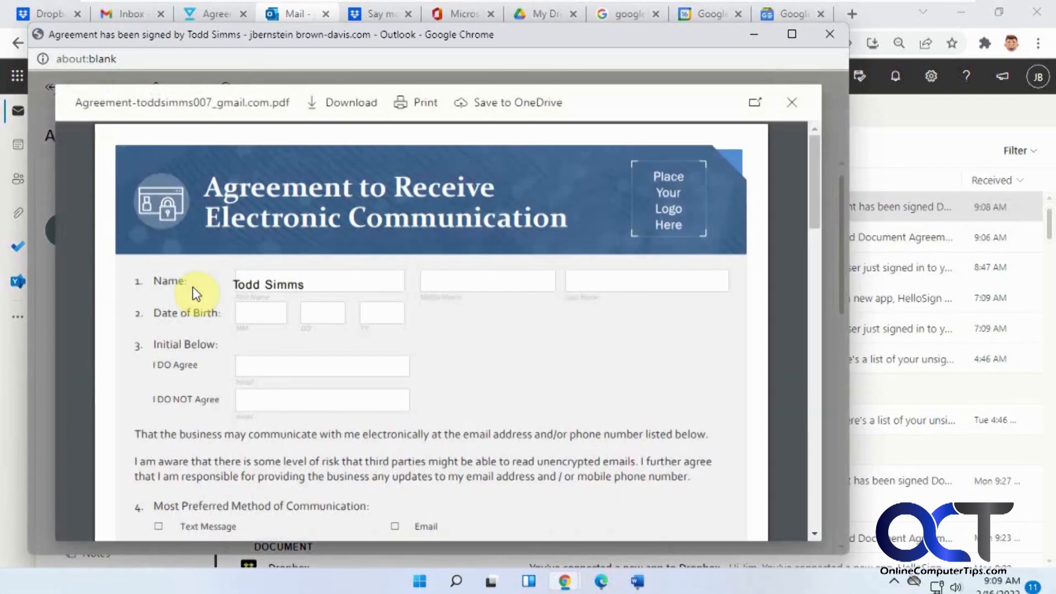
scroll("down", 3)
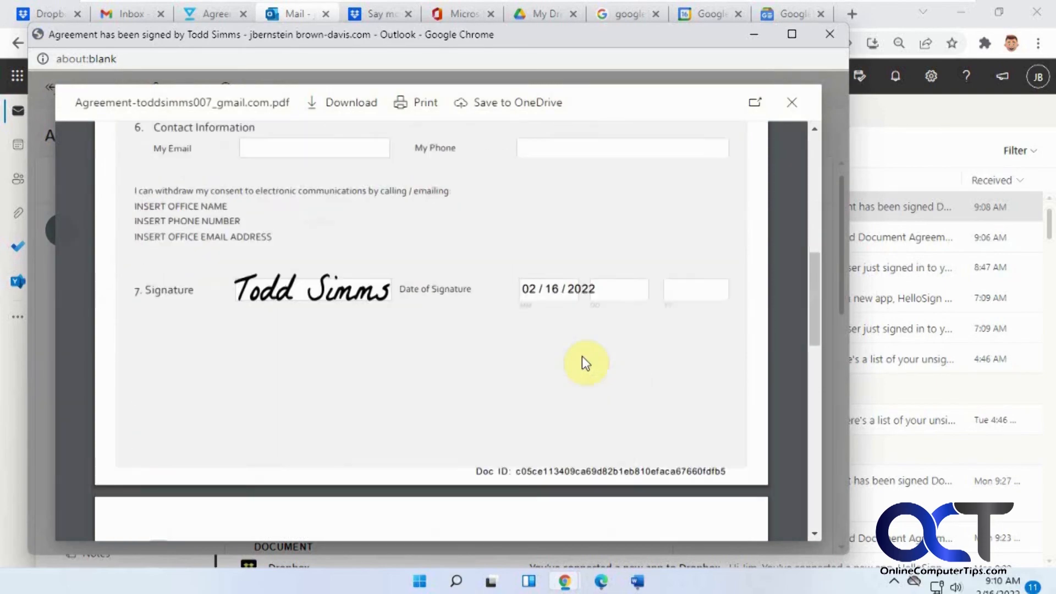
scroll("down", 3)
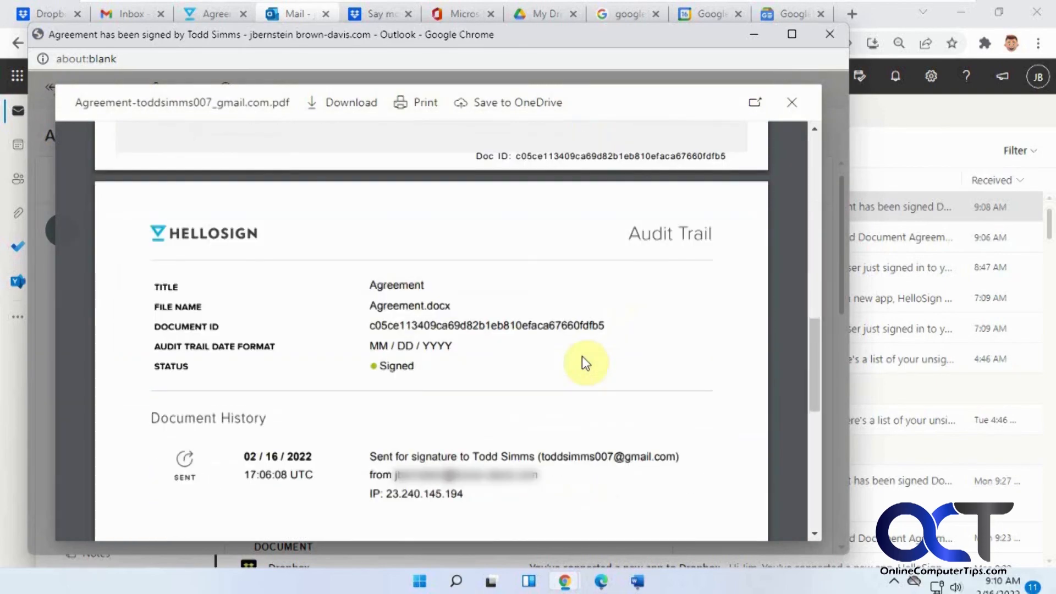
mouse_move(336, 252)
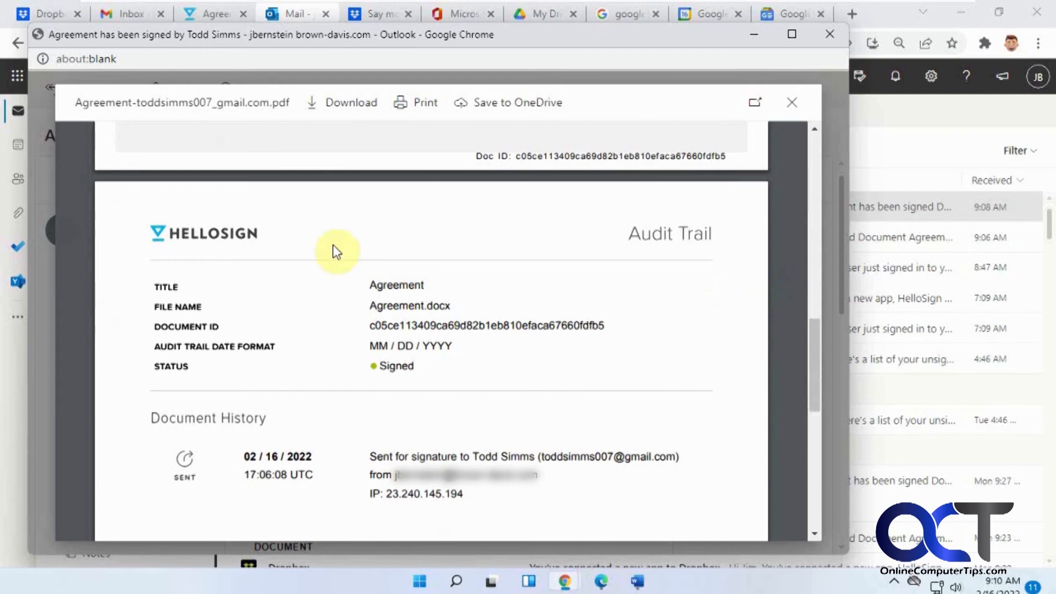
mouse_move(803, 373)
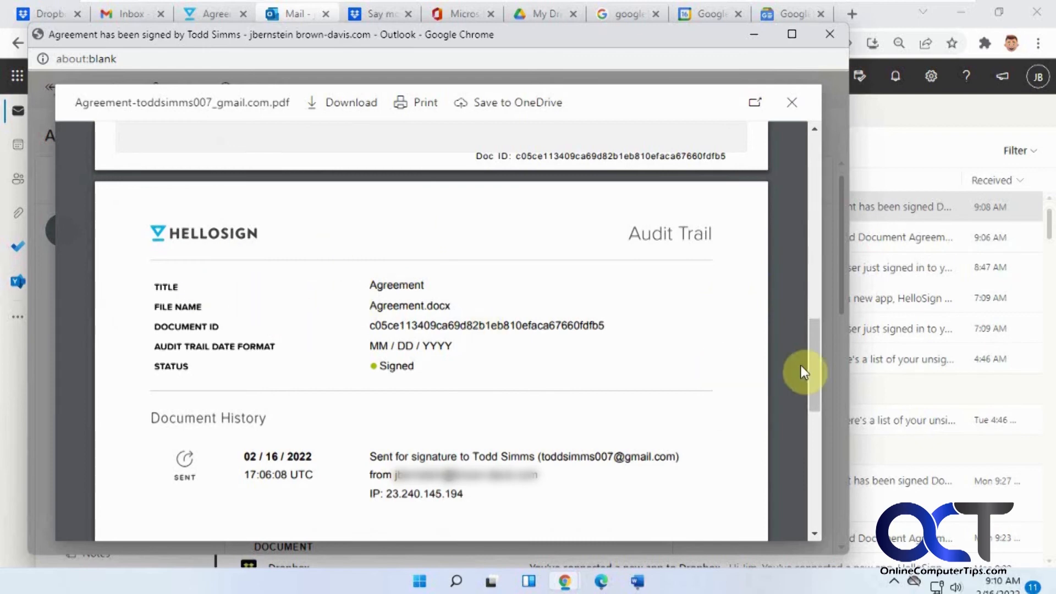
mouse_move(330, 300)
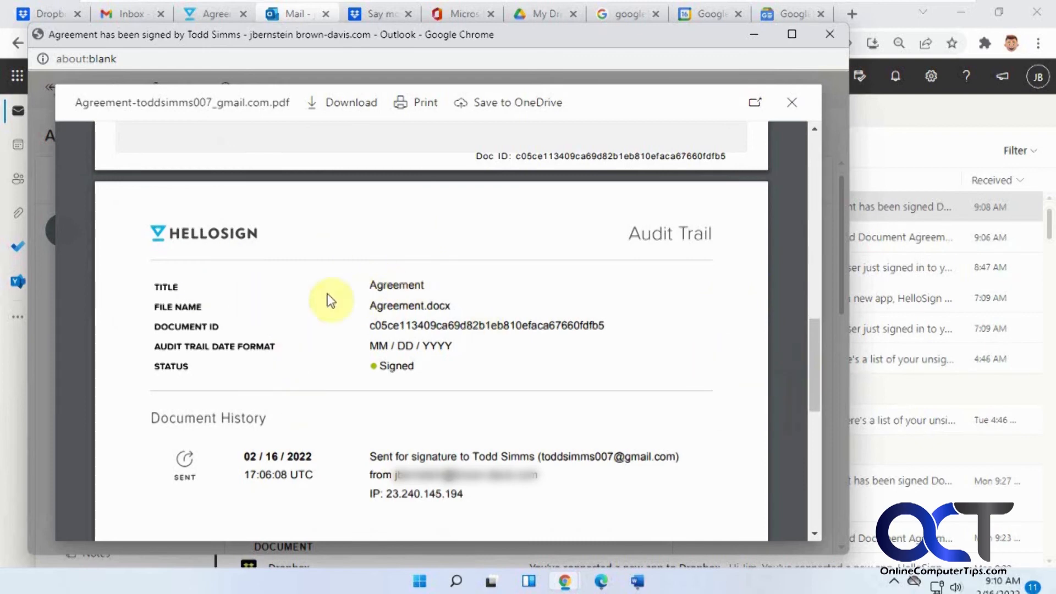
mouse_move(370, 276)
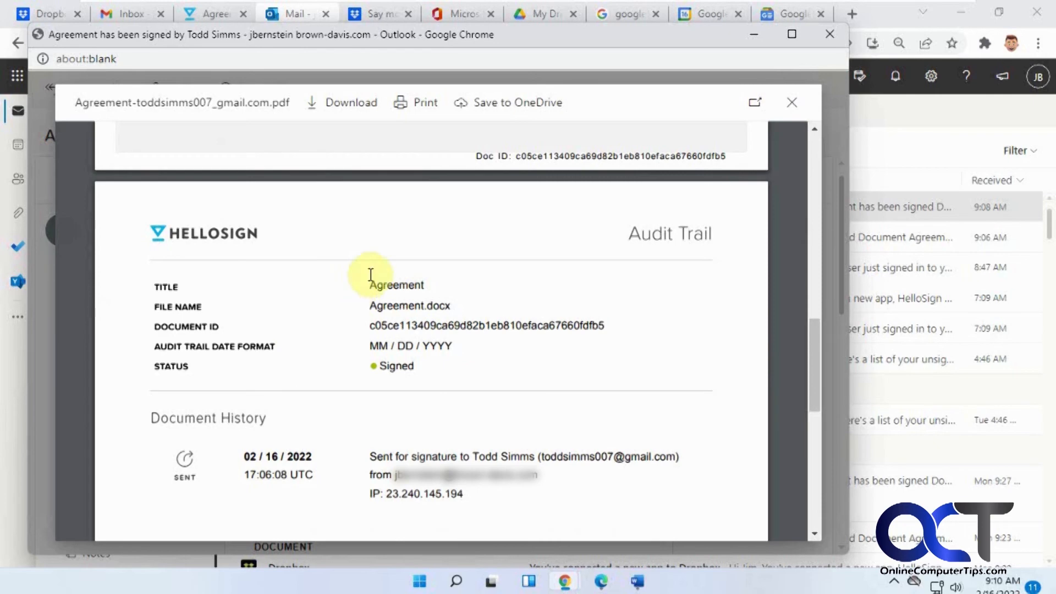
mouse_move(605, 240)
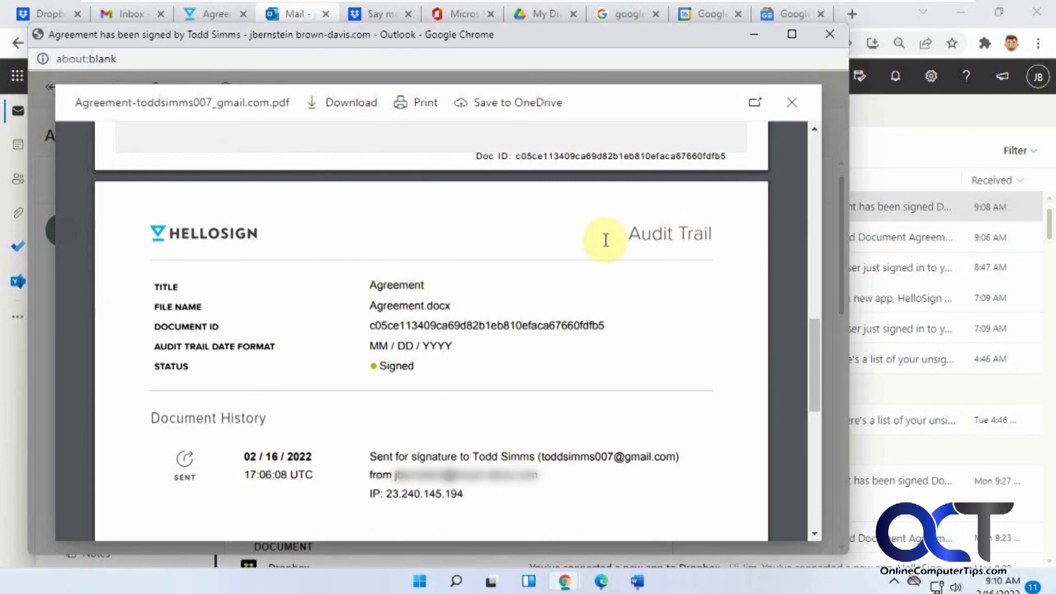
left_click(792, 102)
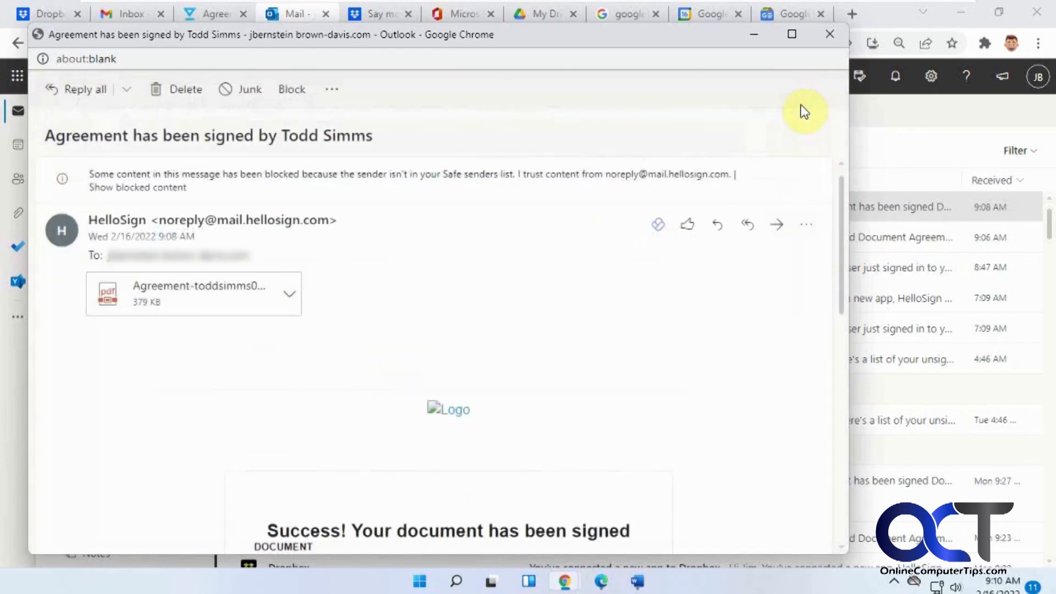
left_click(131, 13)
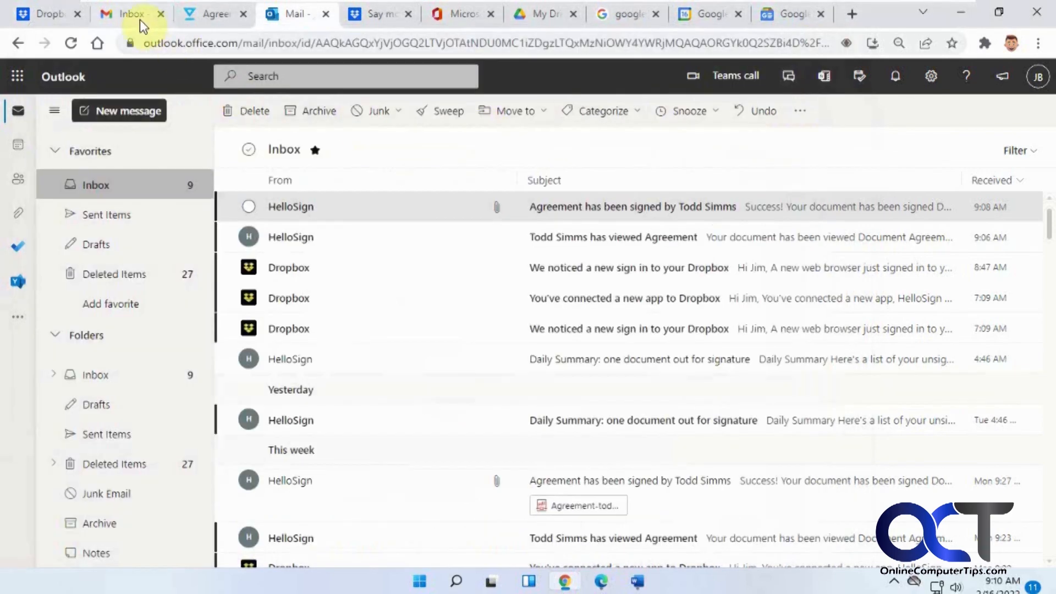
- Locate the stored file for the latest completed Agreement via its options menu in HelloSign
left_click(47, 13)
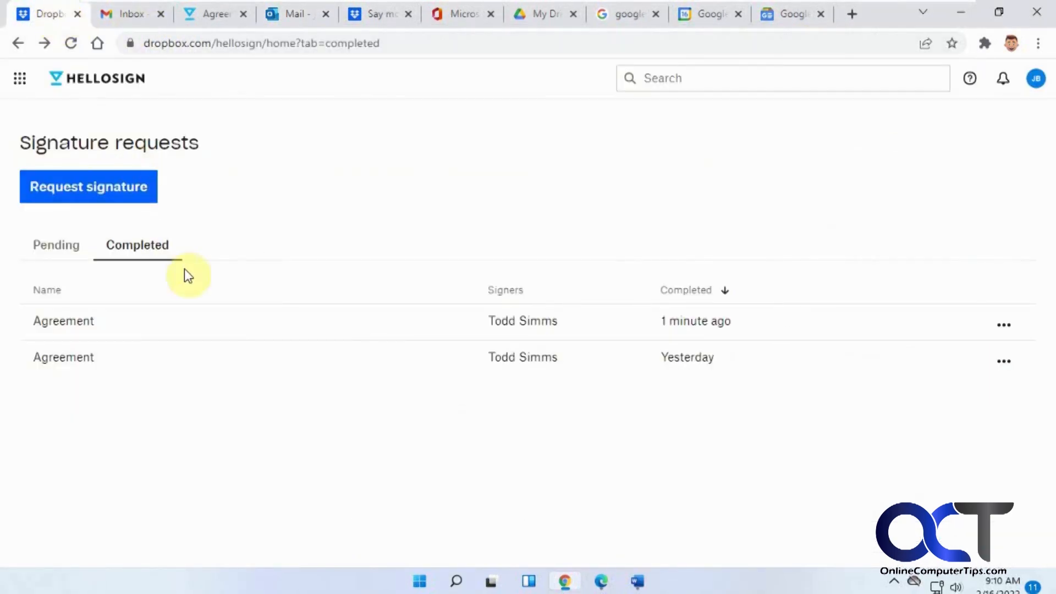
mouse_move(144, 322)
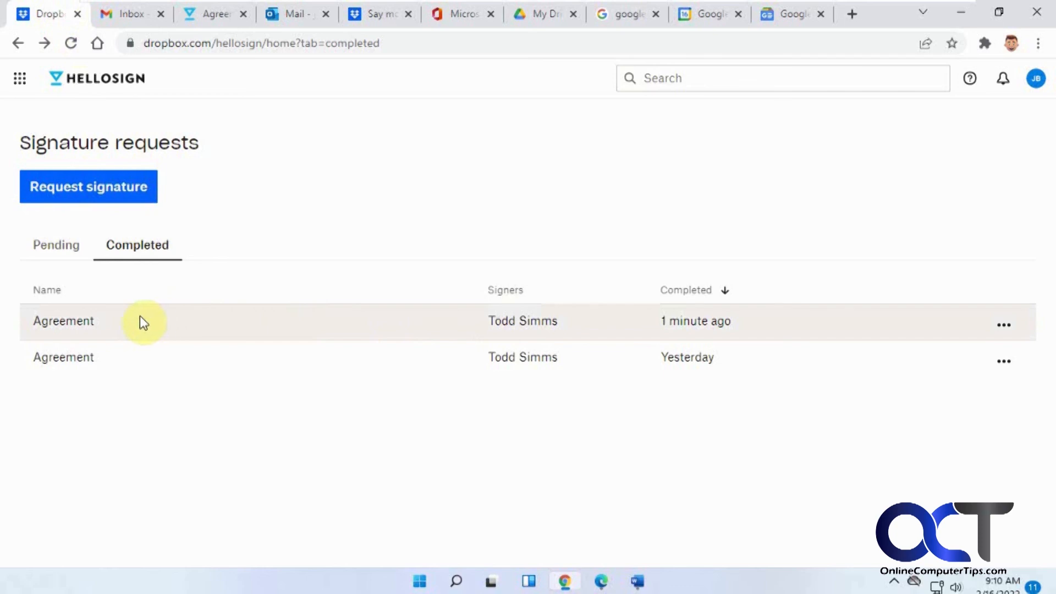
mouse_move(704, 327)
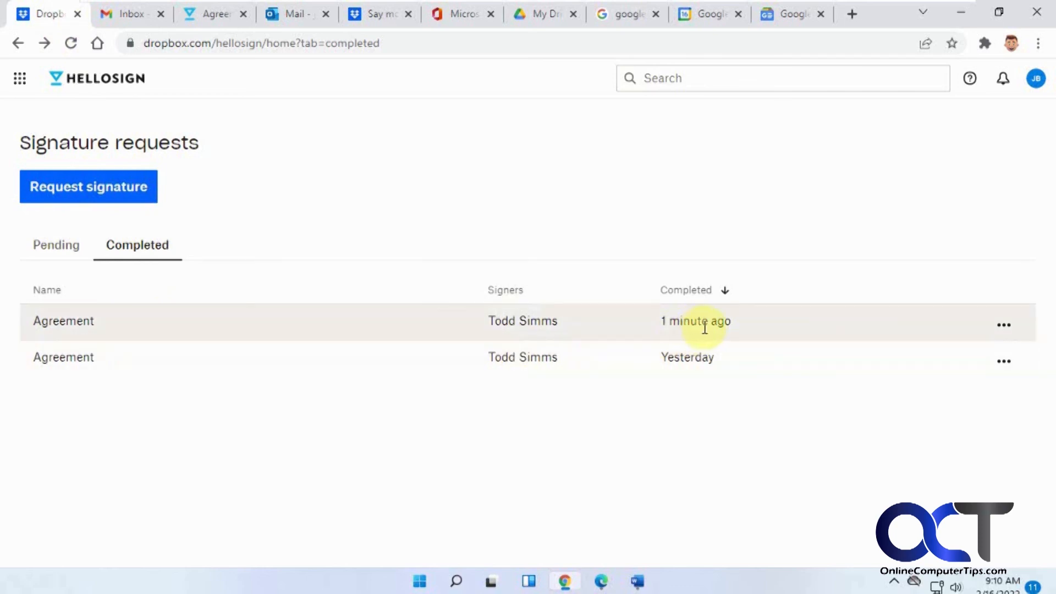
left_click(1003, 325)
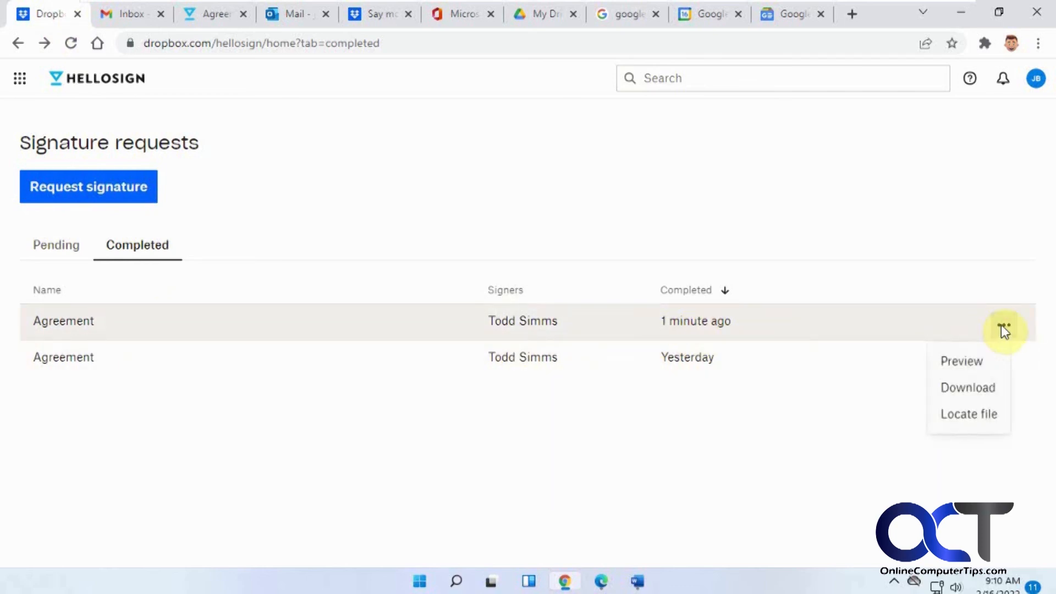
mouse_move(969, 414)
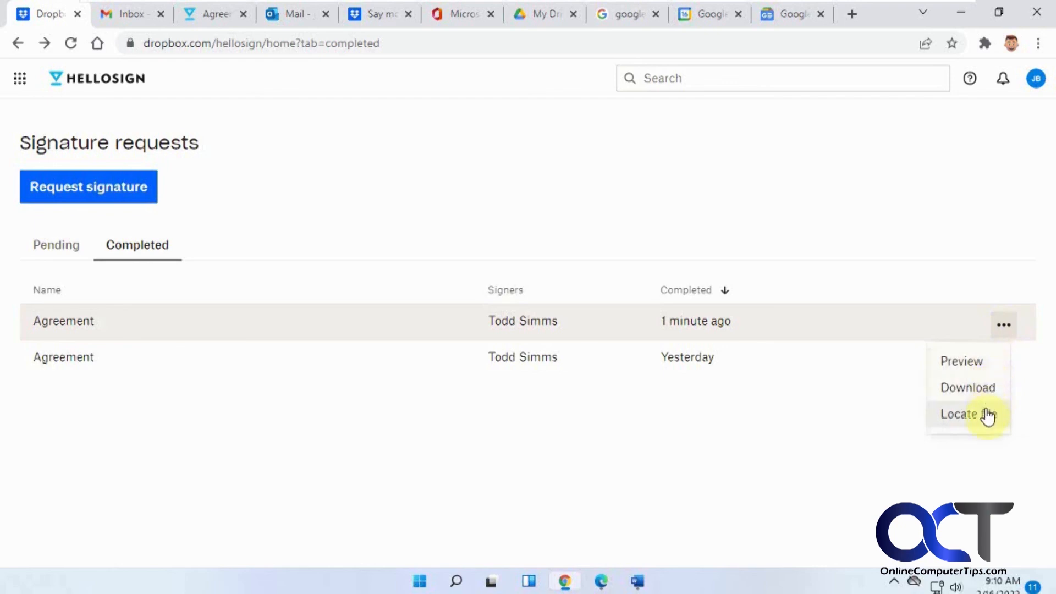
left_click(959, 414)
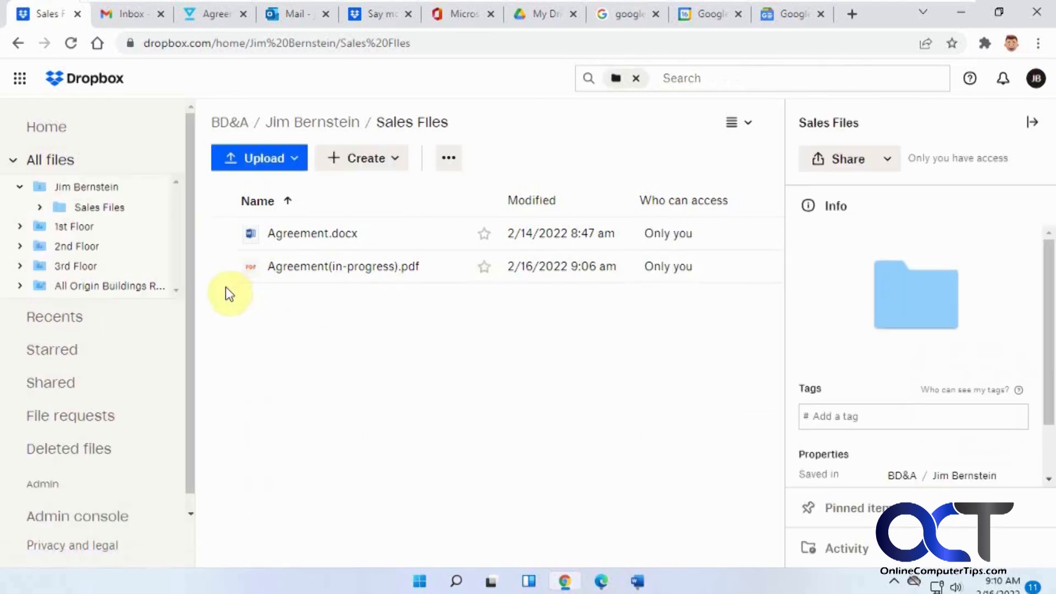
mouse_move(709, 256)
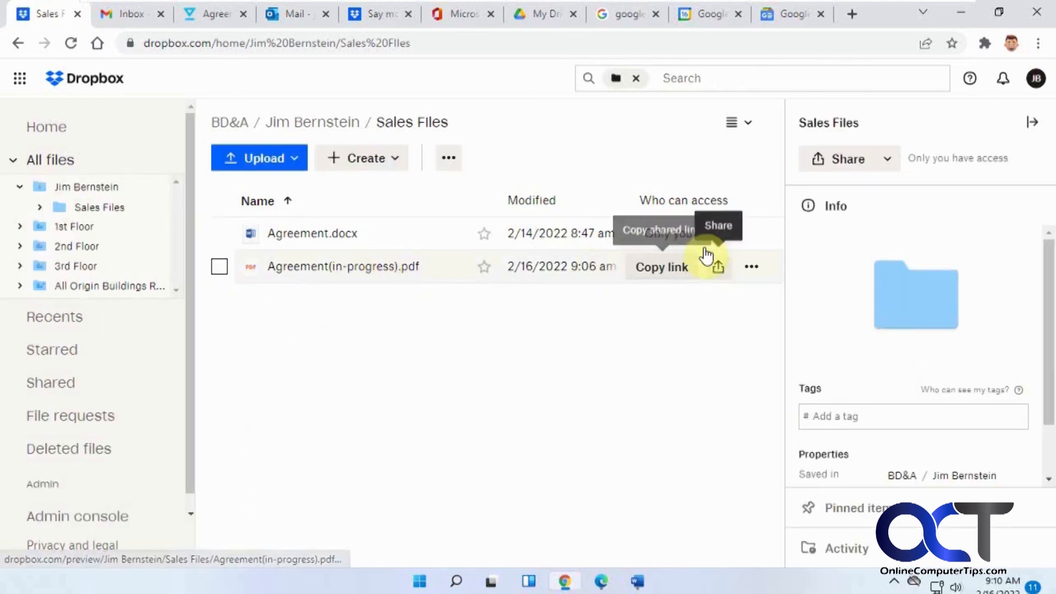
mouse_move(706, 281)
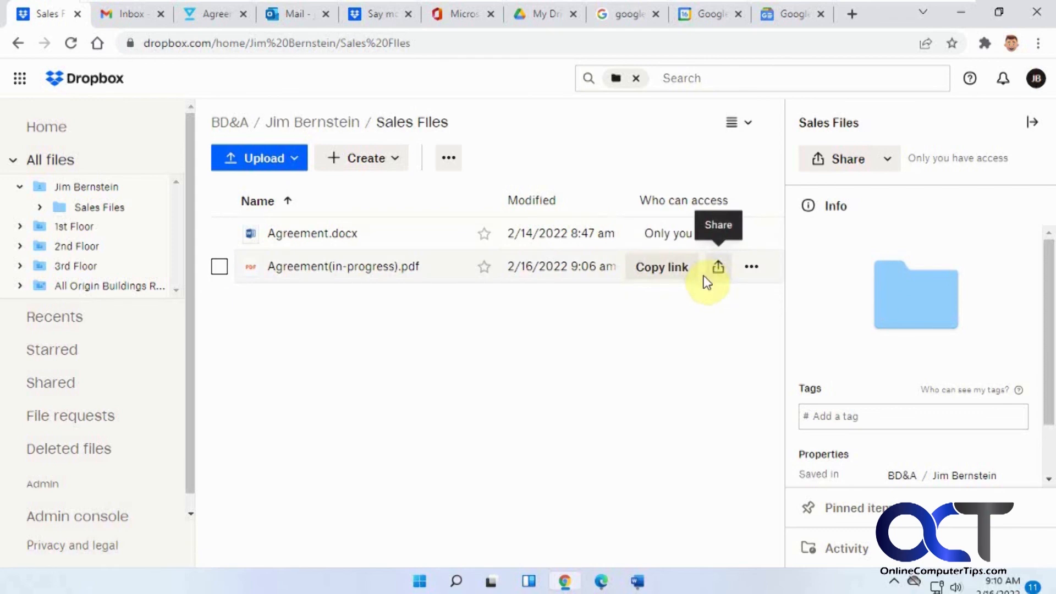
mouse_move(246, 243)
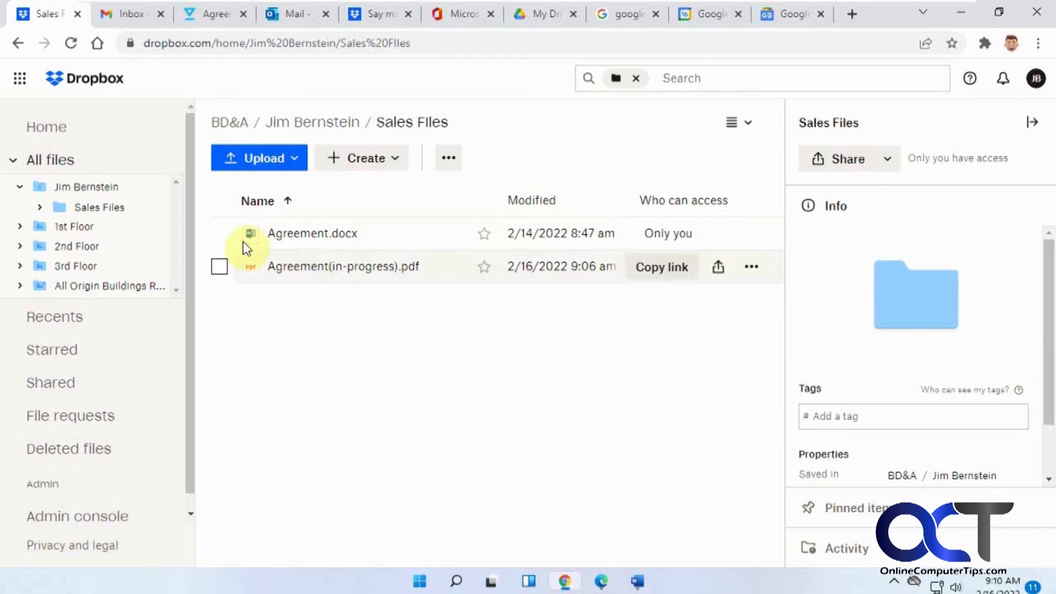
- Select Agreement.docx in Sales Files and expand its Share dropdown
left_click(219, 233)
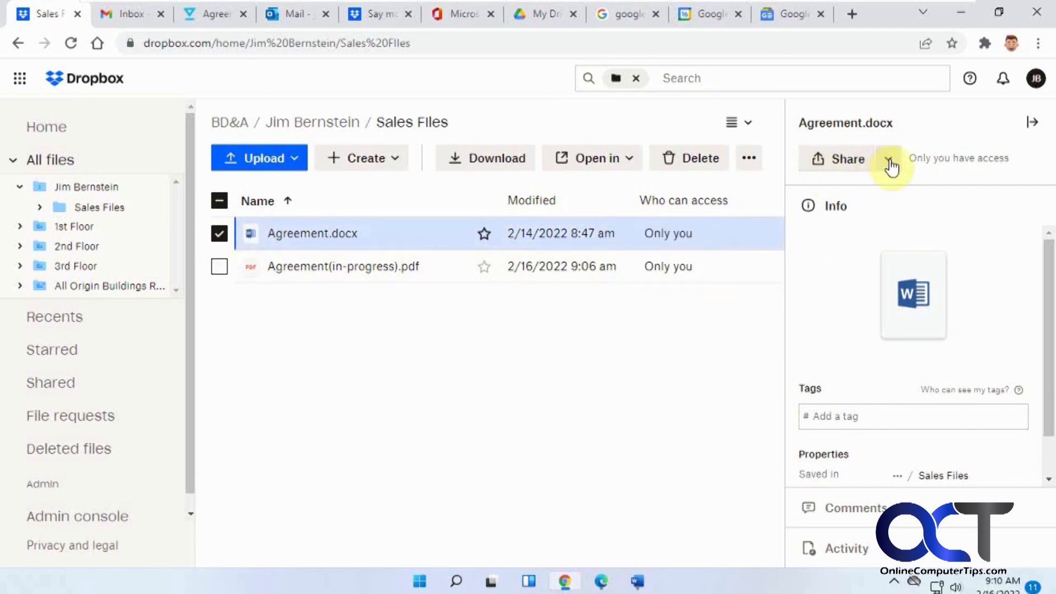
left_click(888, 159)
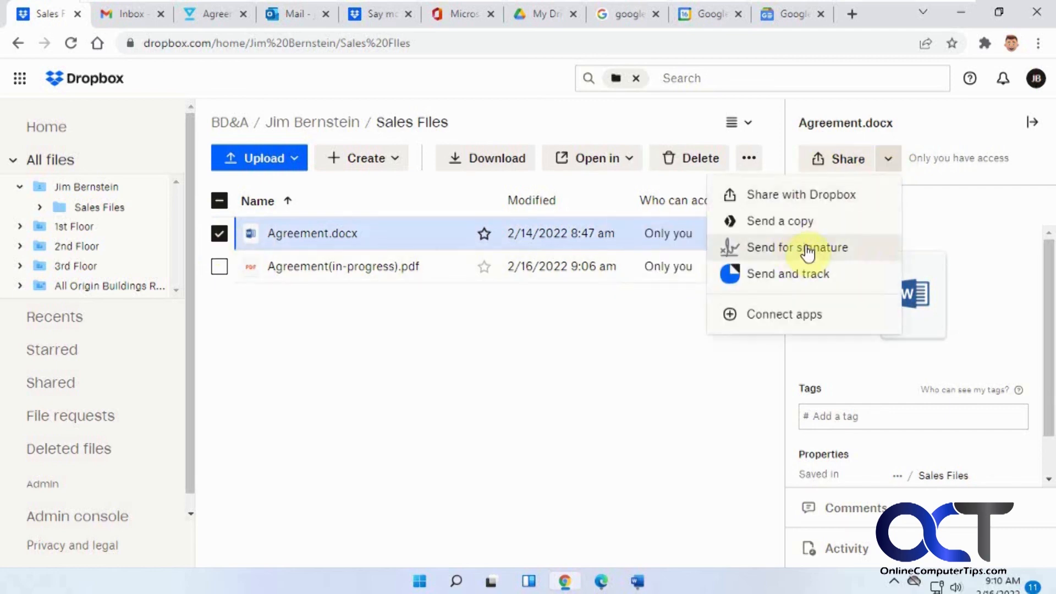
mouse_move(618, 379)
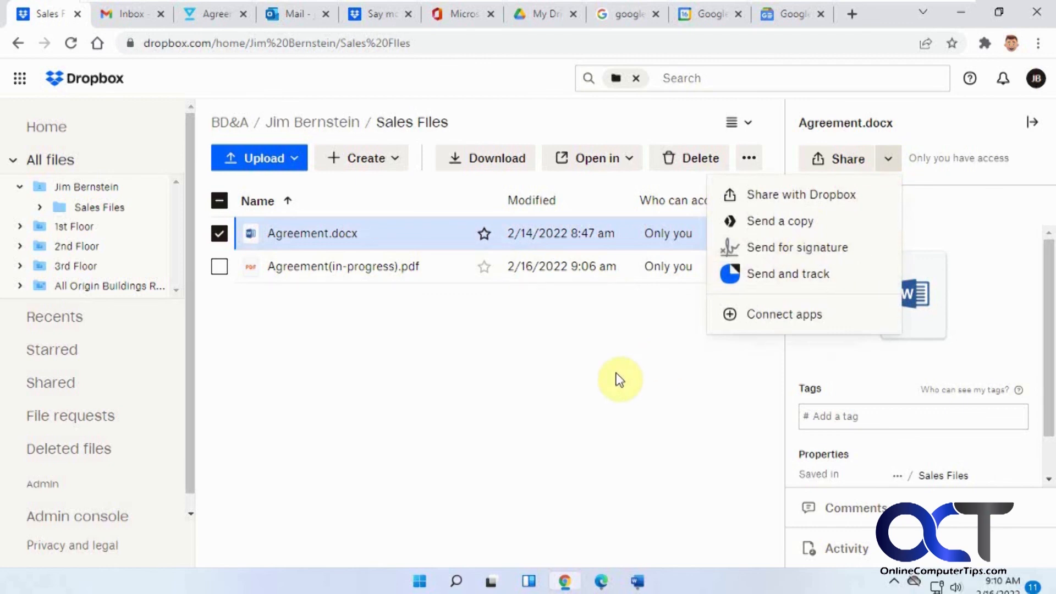